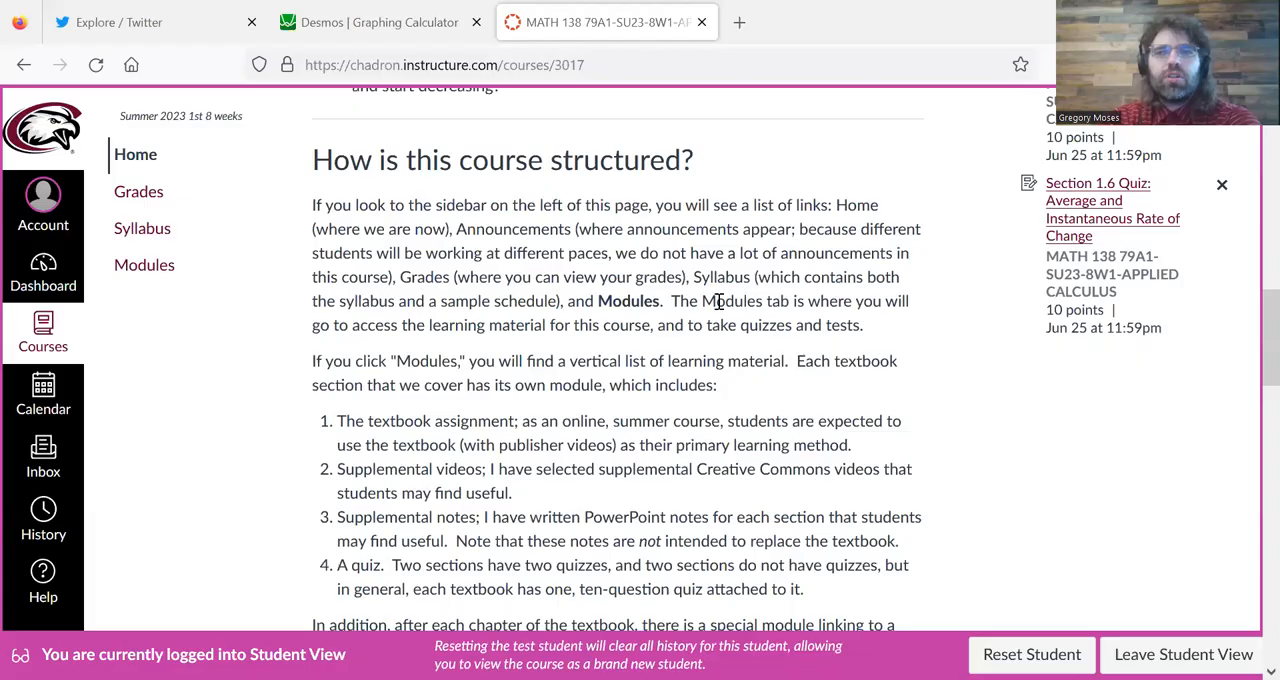
mouse_move(990, 368)
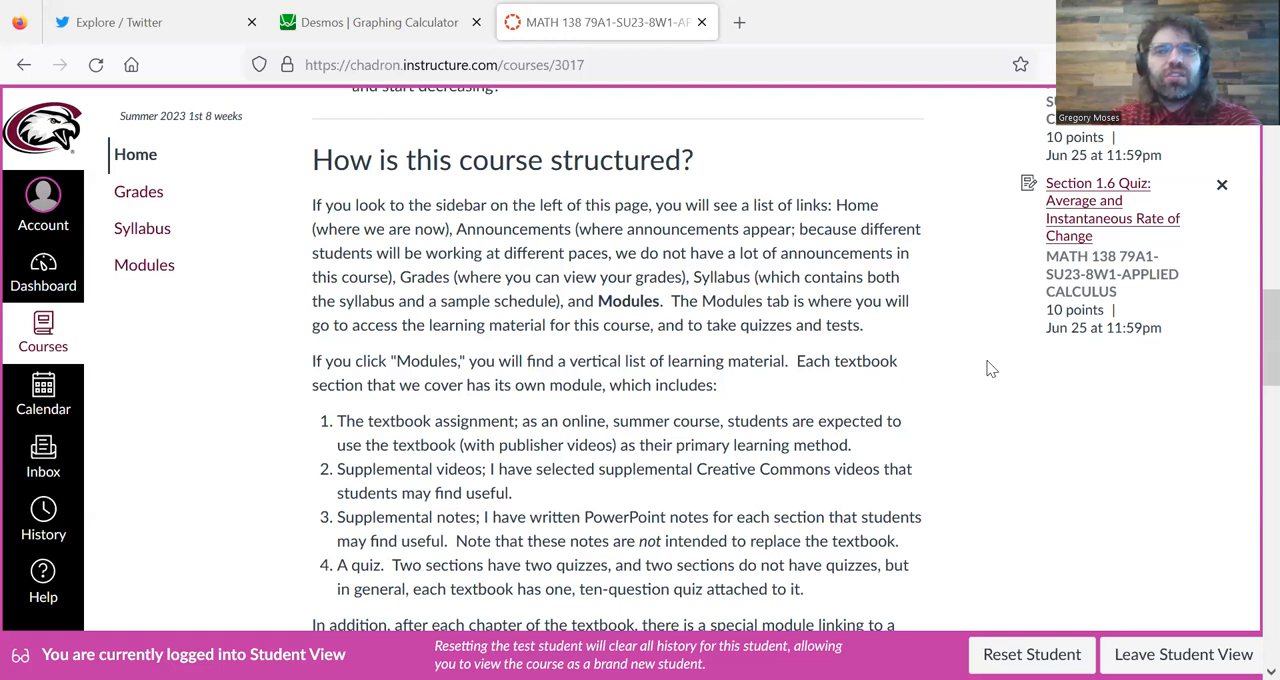
mouse_move(766, 330)
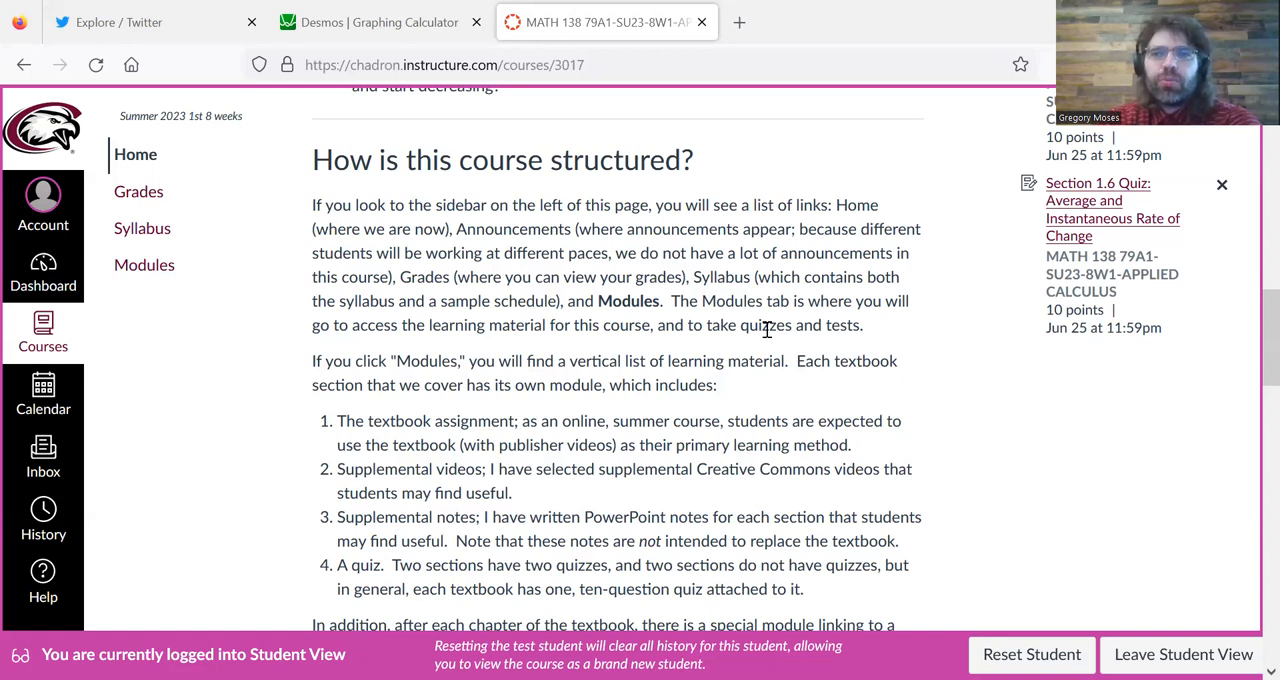
mouse_move(437, 430)
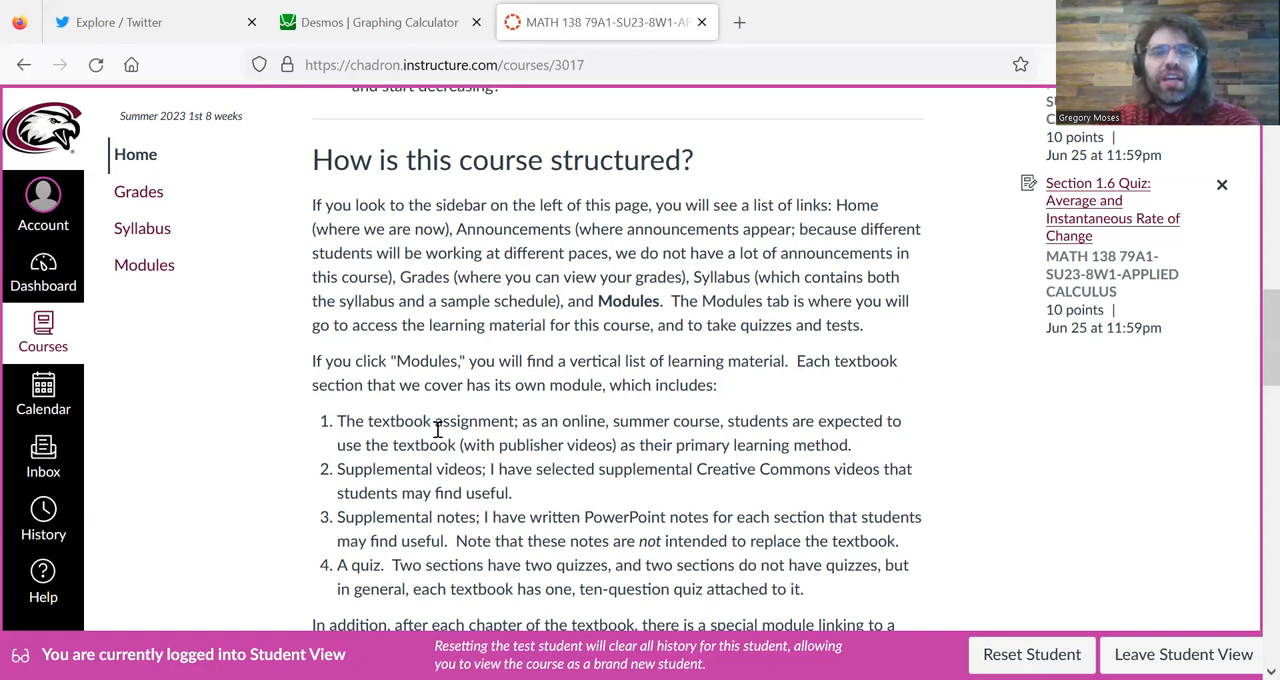
mouse_move(144, 265)
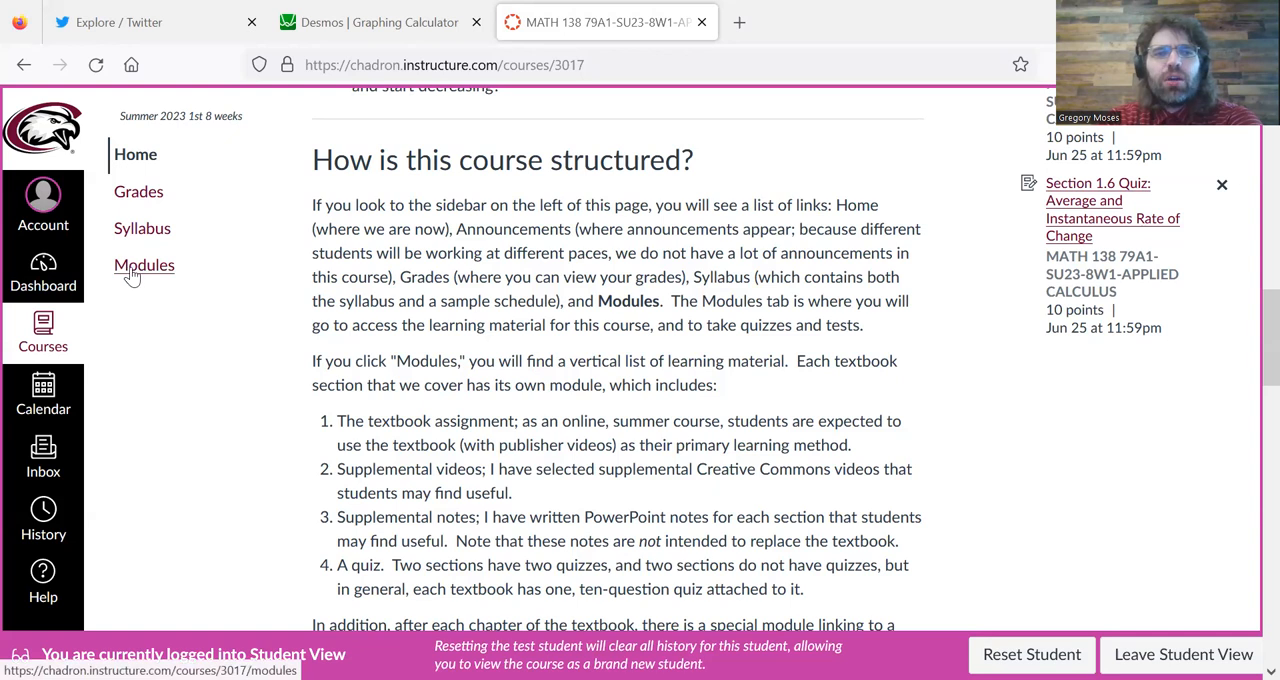
- Open the course's Modules page from the course navigation sidebar
click(138, 191)
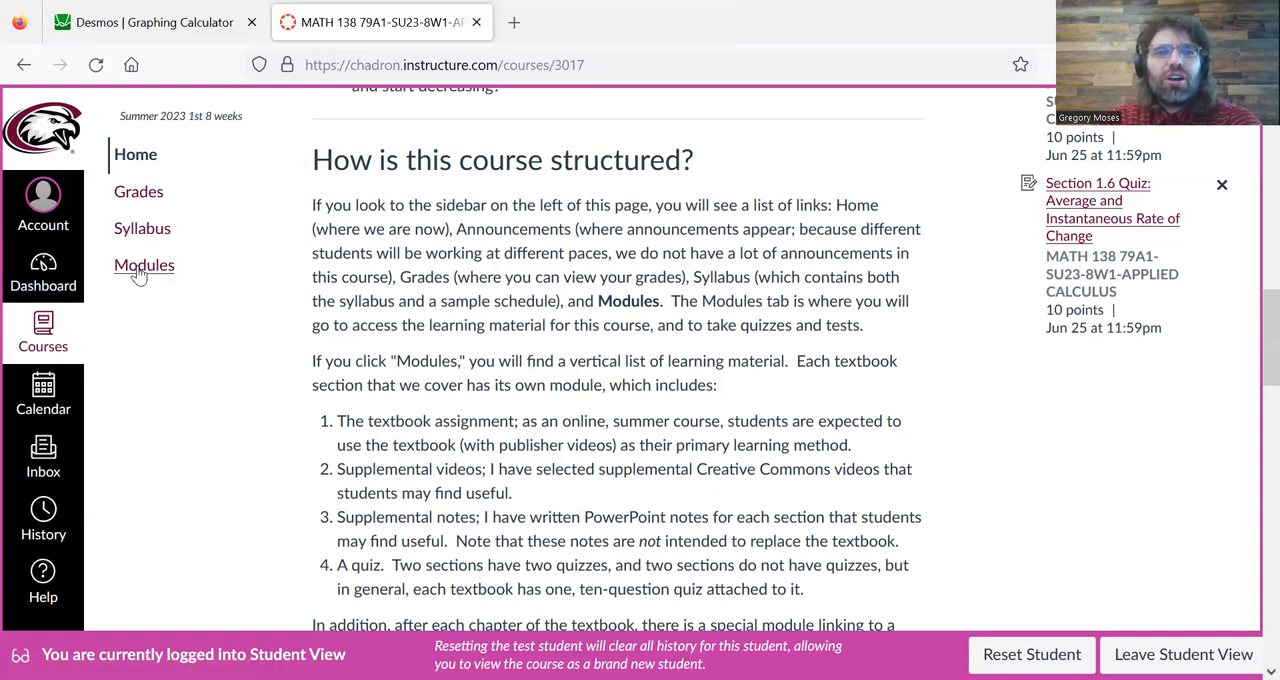
mouse_move(144, 265)
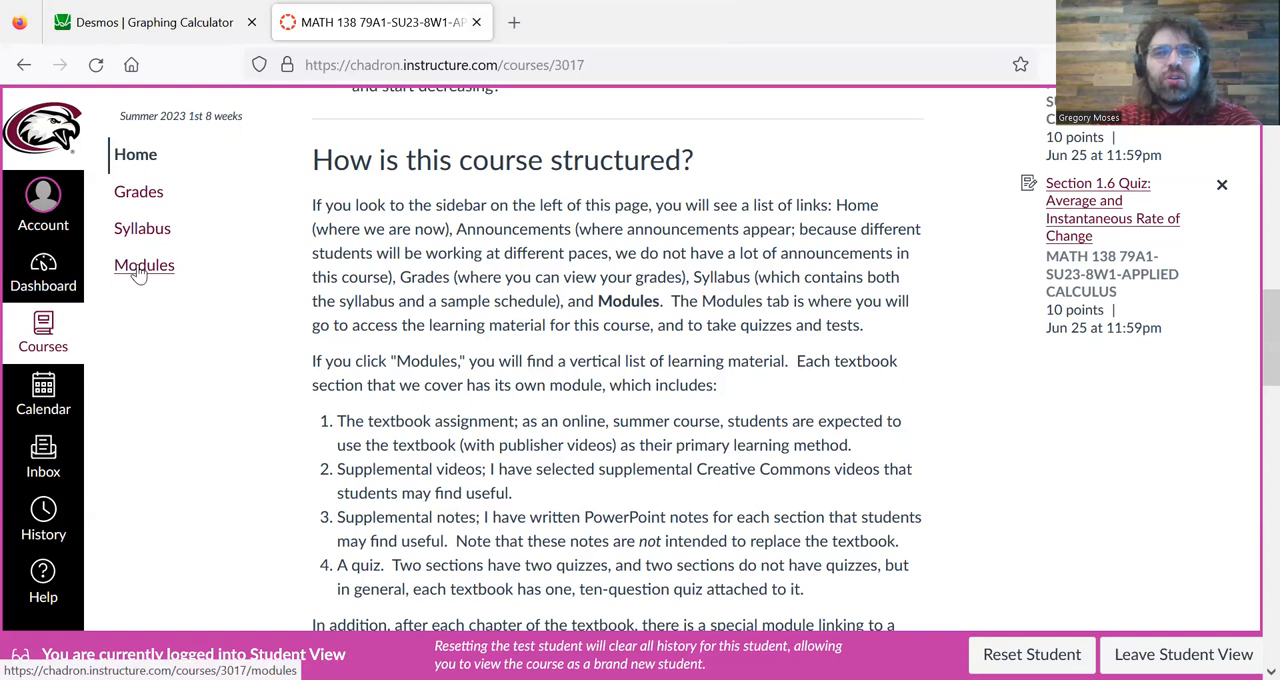
click(144, 265)
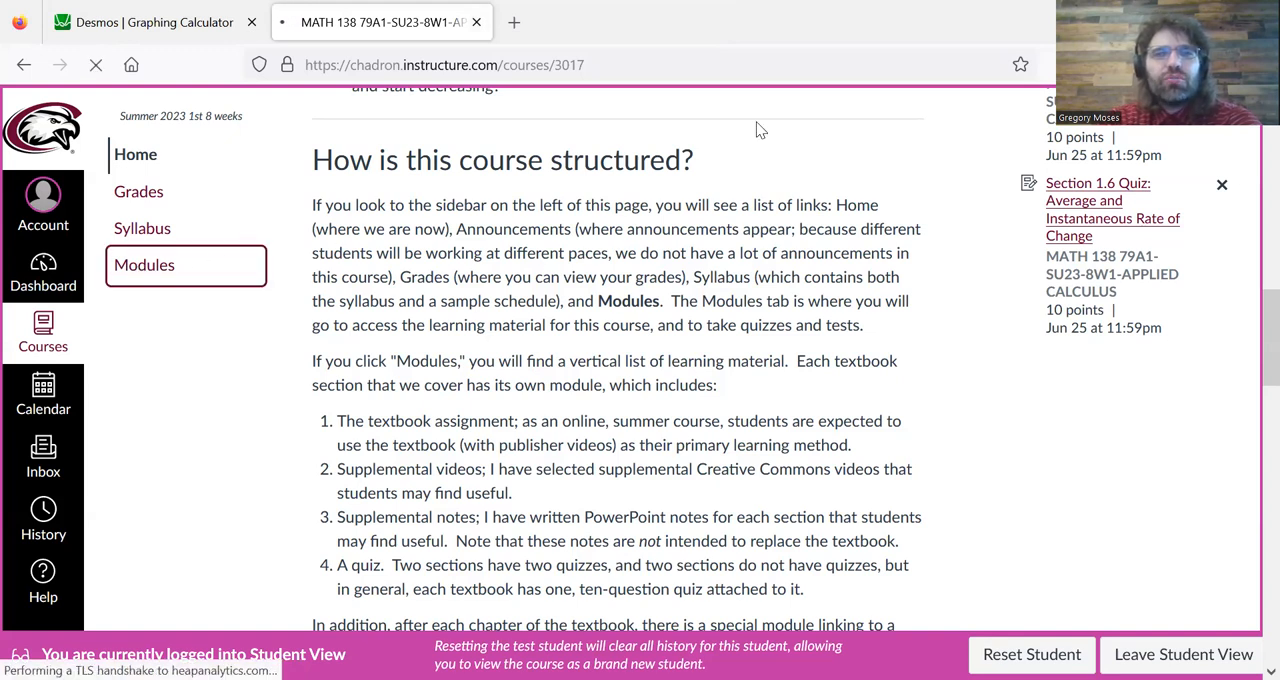
- Scroll the Modules page down to the Section 1.1: Introduction to Functions and Relations module
click(144, 265)
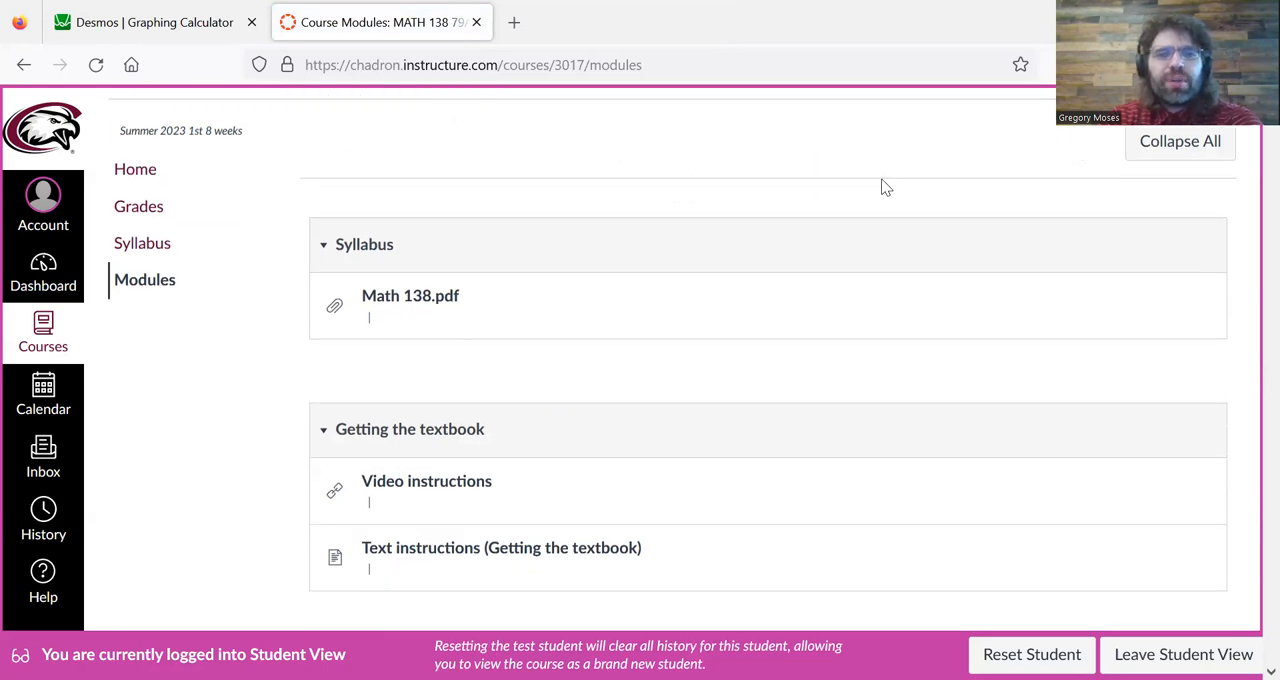
scroll(down, 3)
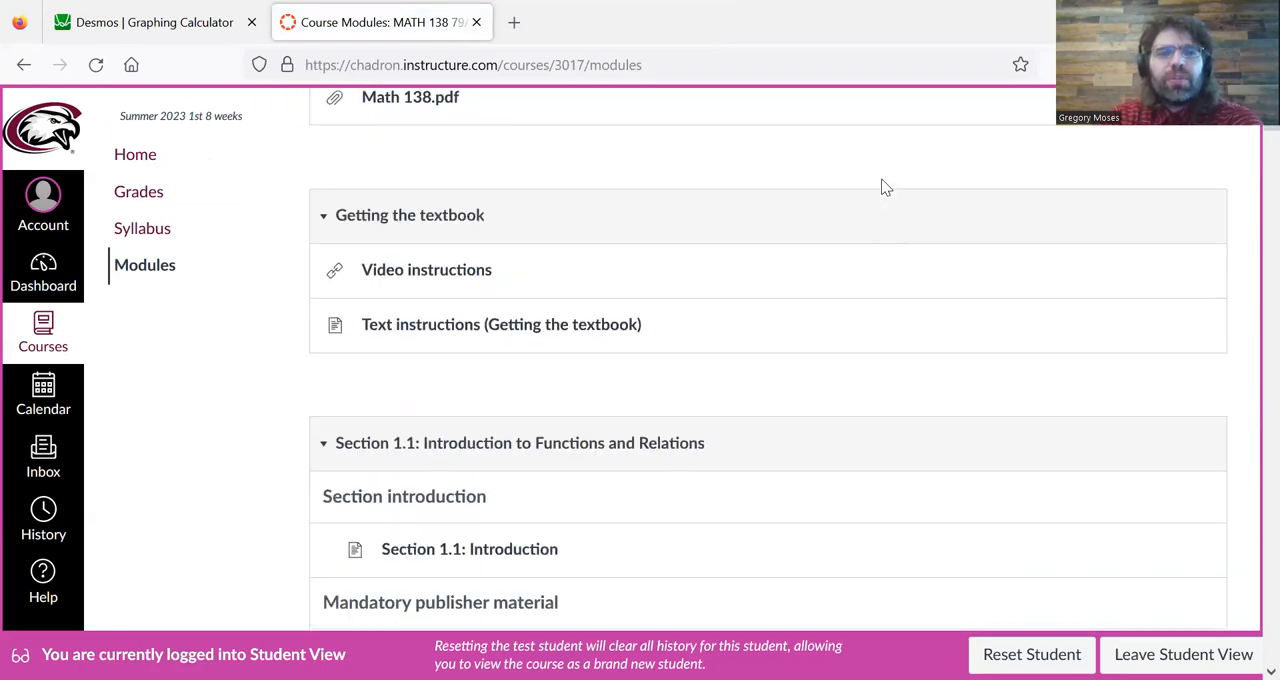
scroll(down, 3)
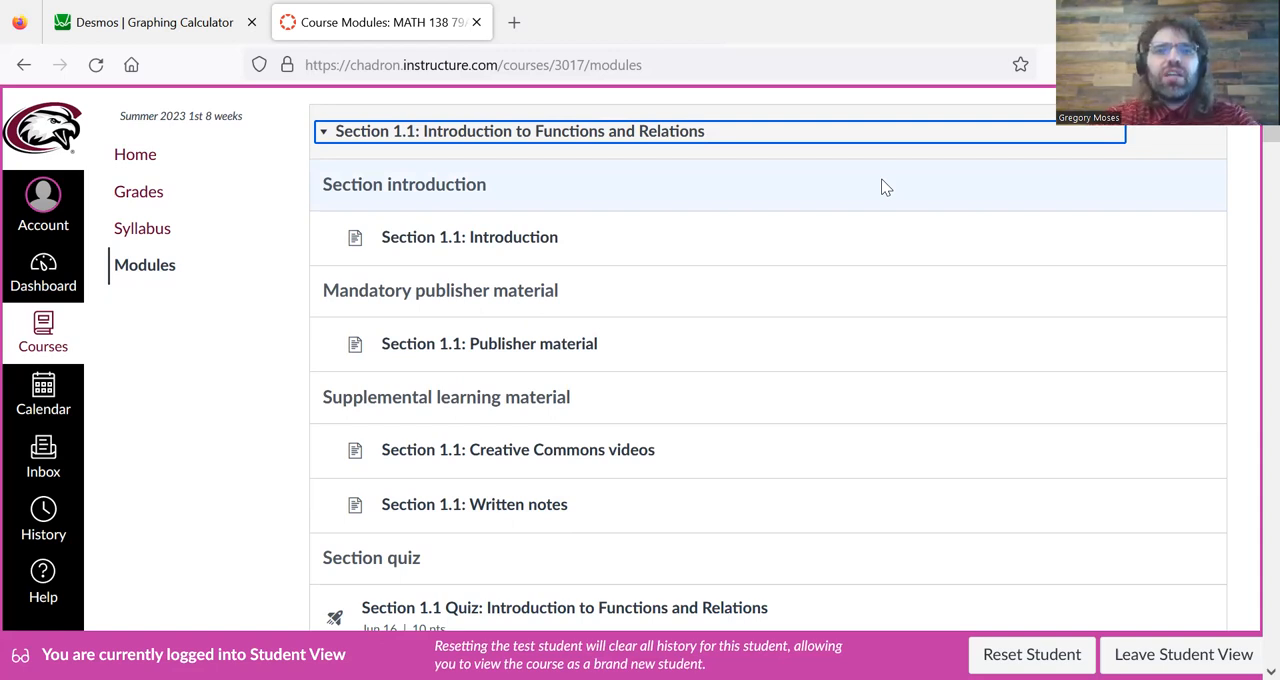
mouse_move(697, 210)
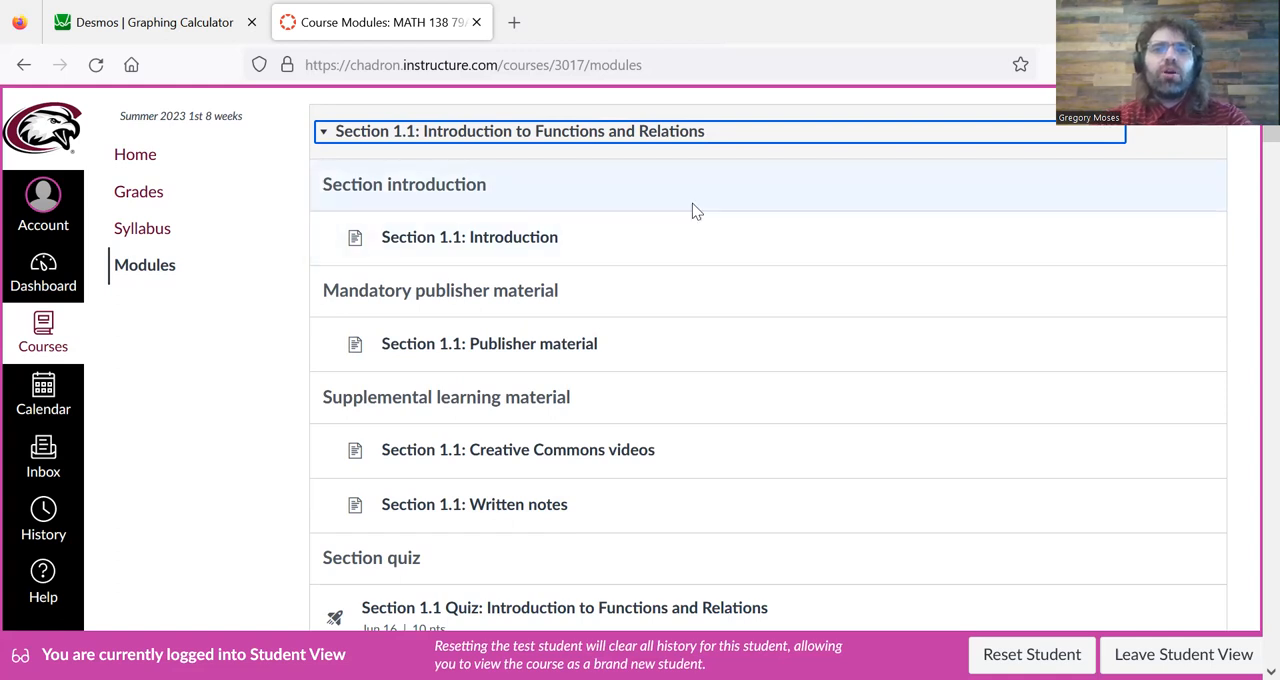
mouse_move(469, 237)
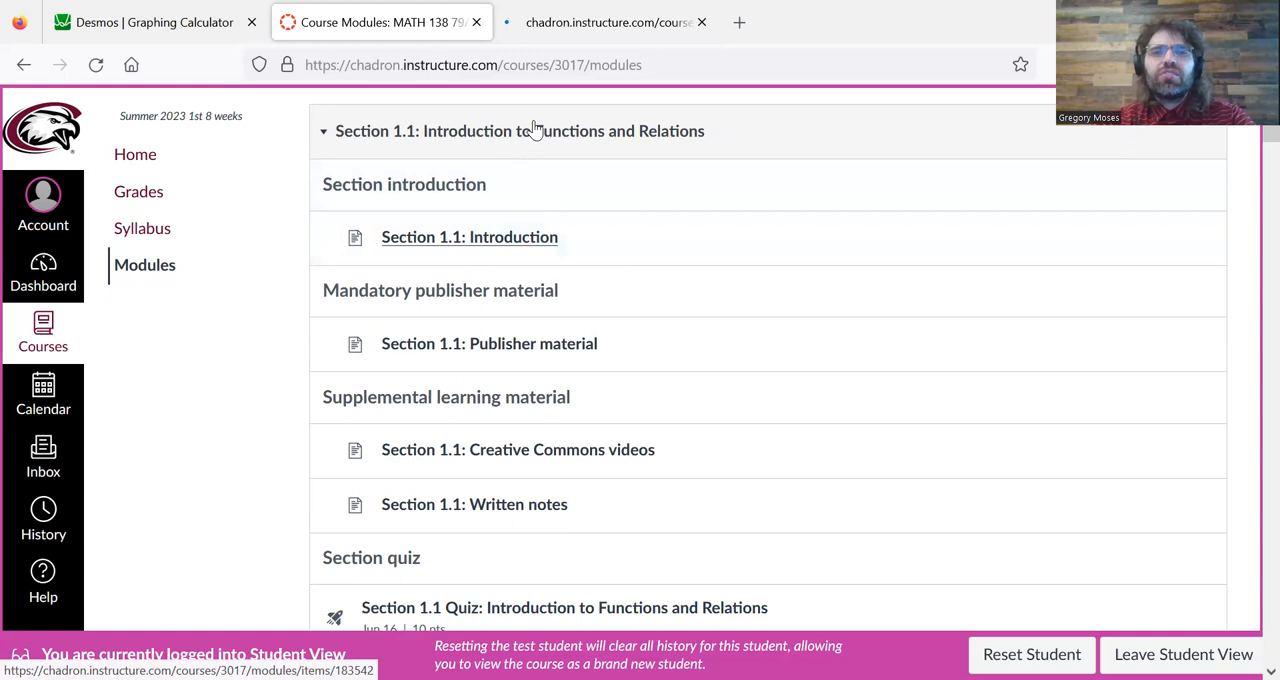
- Show the Section 1.1: Introduction tab and scroll past its intro video to the functions overview
click(469, 237)
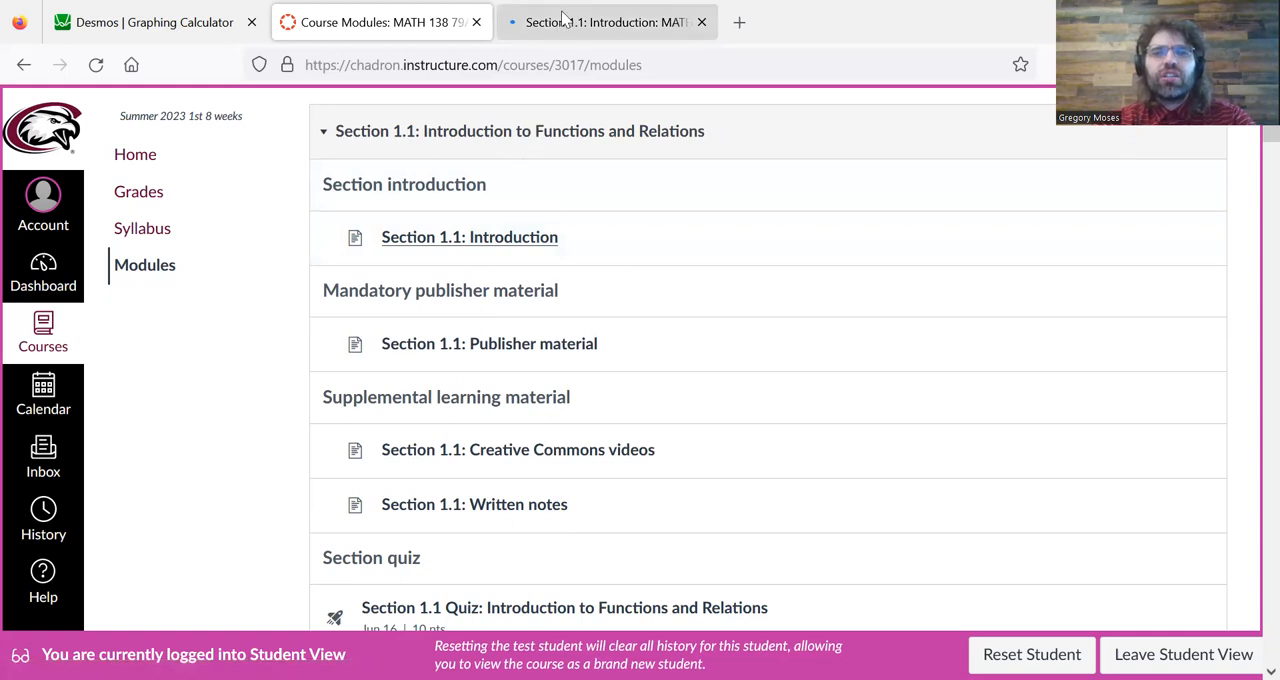
click(469, 237)
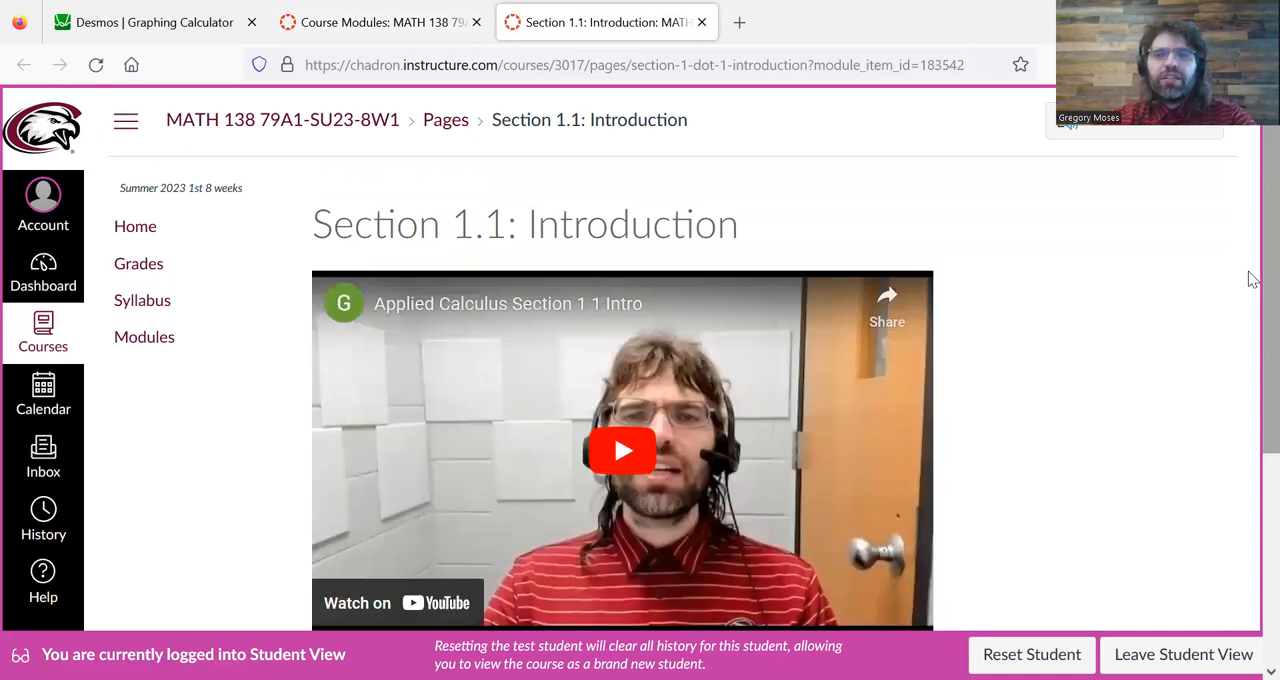
scroll(down, 3)
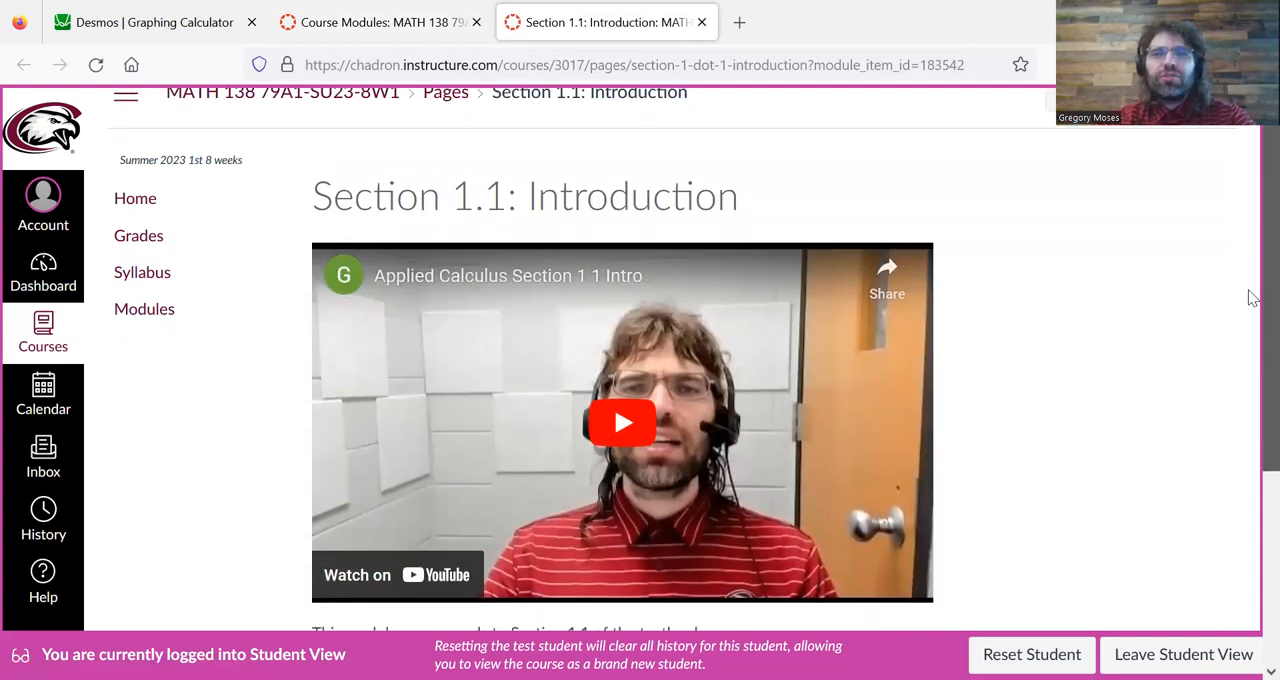
scroll(down, 3)
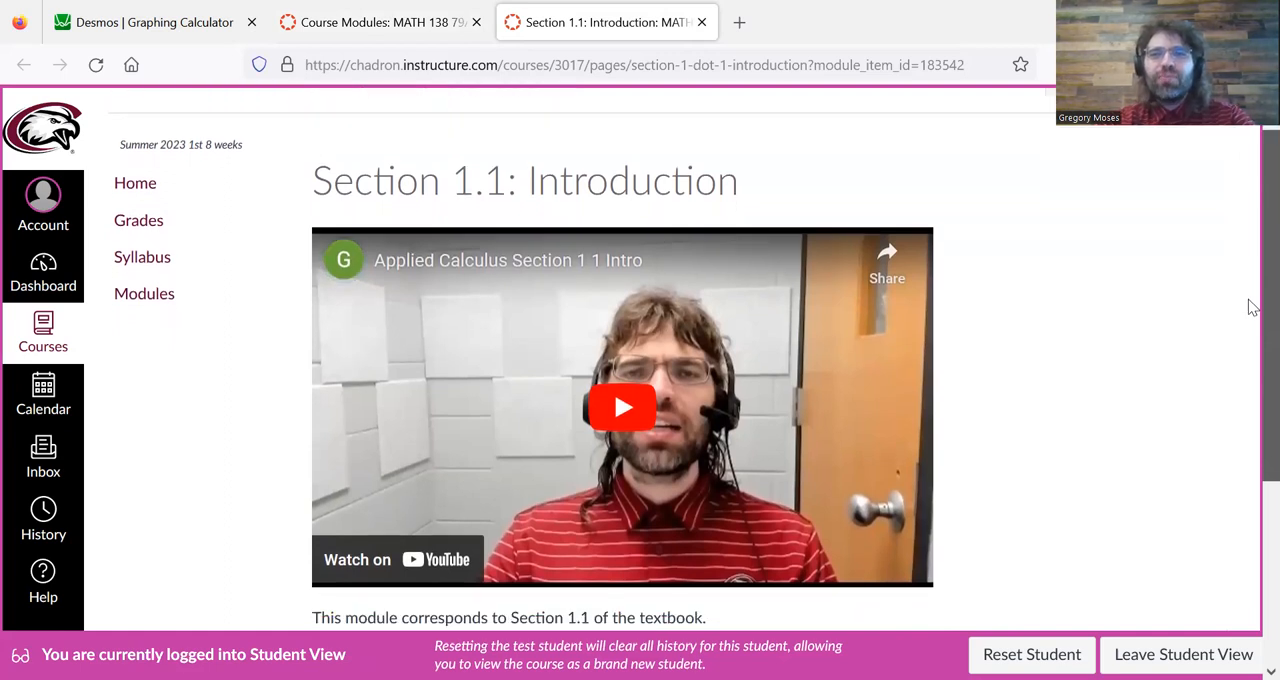
scroll(down, 3)
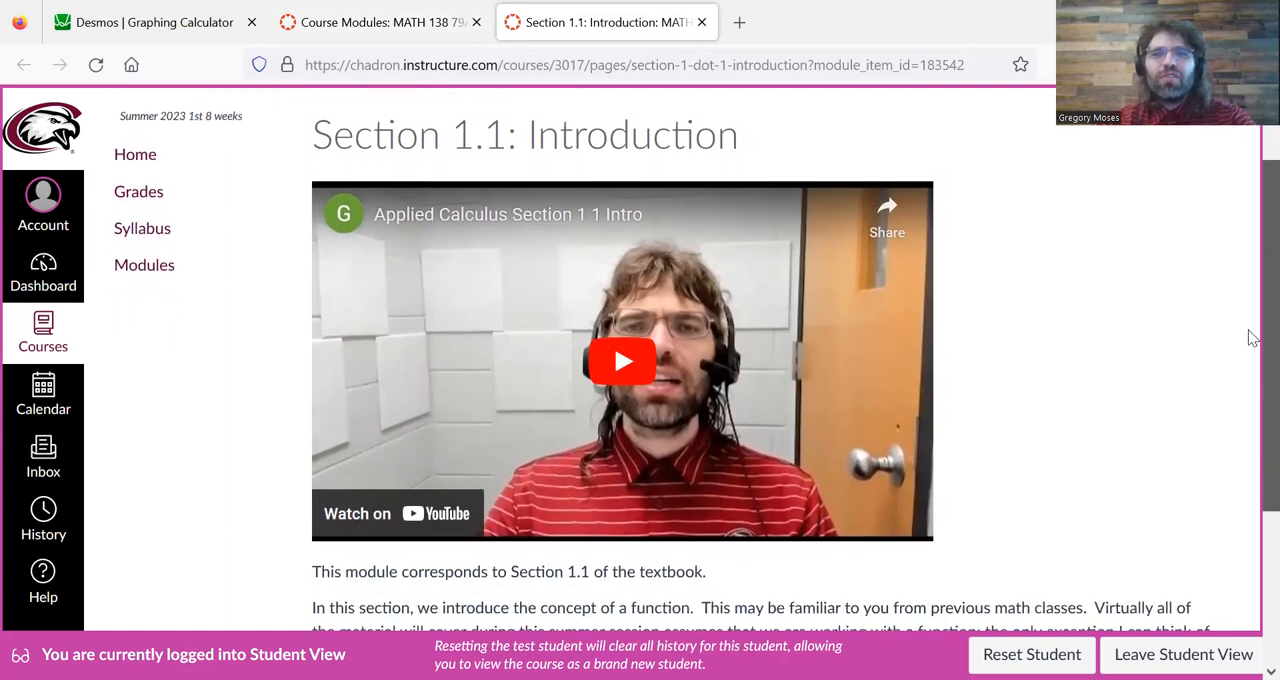
scroll(down, 3)
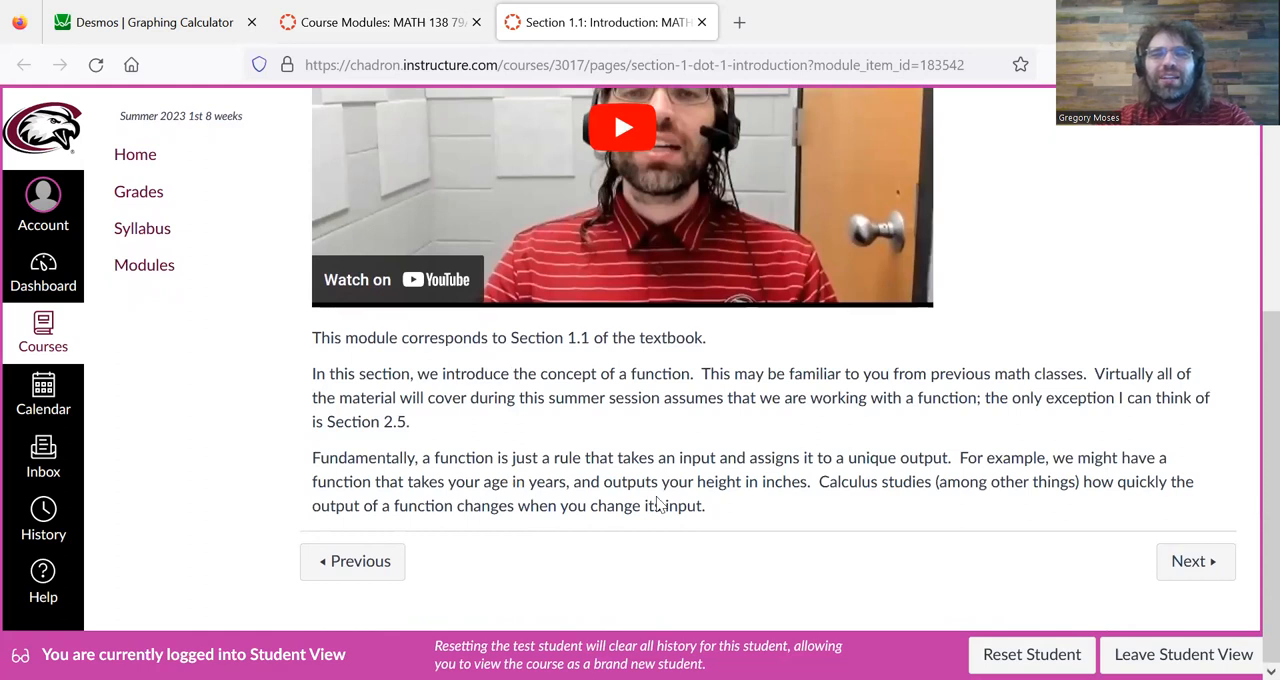
mouse_move(542, 360)
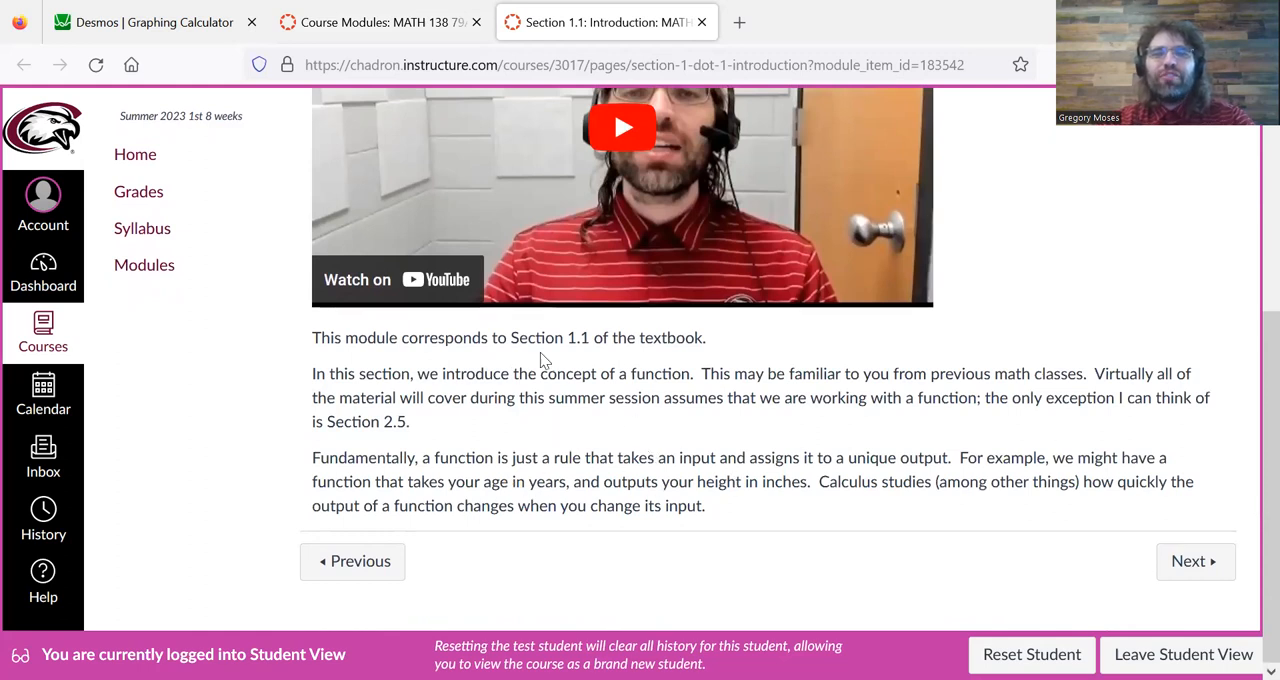
mouse_move(1130, 298)
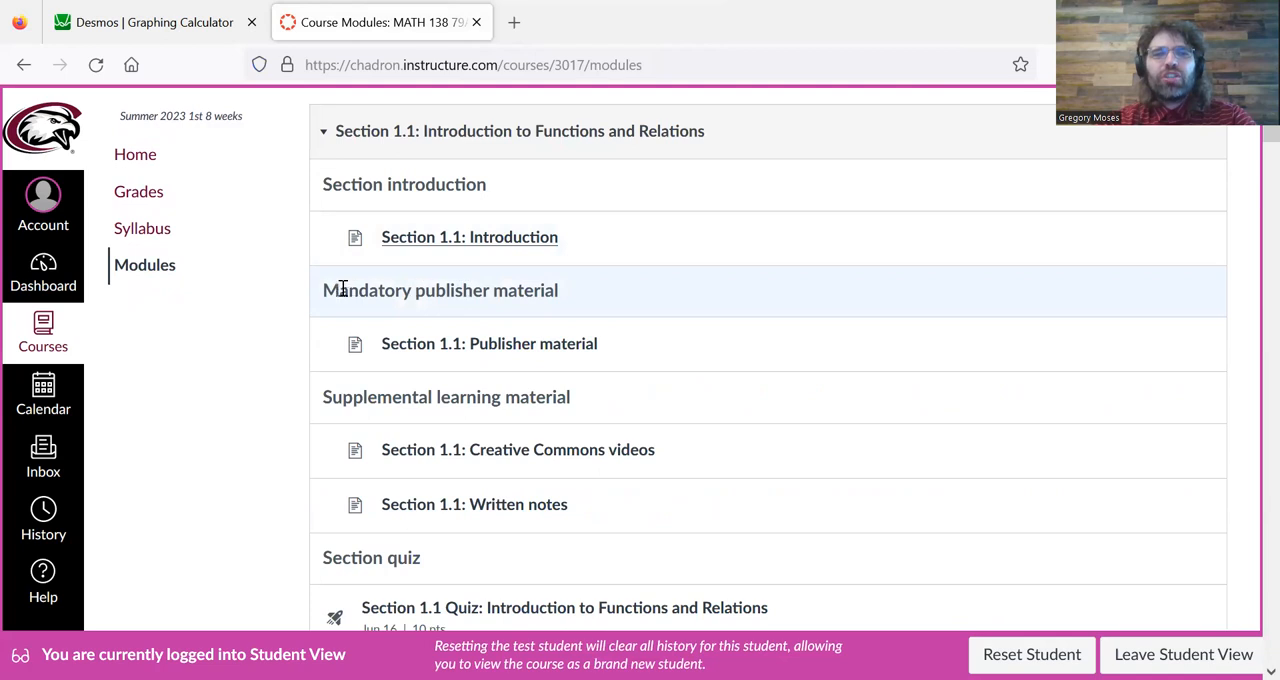
mouse_move(398, 300)
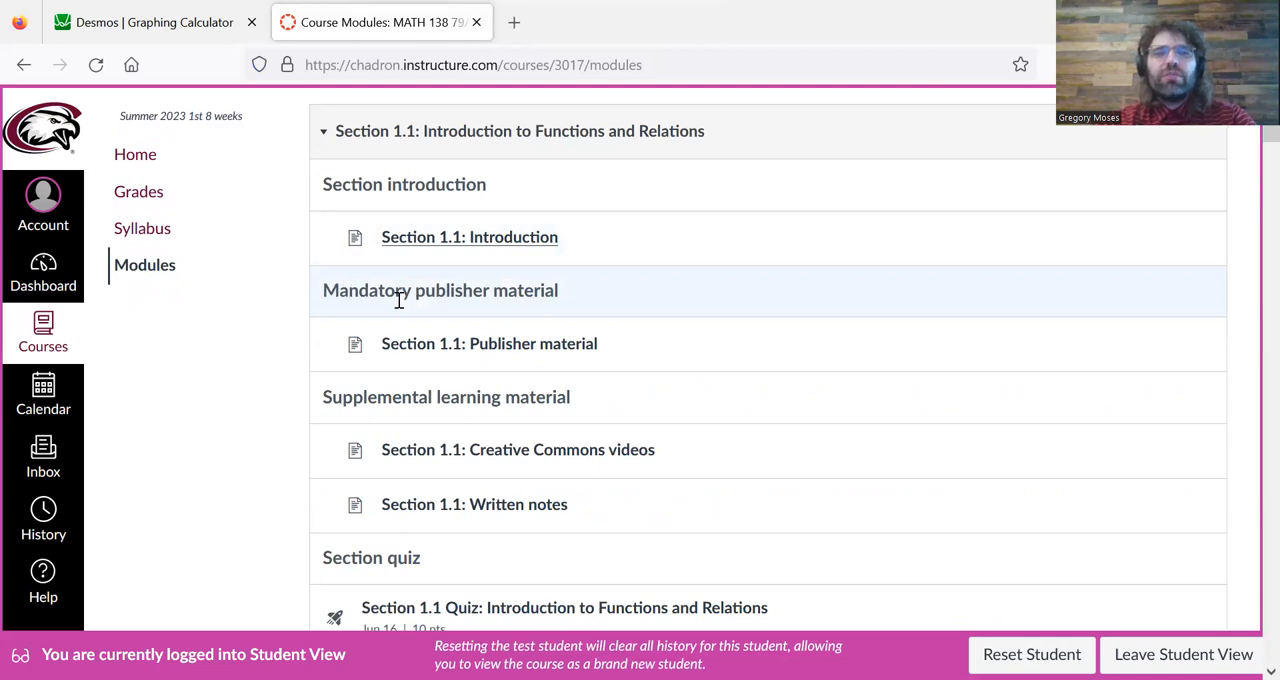
mouse_move(397, 302)
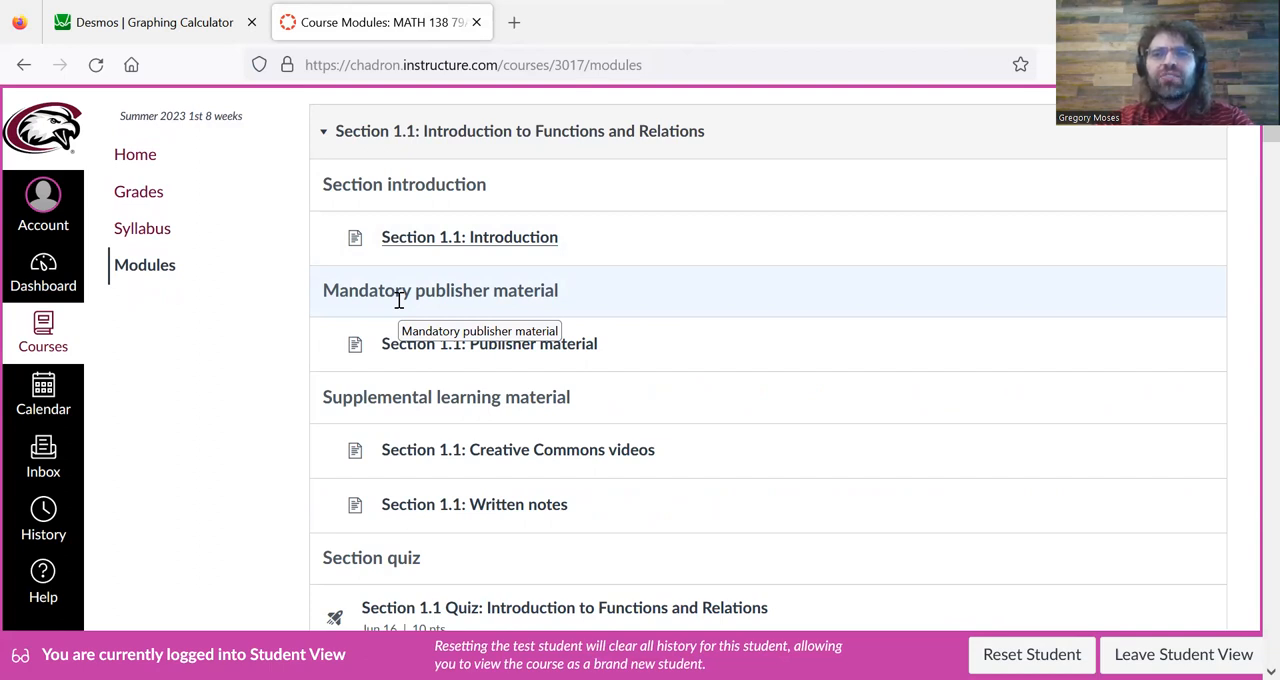
mouse_move(443, 390)
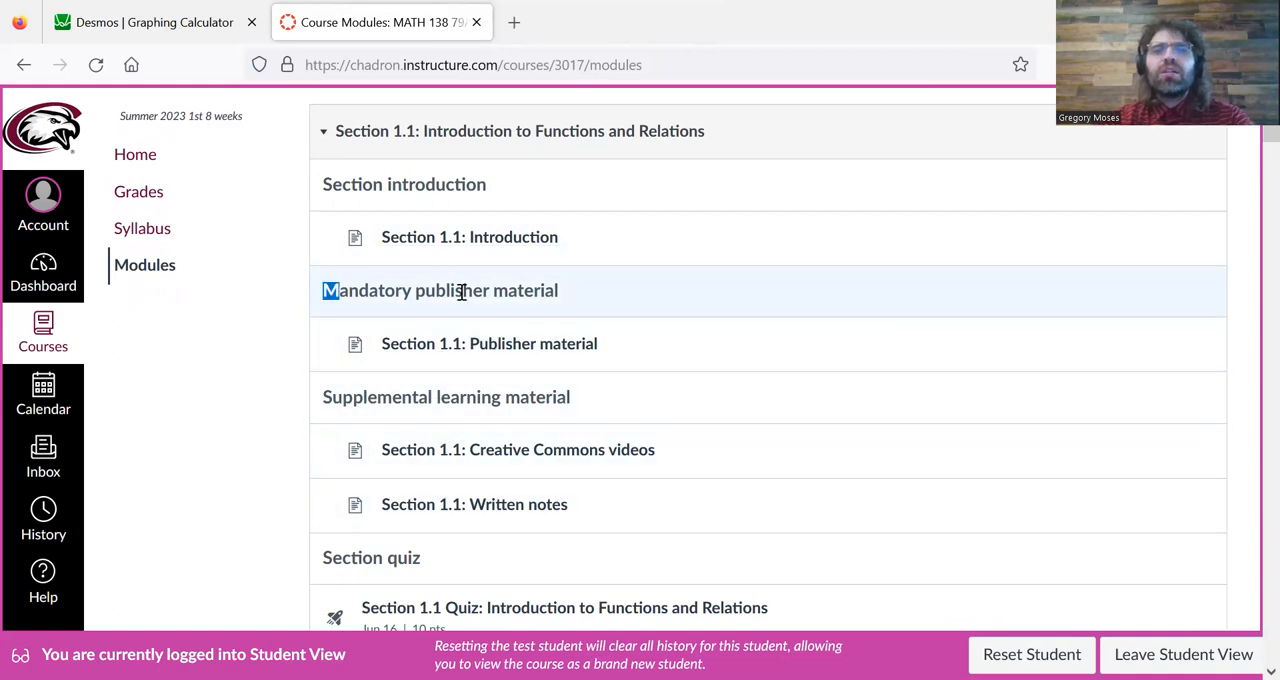
- Highlight the Mandatory publisher material heading in the Section 1.1 module
double_click(440, 290)
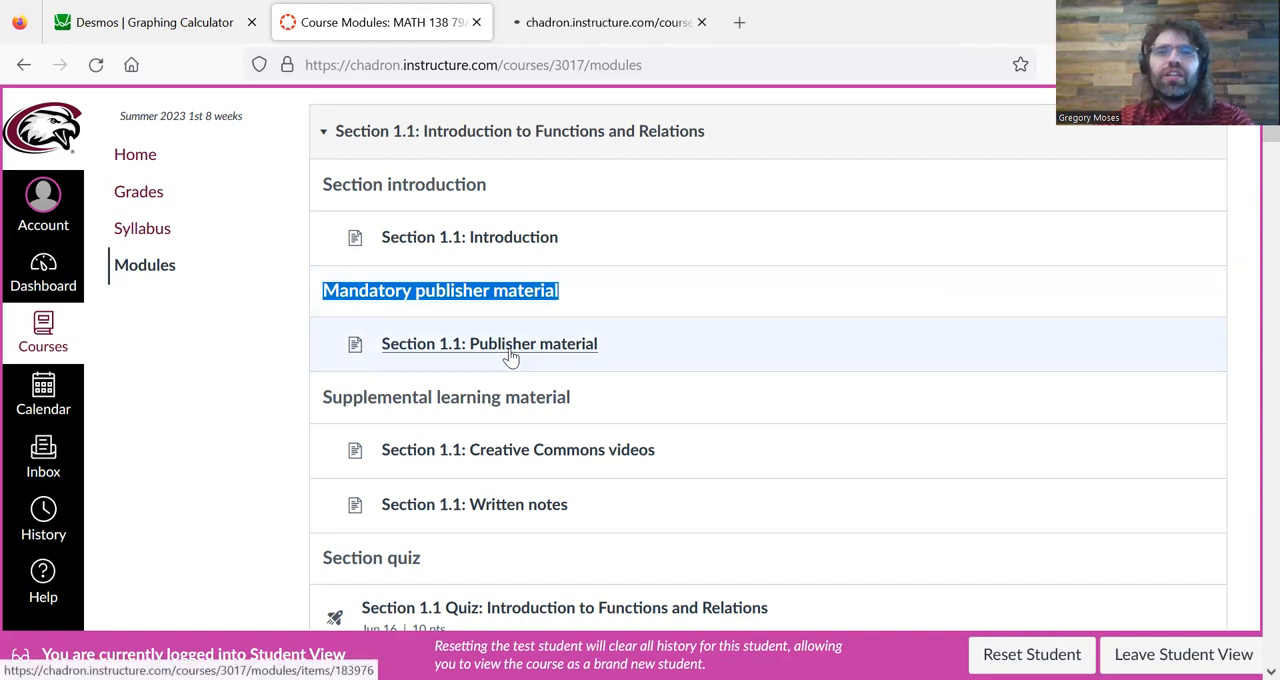
- Open Section 1.1: Publisher material and highlight the reading assignment and its note
click(489, 343)
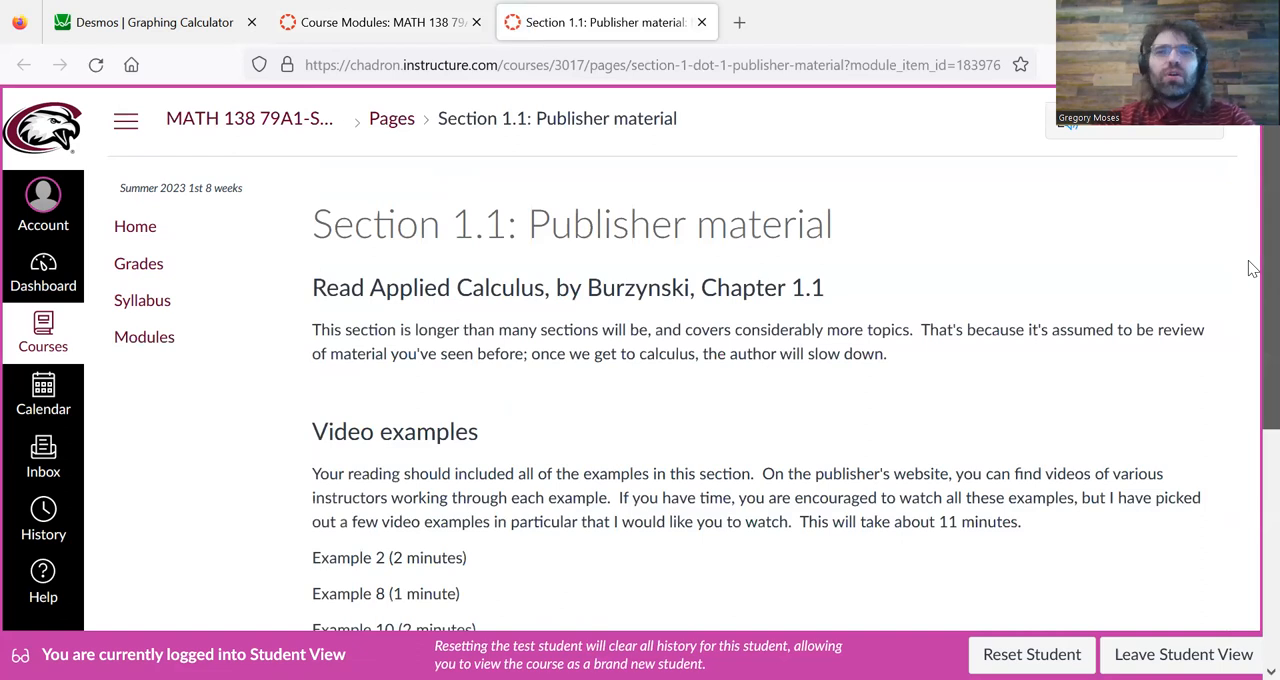
scroll(down, 3)
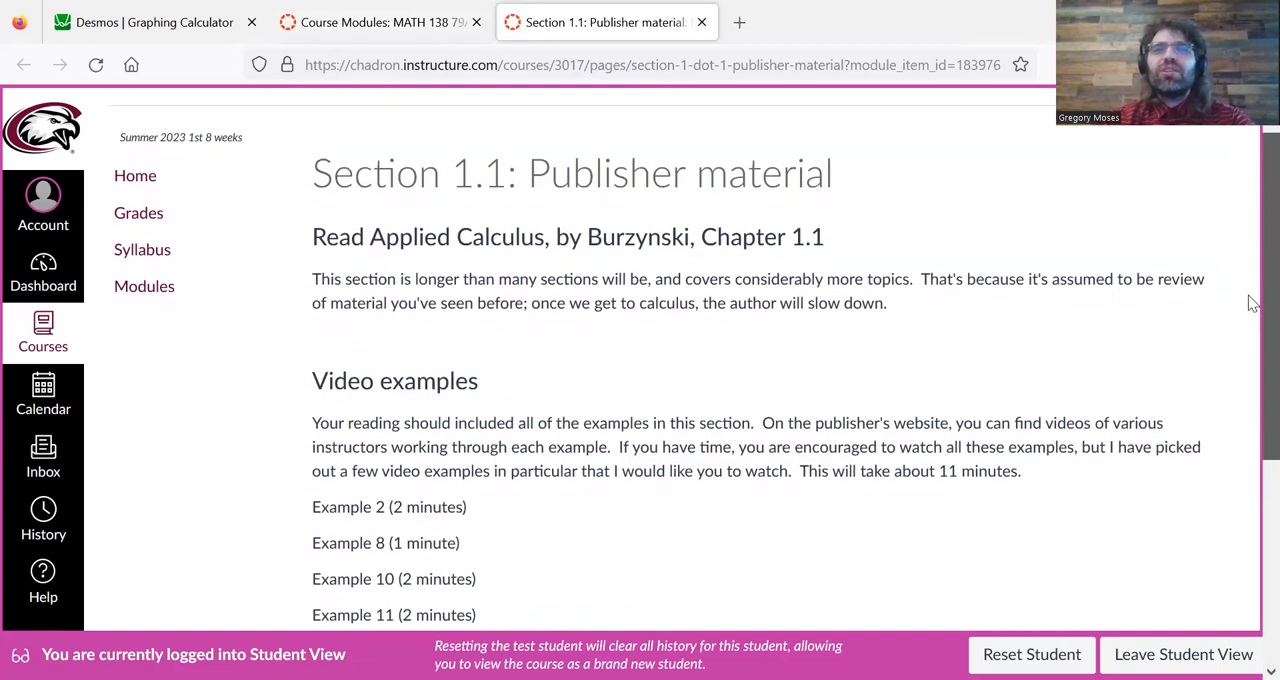
scroll(down, 3)
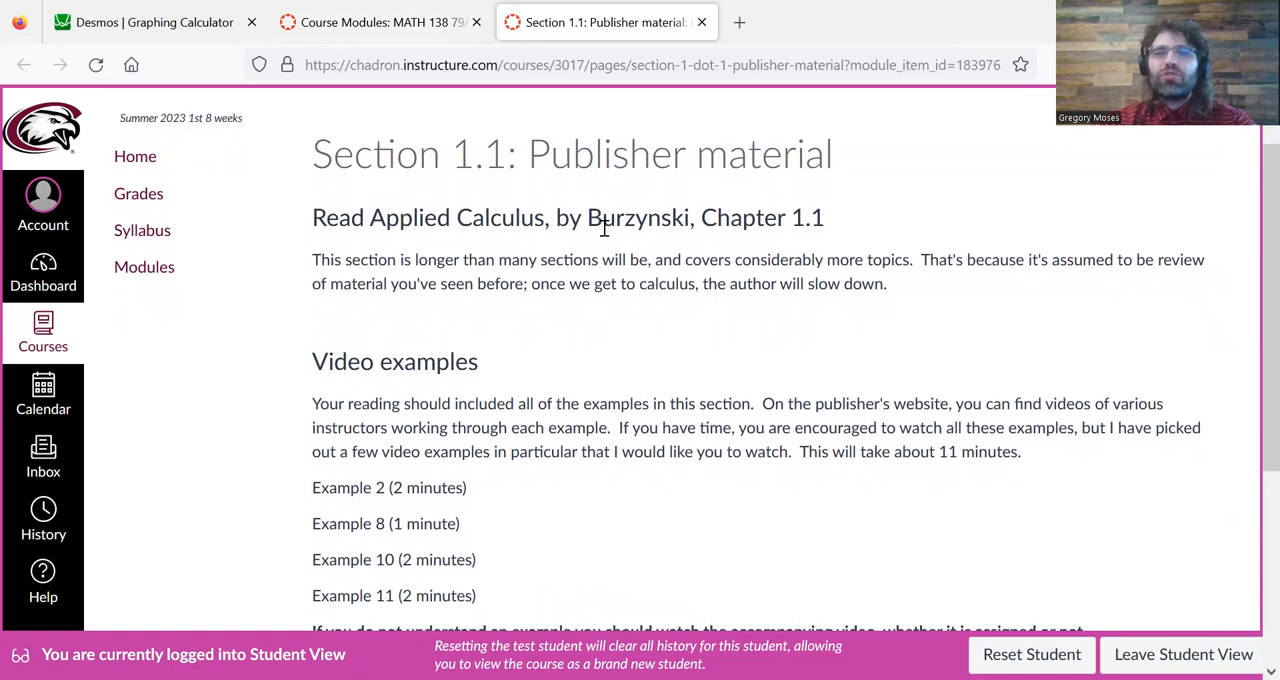
drag(600, 217, 885, 283)
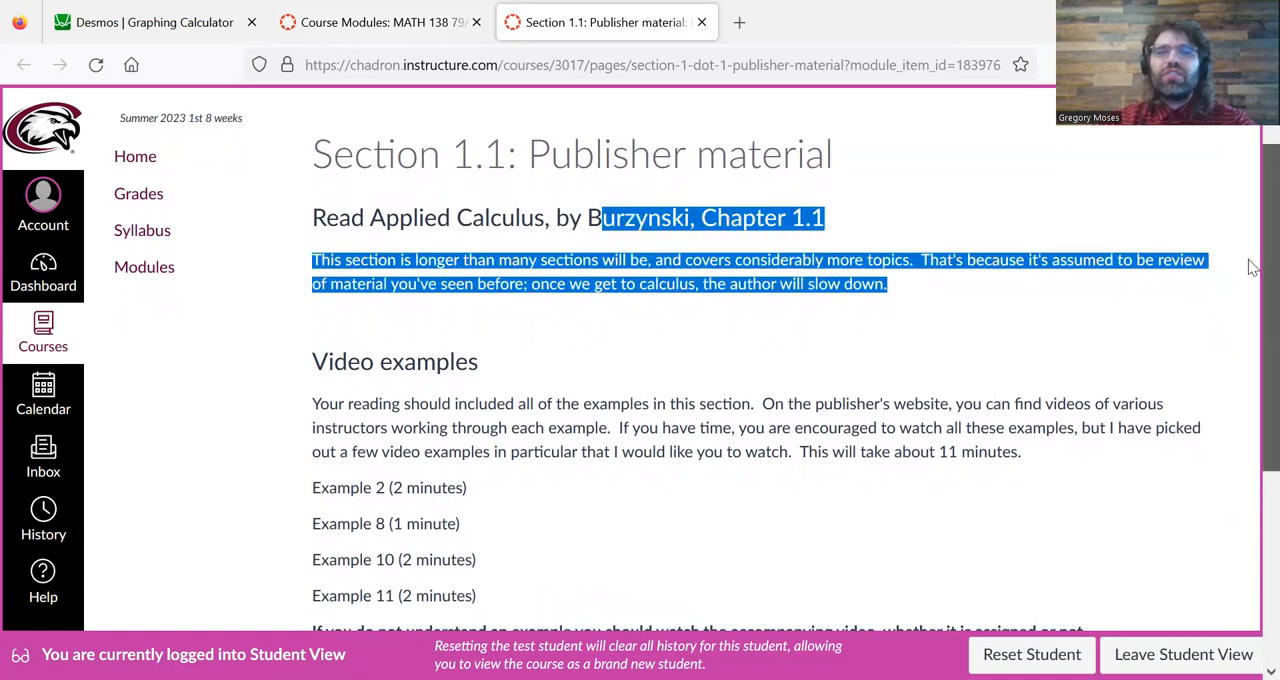
scroll(down, 3)
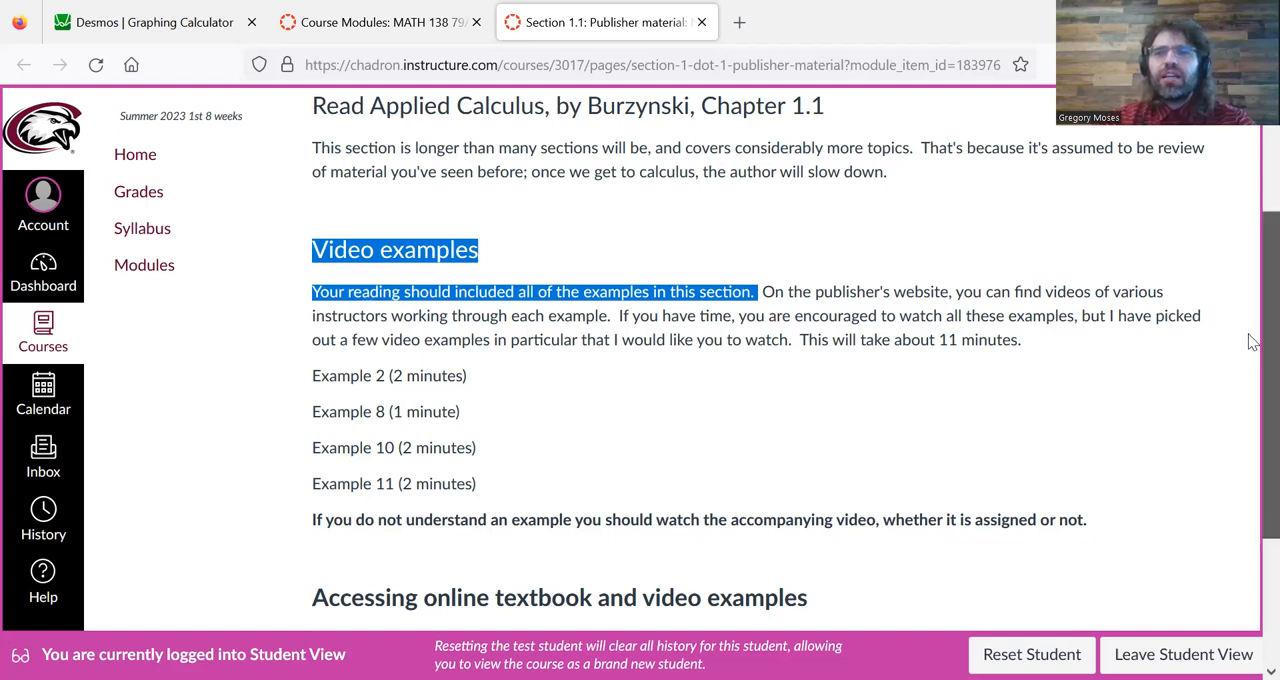
- Scroll to the textbook access instructions and select the xyztextbooks.com address
scroll(down, 3)
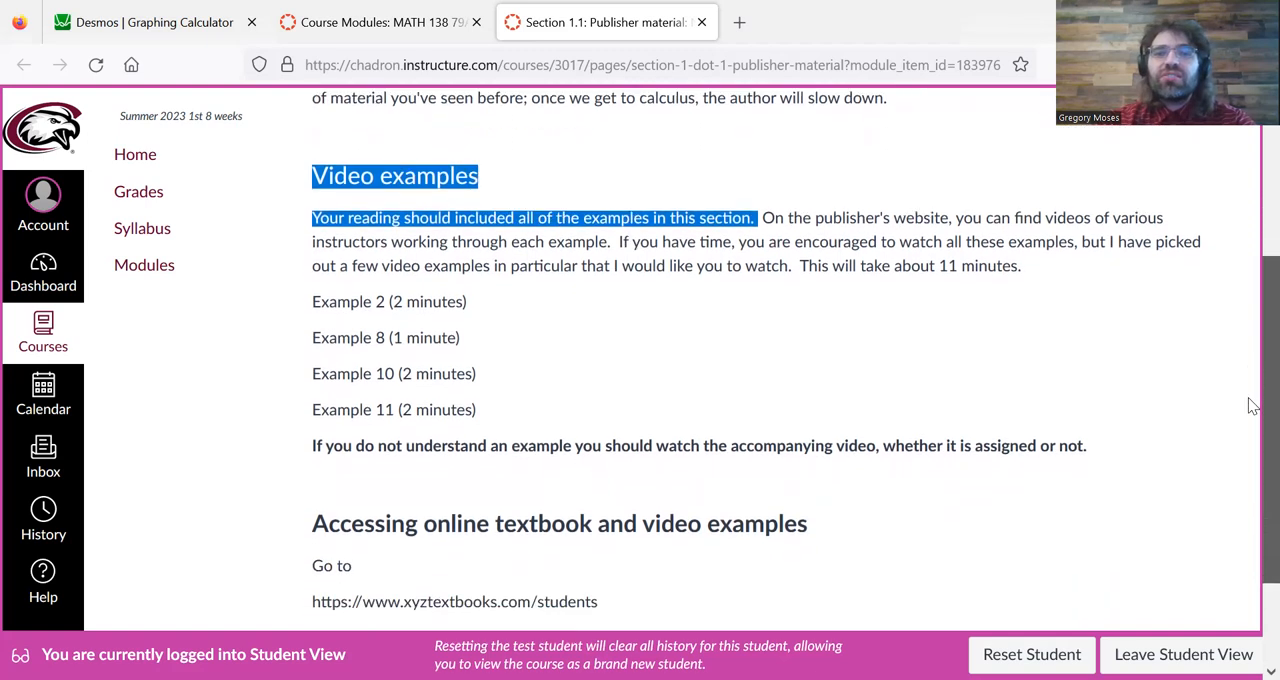
scroll(down, 3)
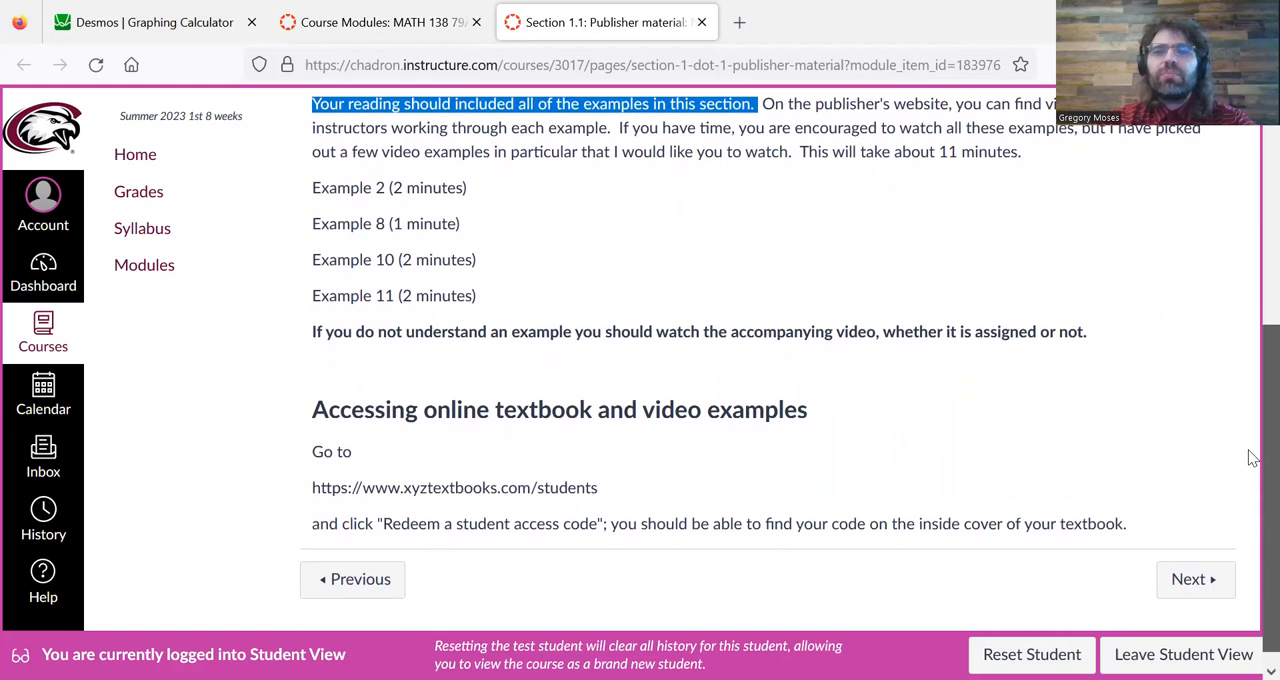
scroll(down, 3)
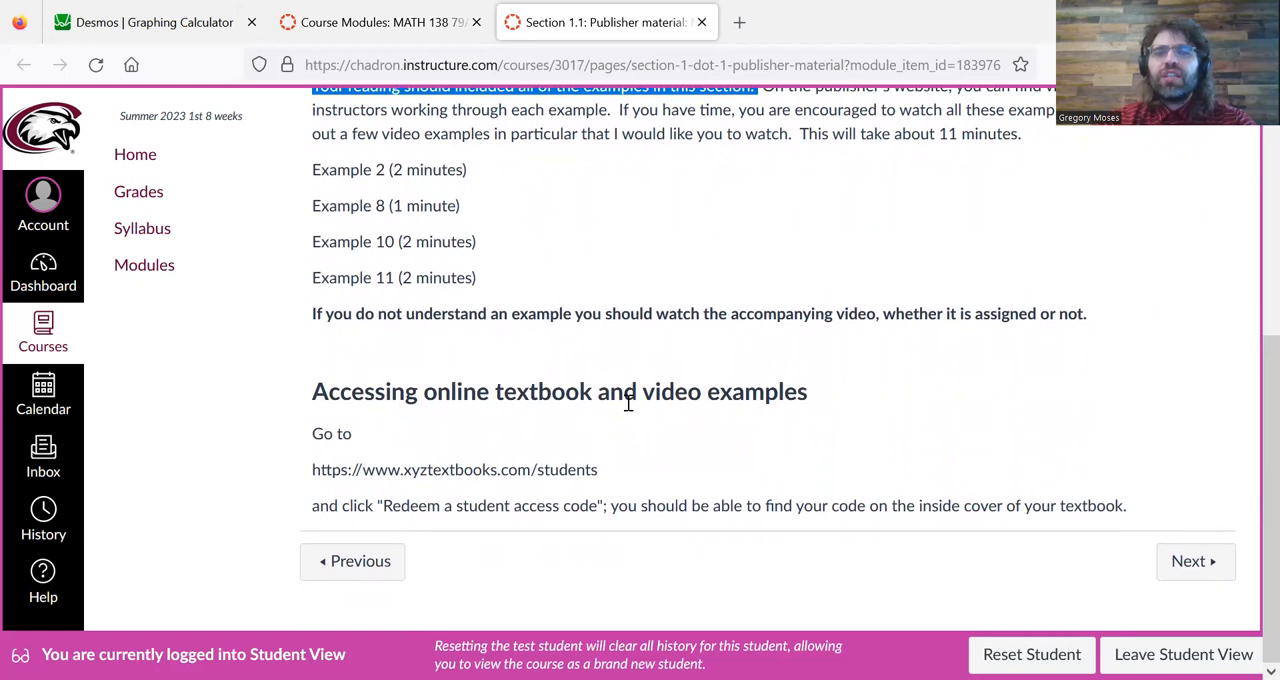
mouse_move(588, 455)
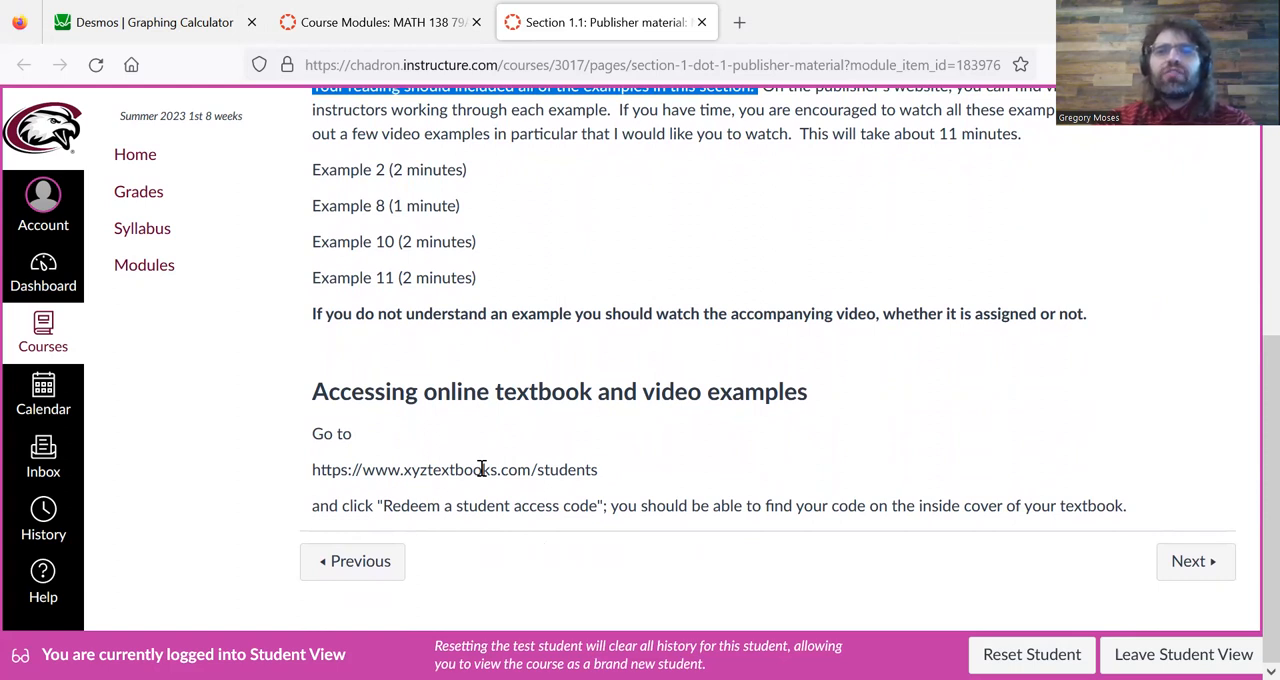
mouse_move(608, 420)
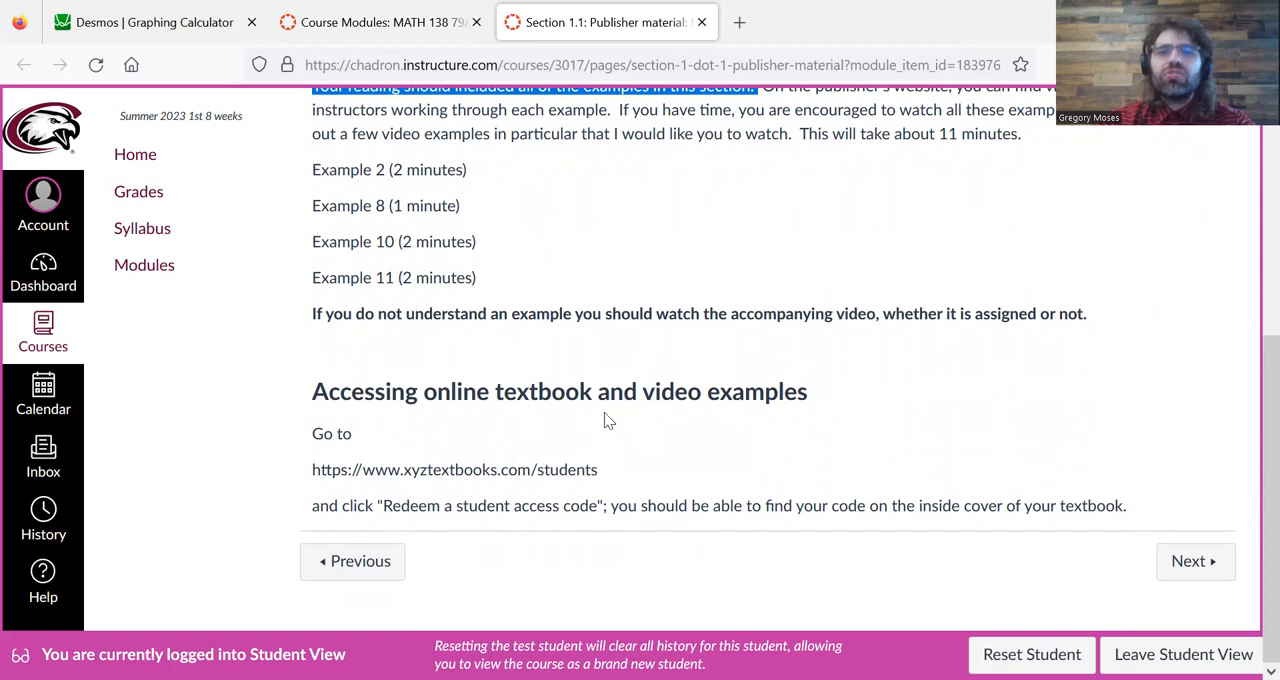
drag(315, 470, 535, 470)
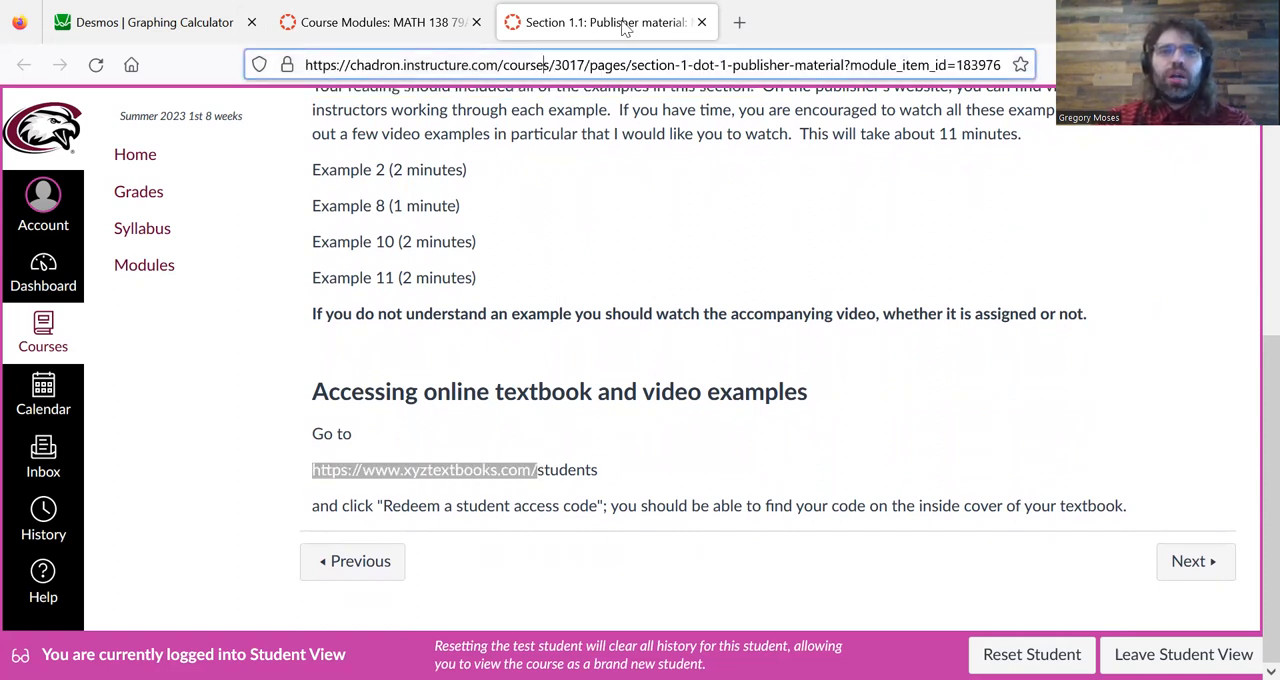
- Go to xyztextbooks.com and open My Bookshelf from the account menu
click(423, 470)
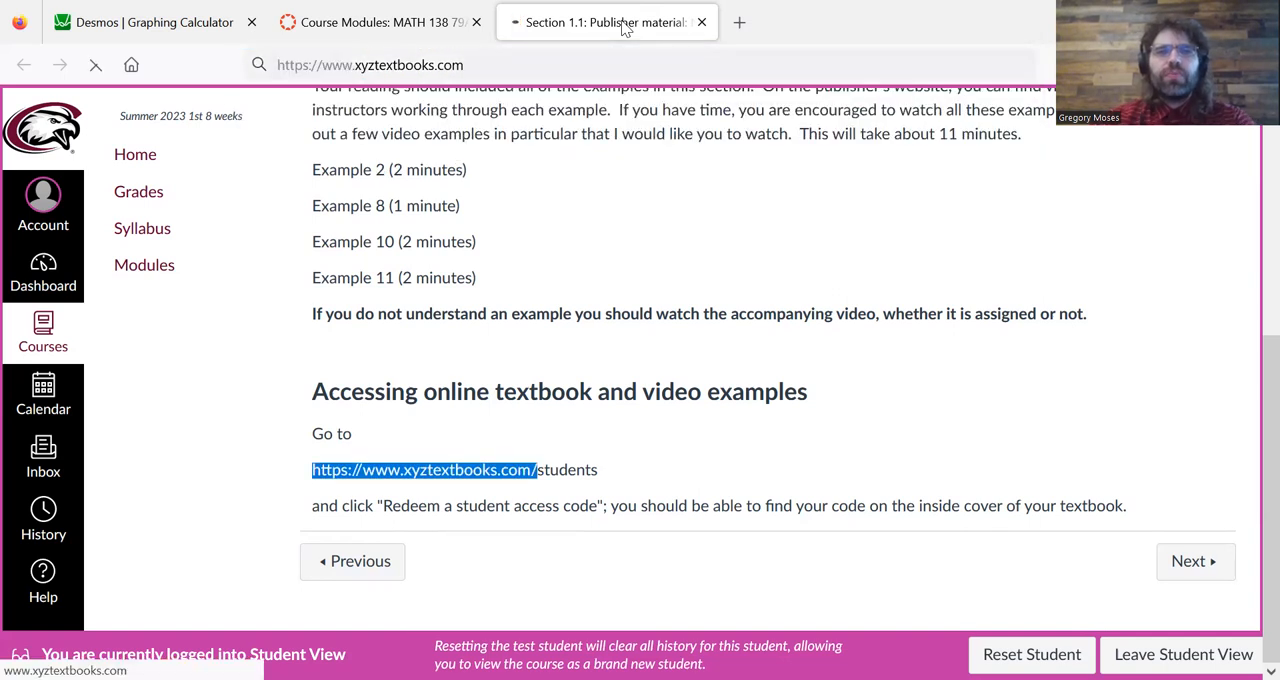
click(423, 470)
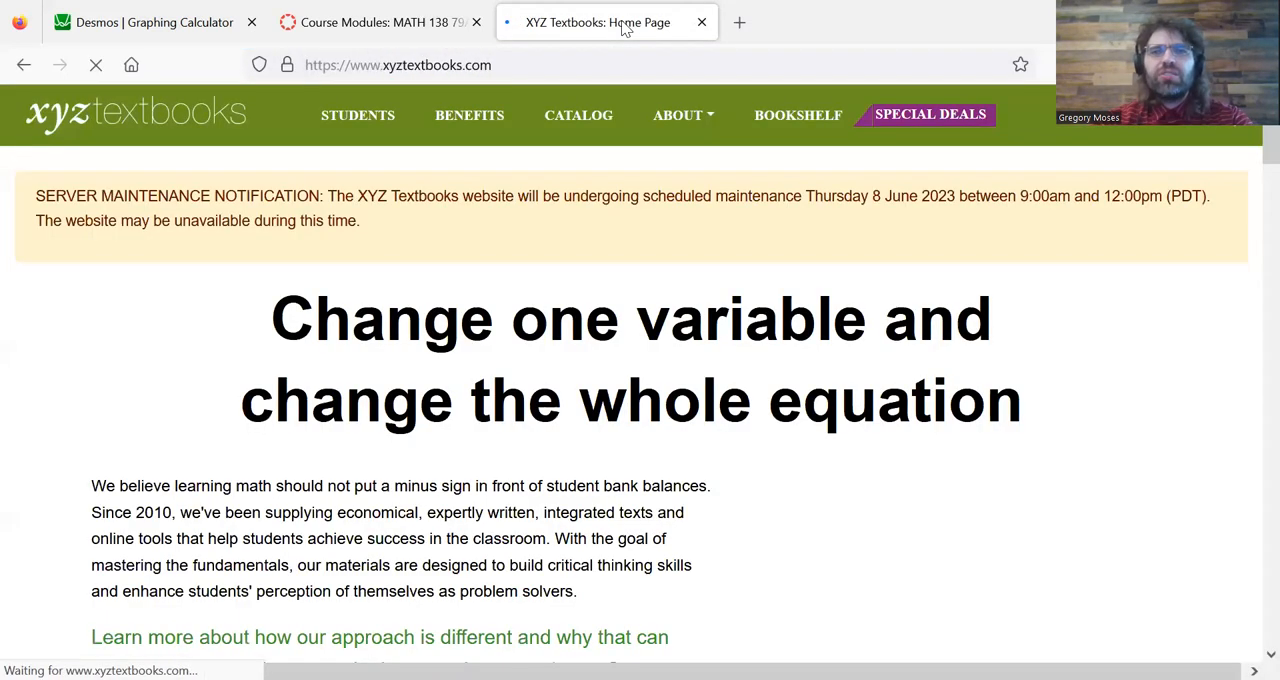
click(96, 64)
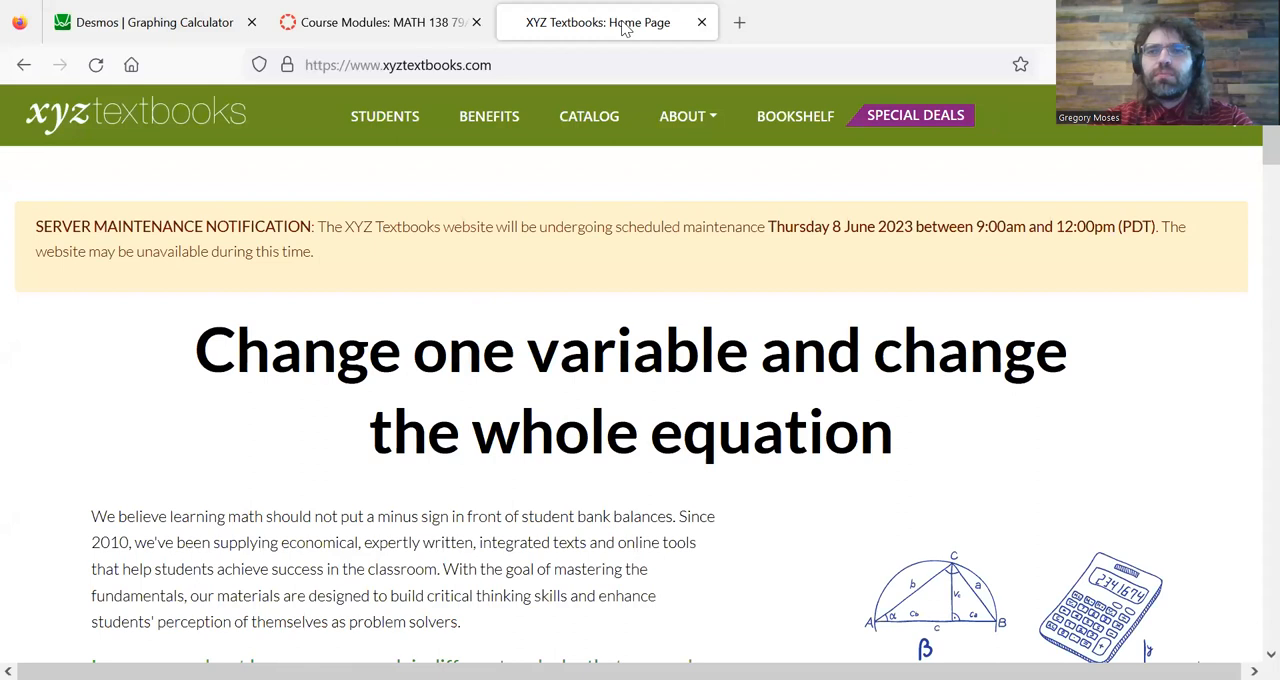
mouse_move(1125, 128)
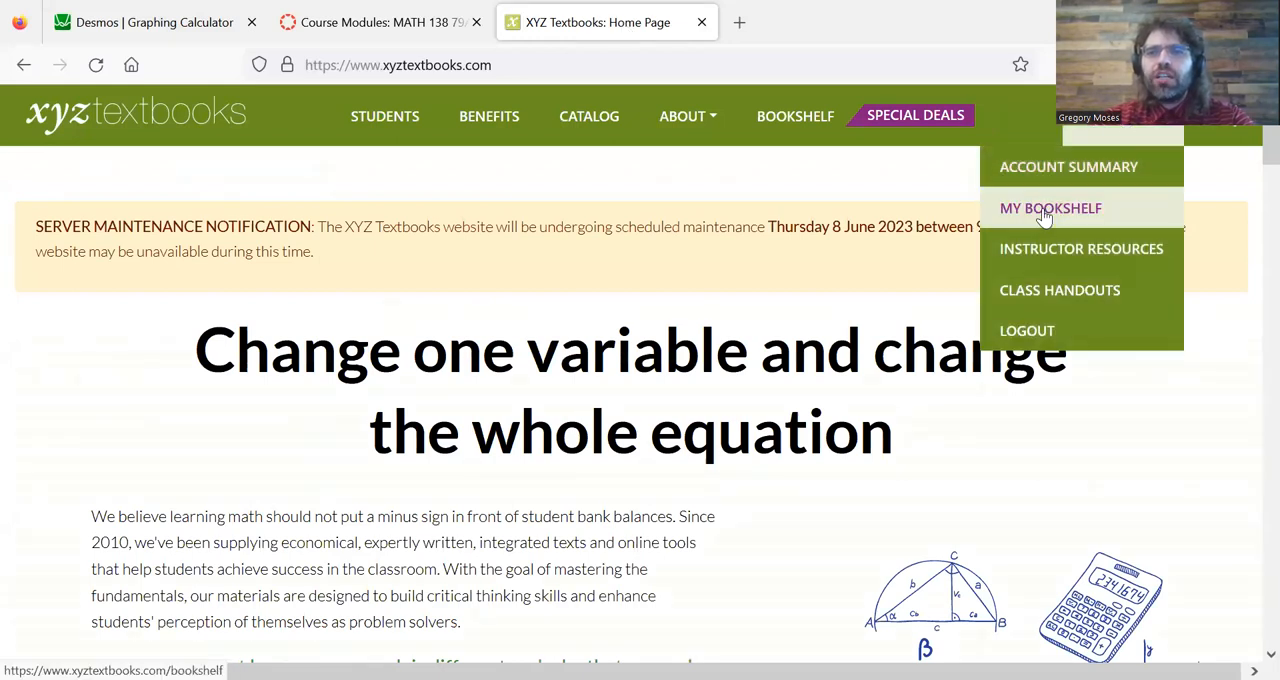
click(1050, 208)
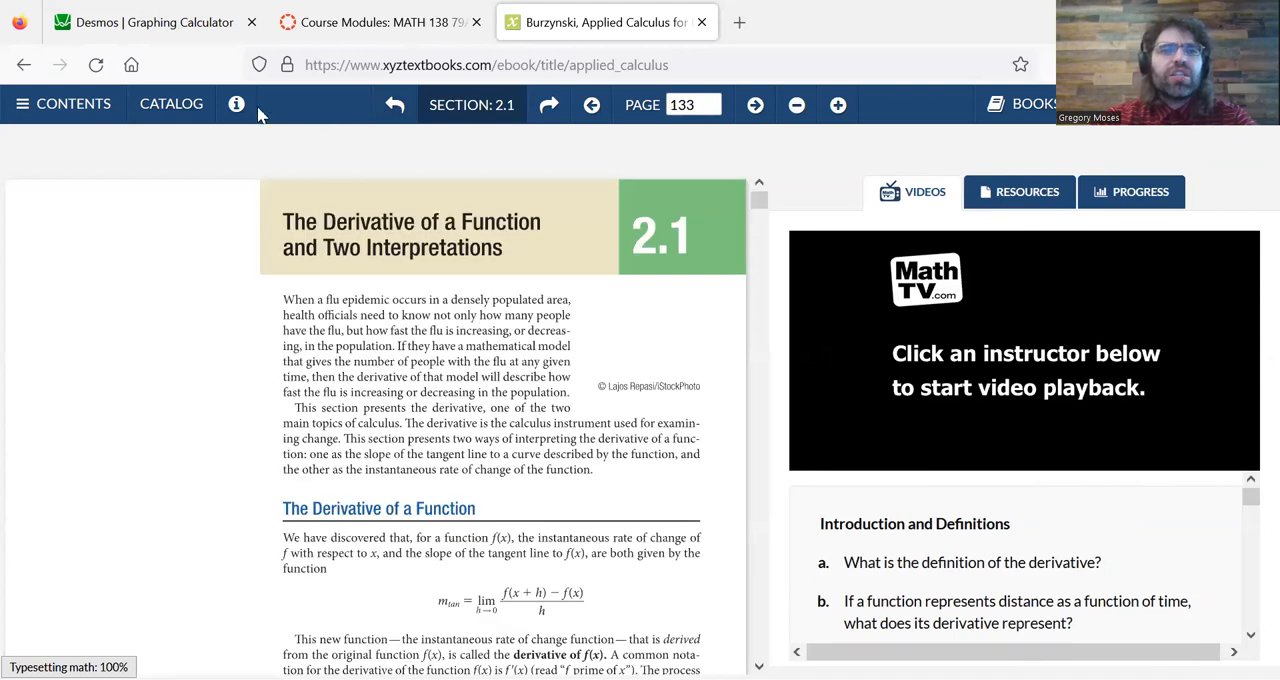
- Jump to Section 1.1 via the ebook Contents, then return to the Course Modules tab
click(63, 103)
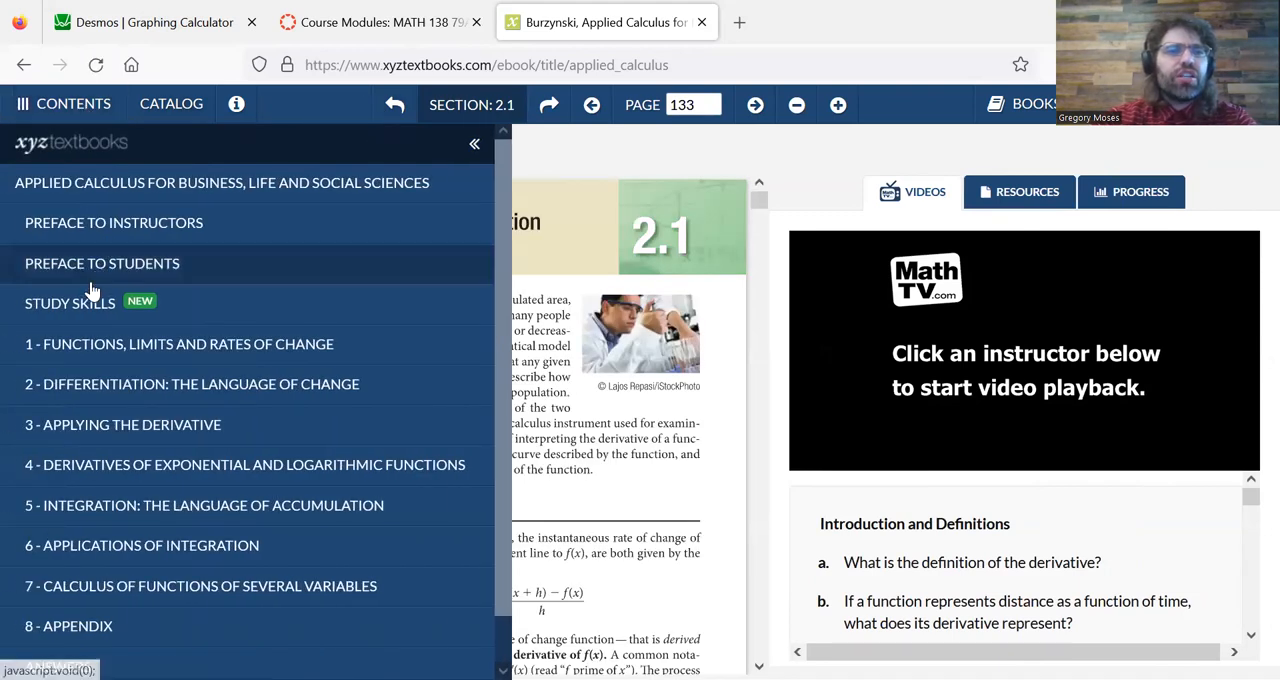
click(178, 343)
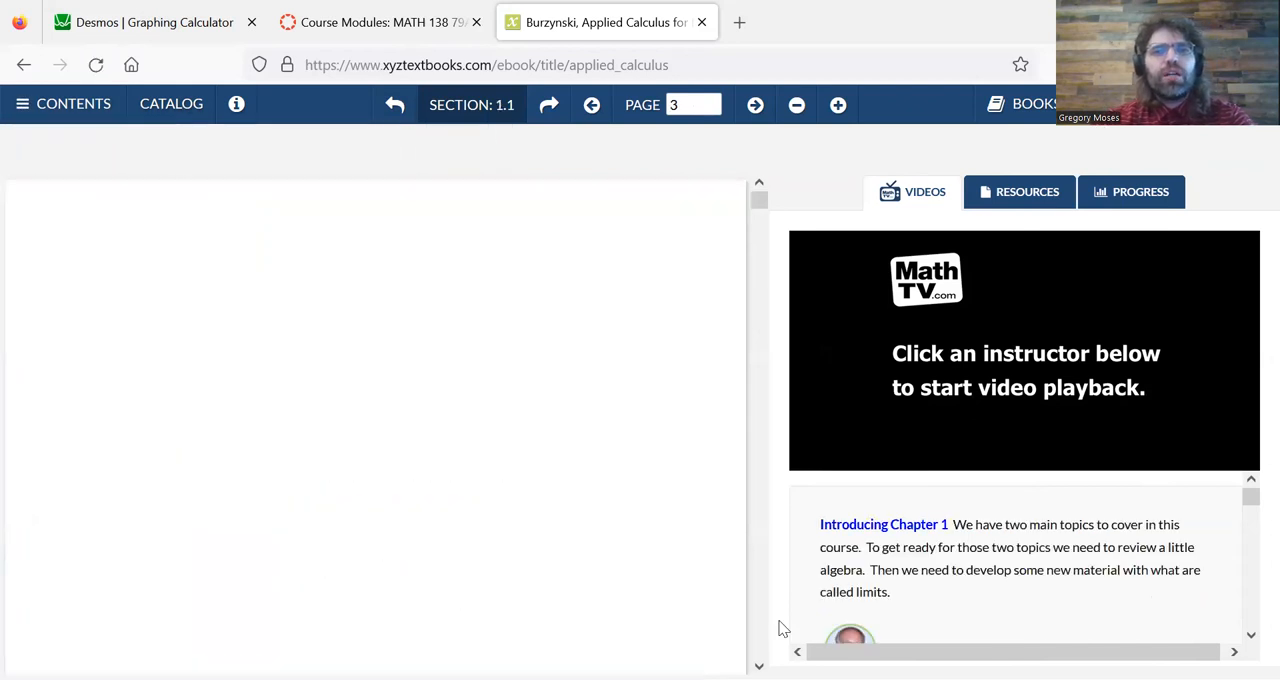
click(150, 22)
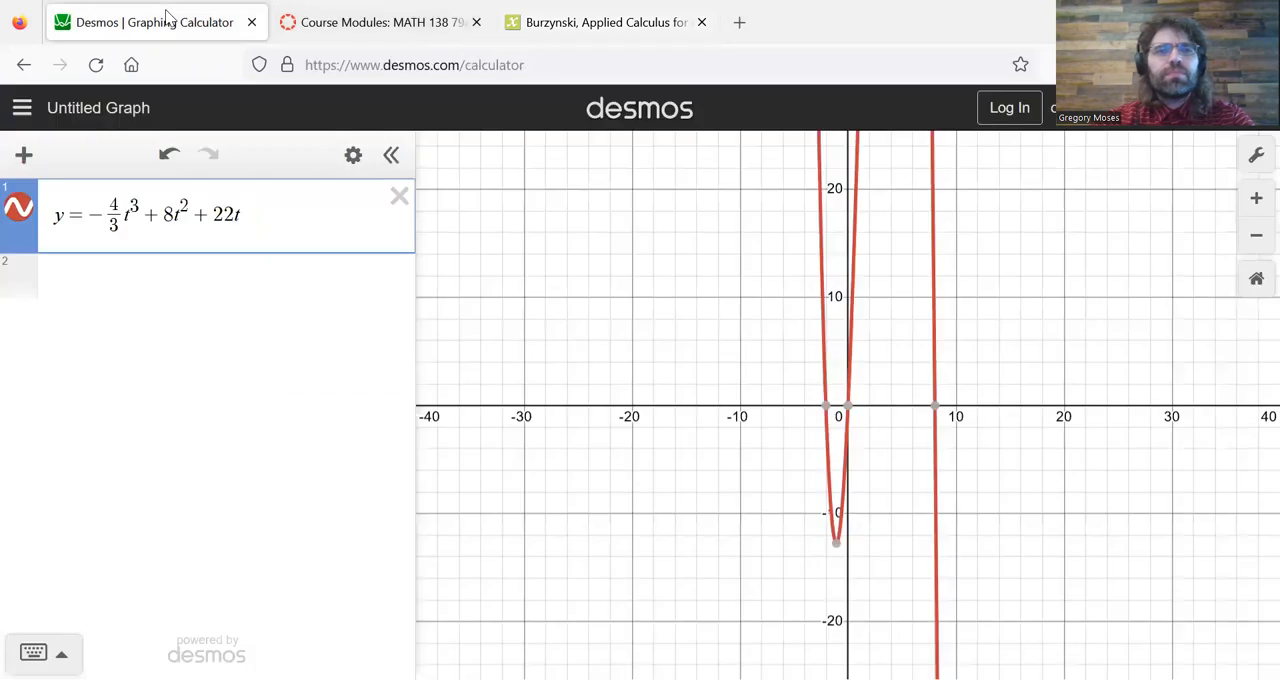
click(380, 22)
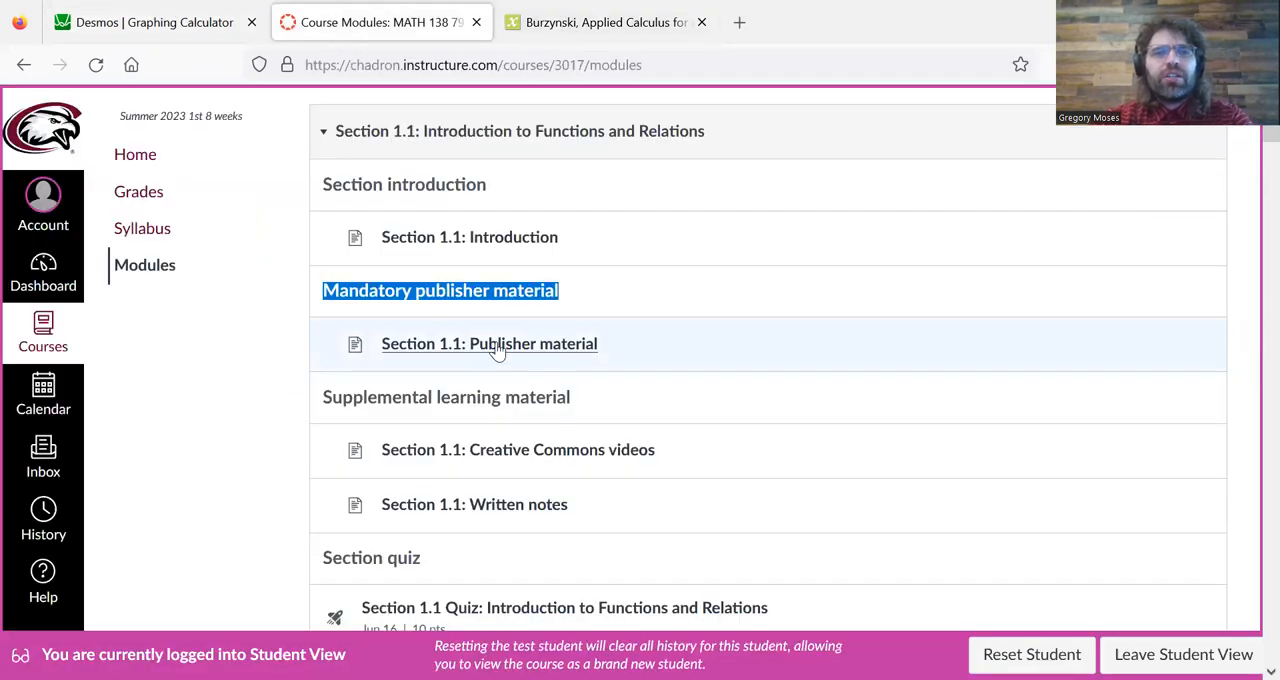
- Reopen Section 1.1: Publisher material and select the assigned video examples (2, 8, 10, 11)
click(489, 343)
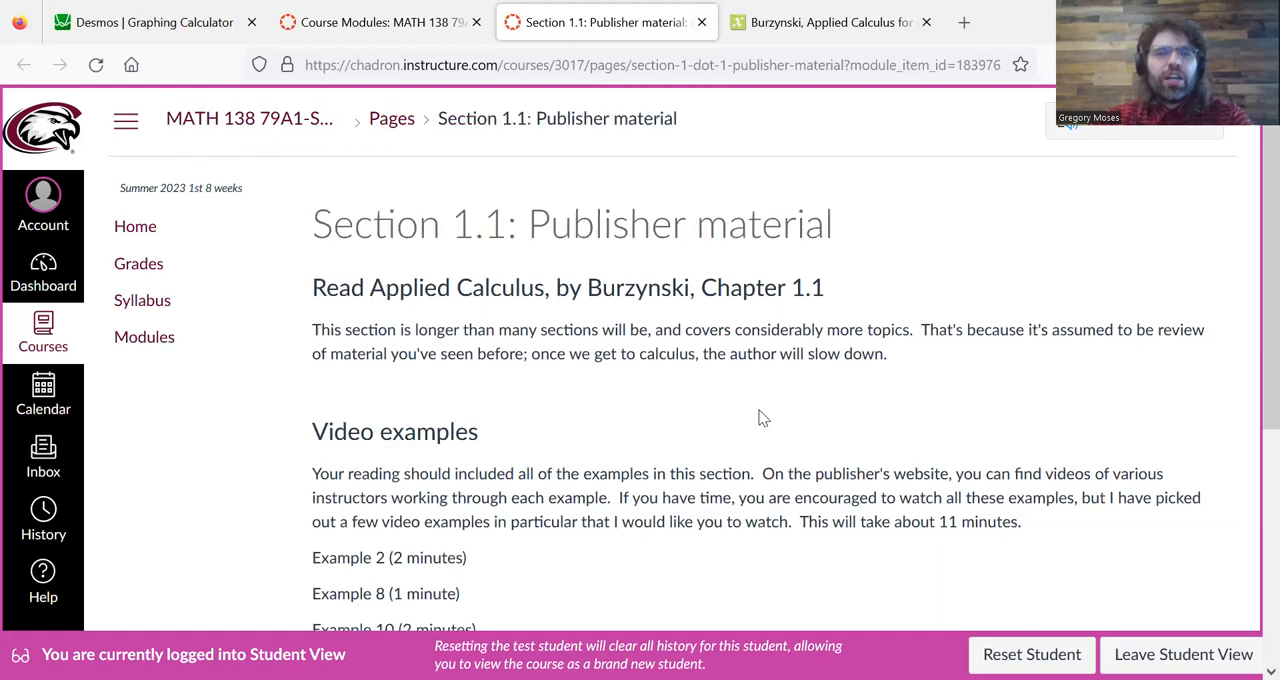
scroll(down, 3)
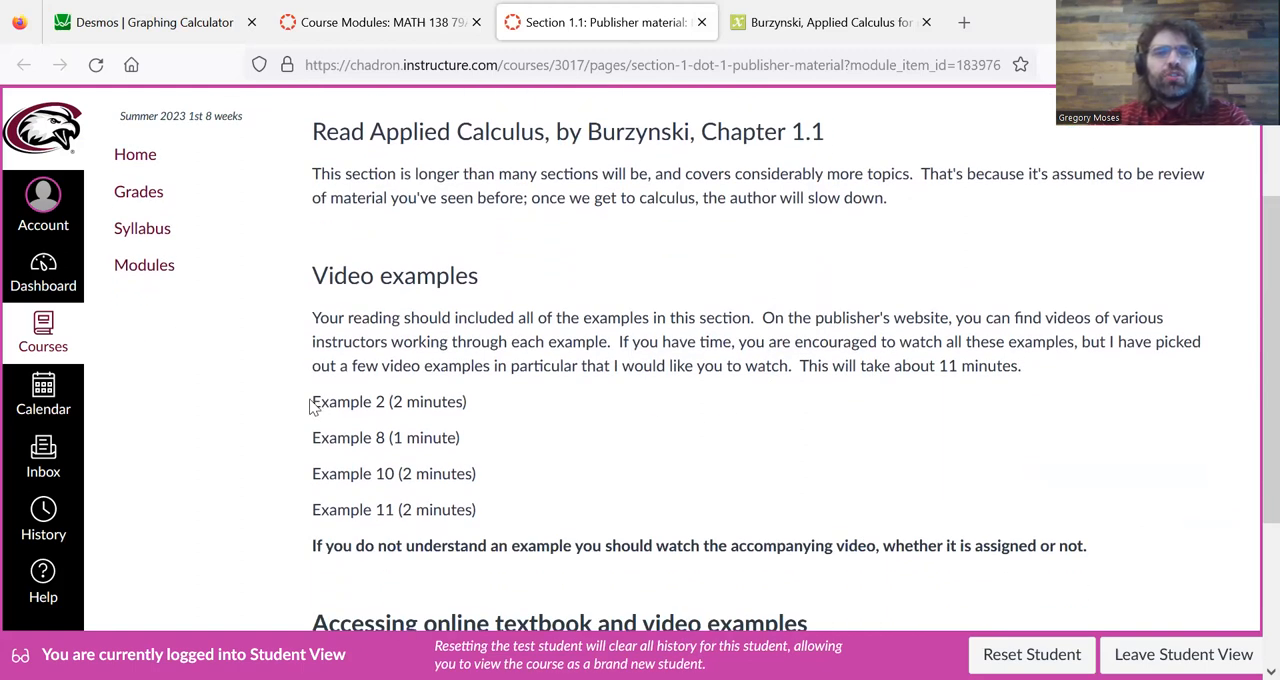
drag(312, 401, 420, 401)
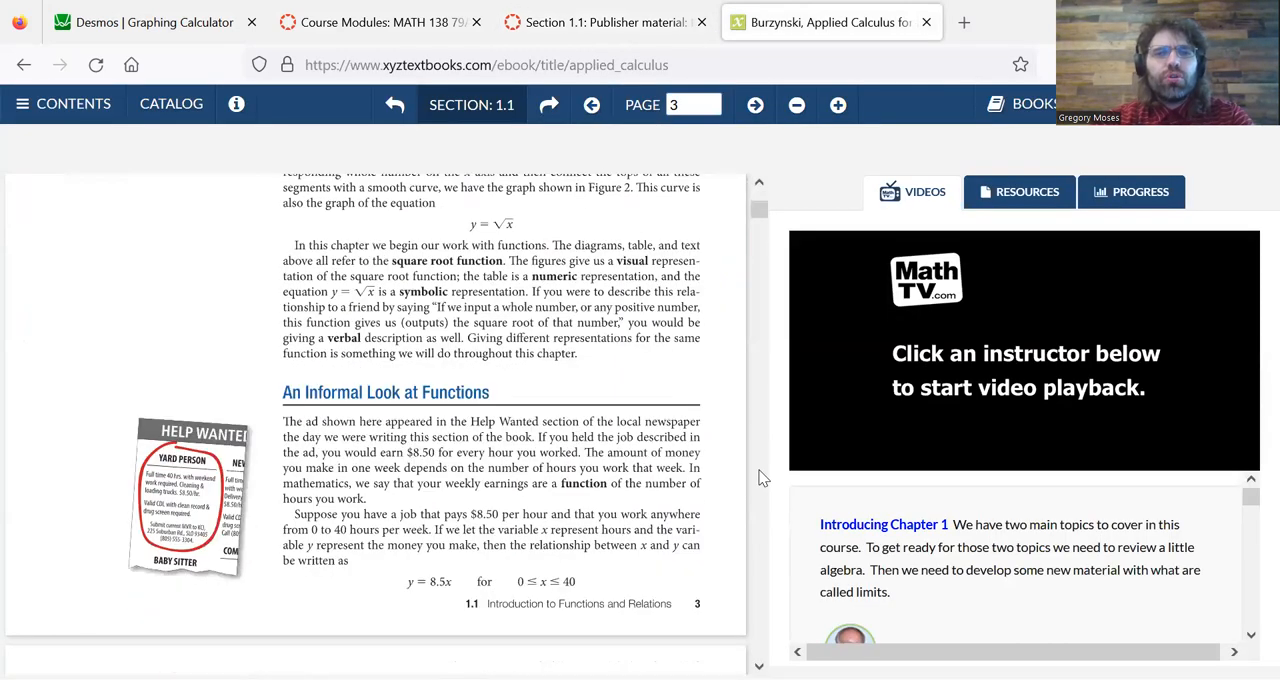
- Bring up Example 2 and scroll its Videos panel to the instructor videos
click(755, 104)
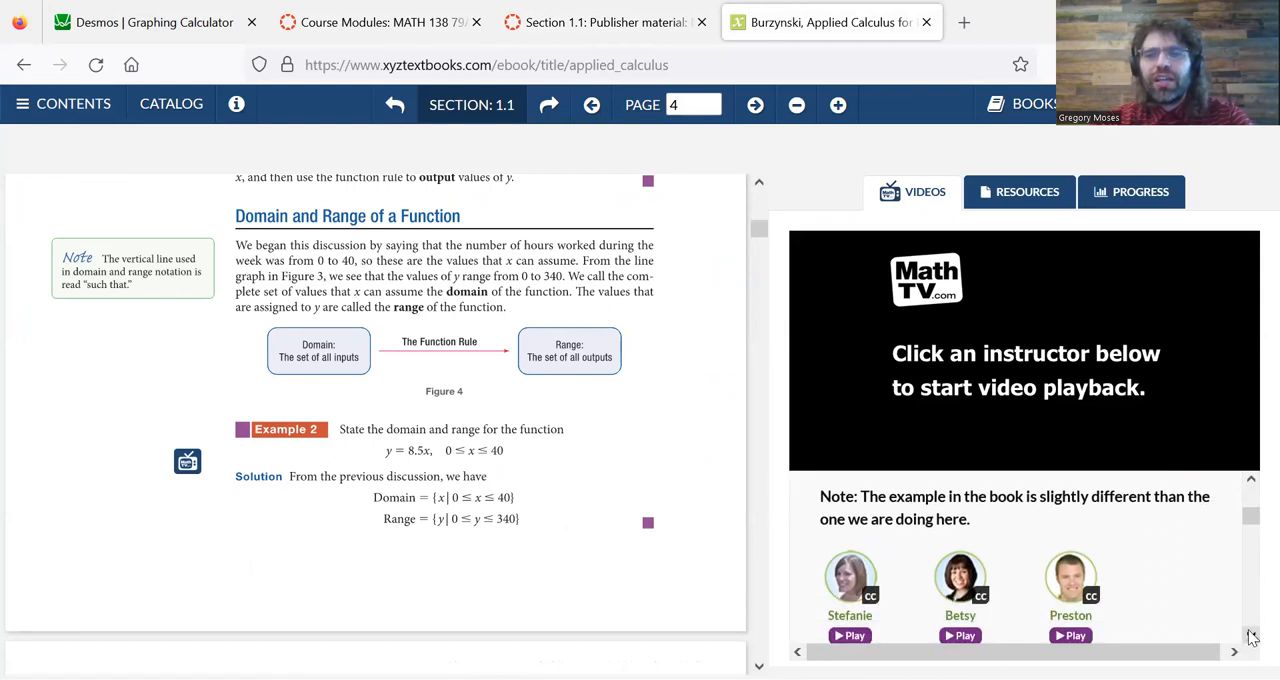
scroll(down, 3)
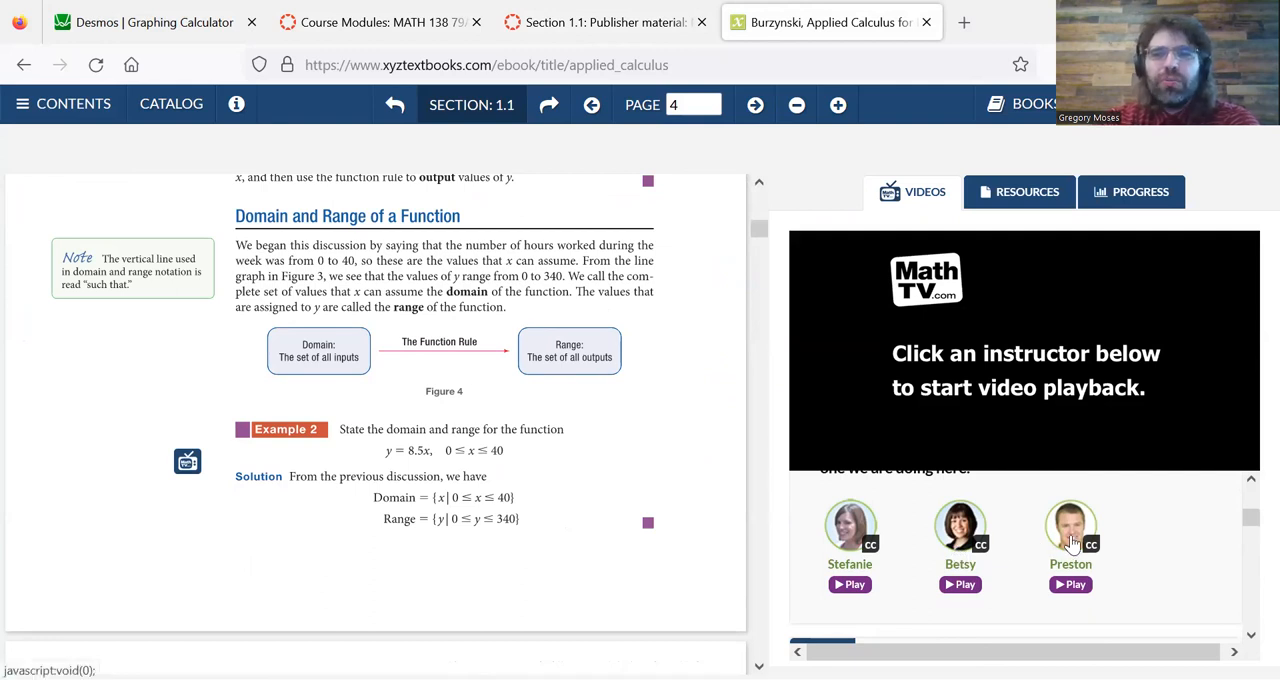
mouse_move(1128, 533)
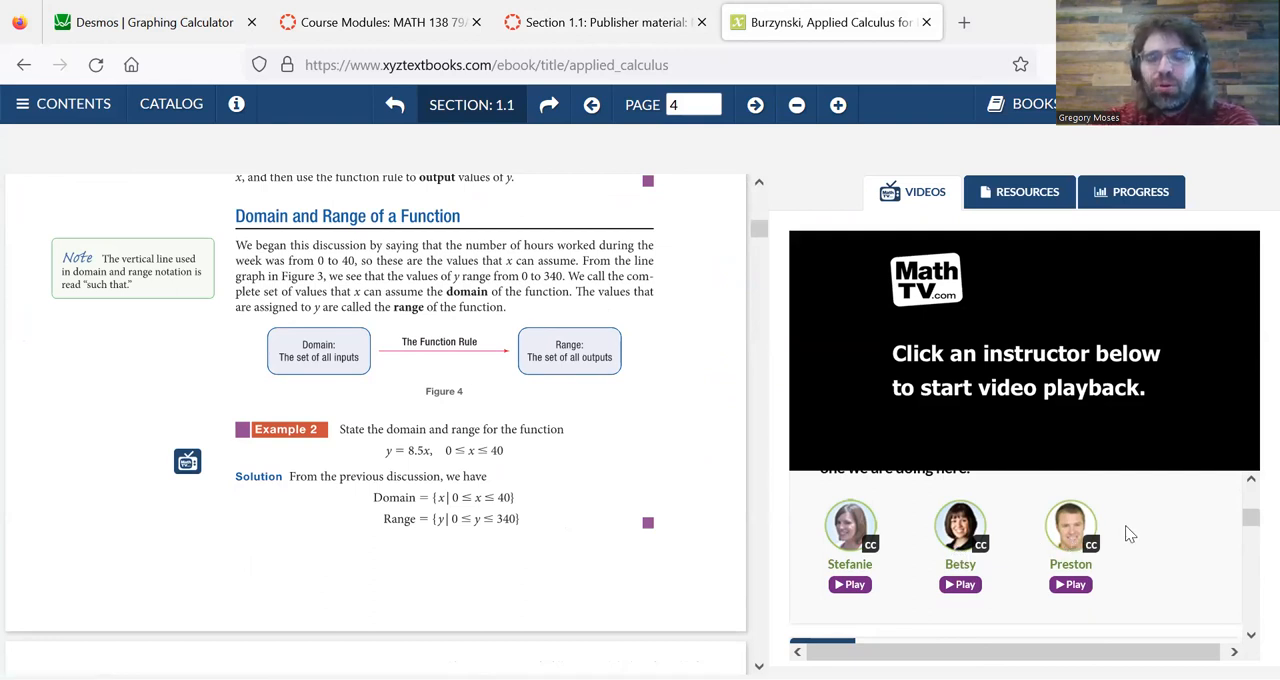
mouse_move(1130, 533)
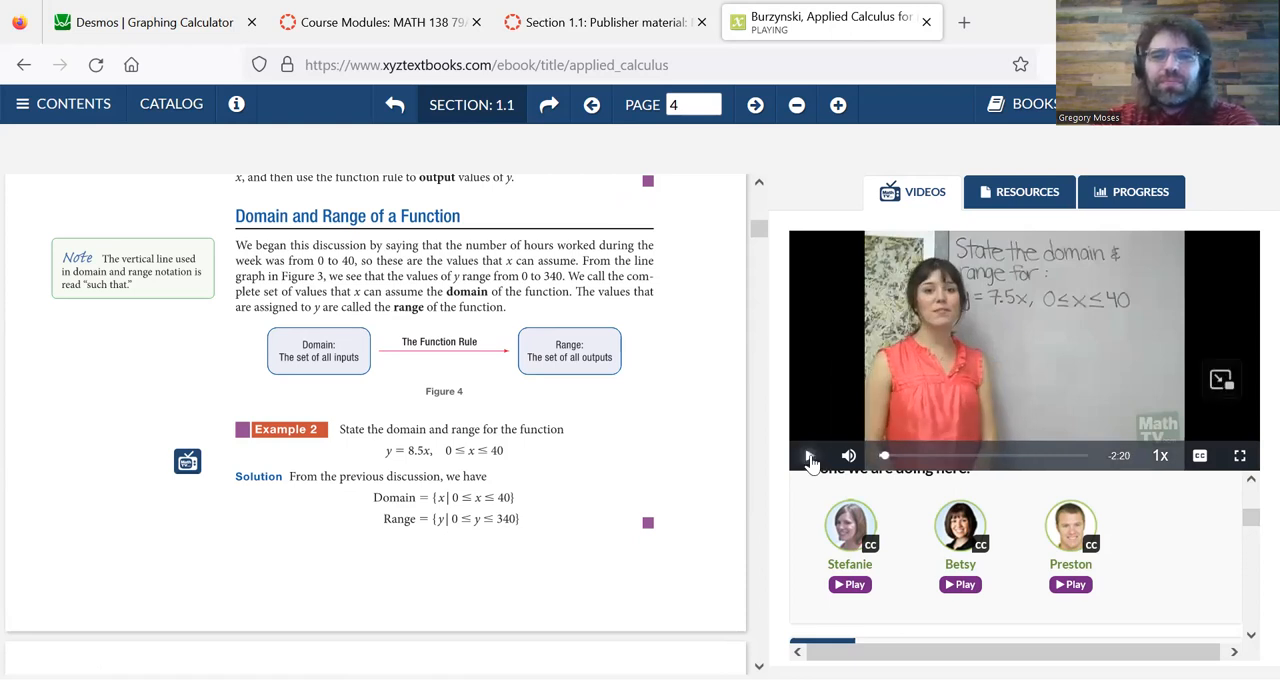
- Pause the Example 2 instructor video, turn captions on, and return to the publisher material tab
click(810, 455)
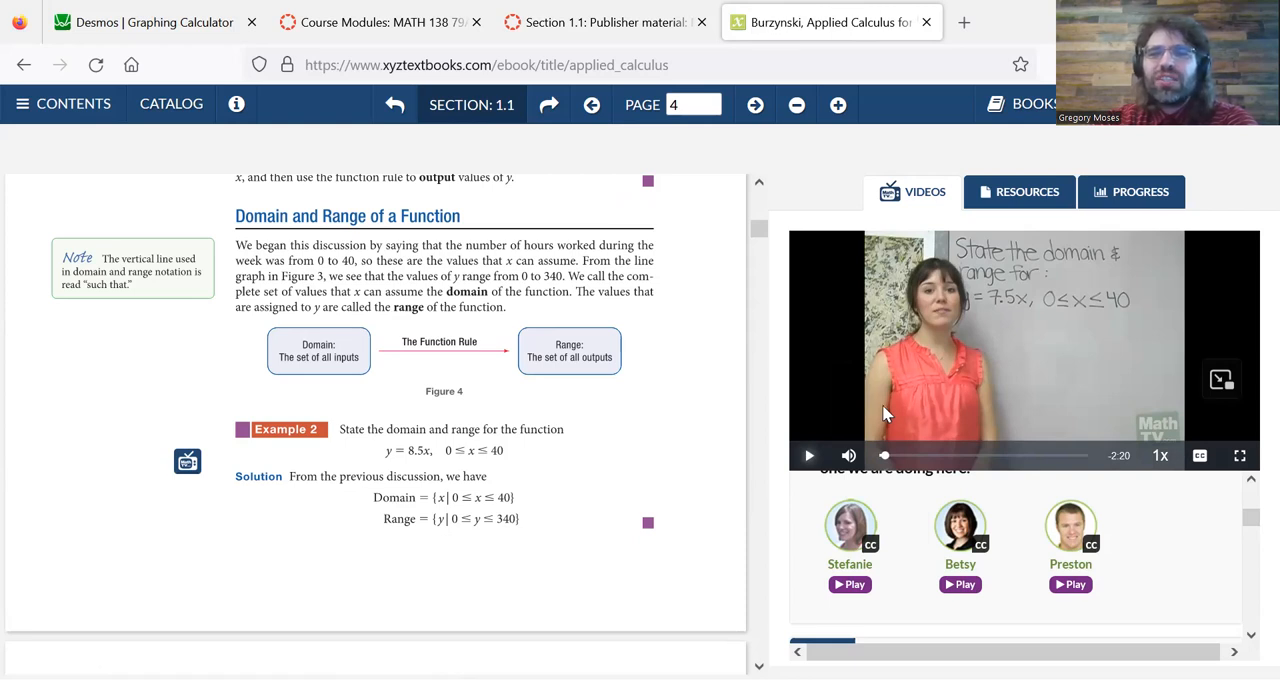
mouse_move(1185, 448)
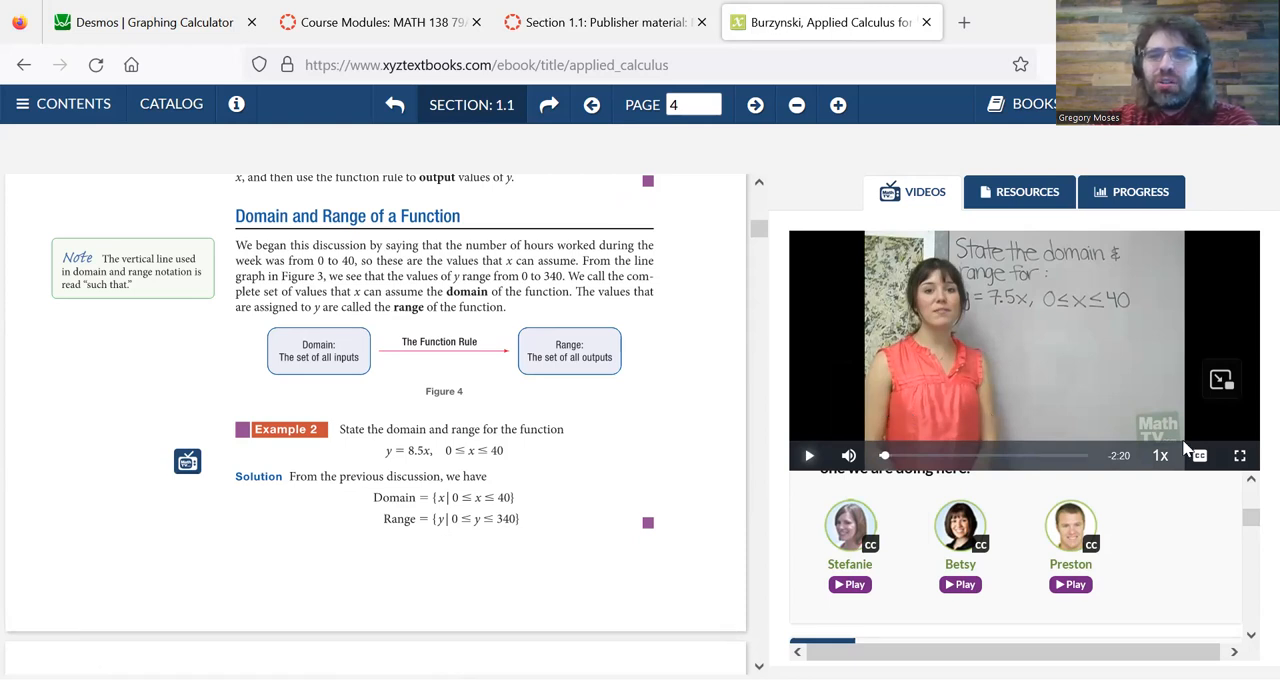
click(1199, 455)
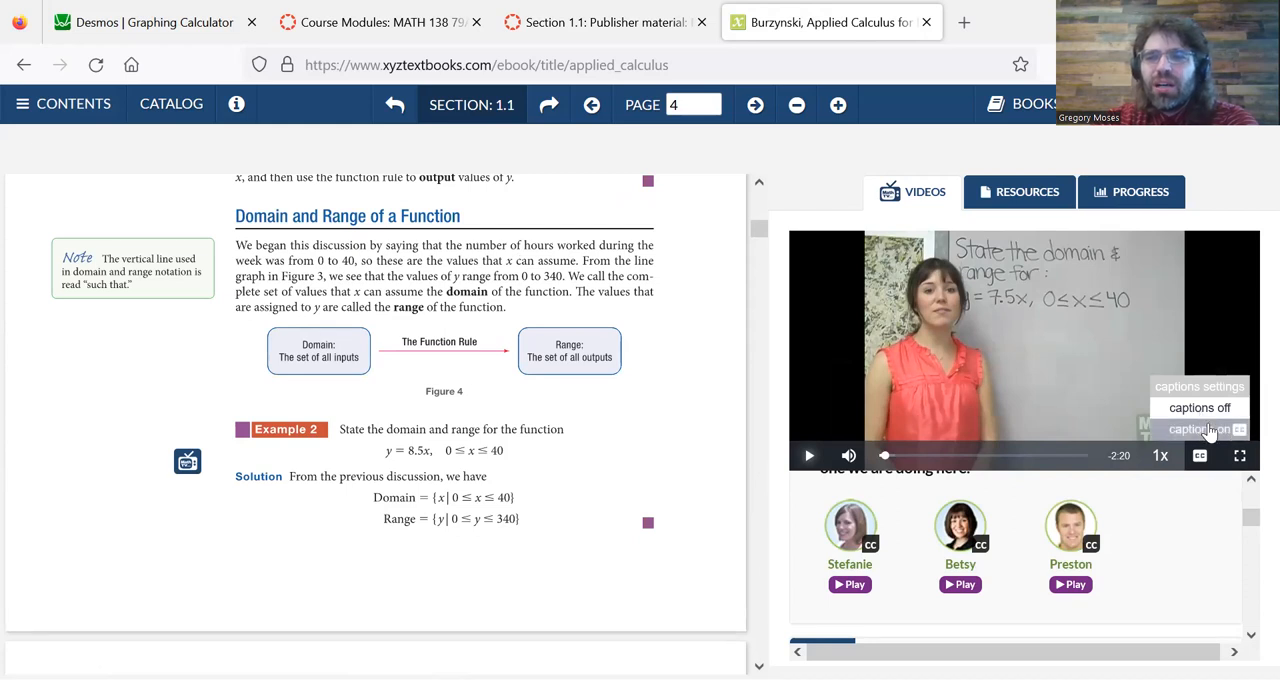
click(1199, 428)
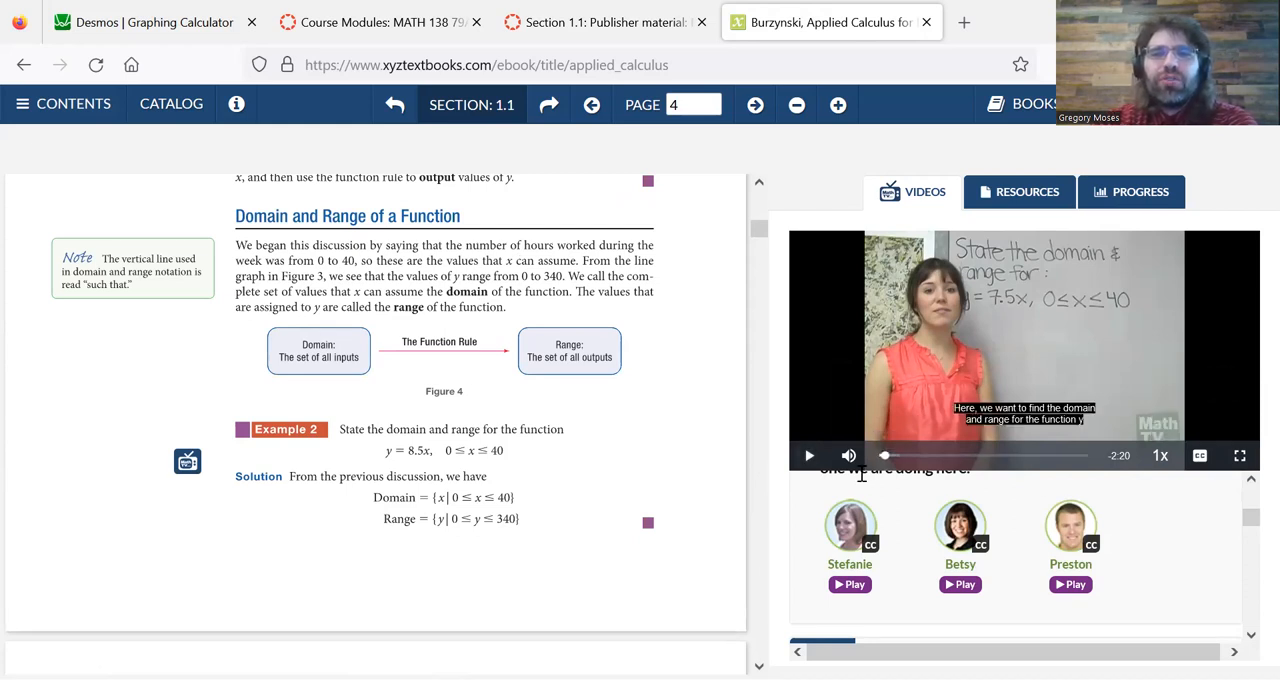
click(600, 22)
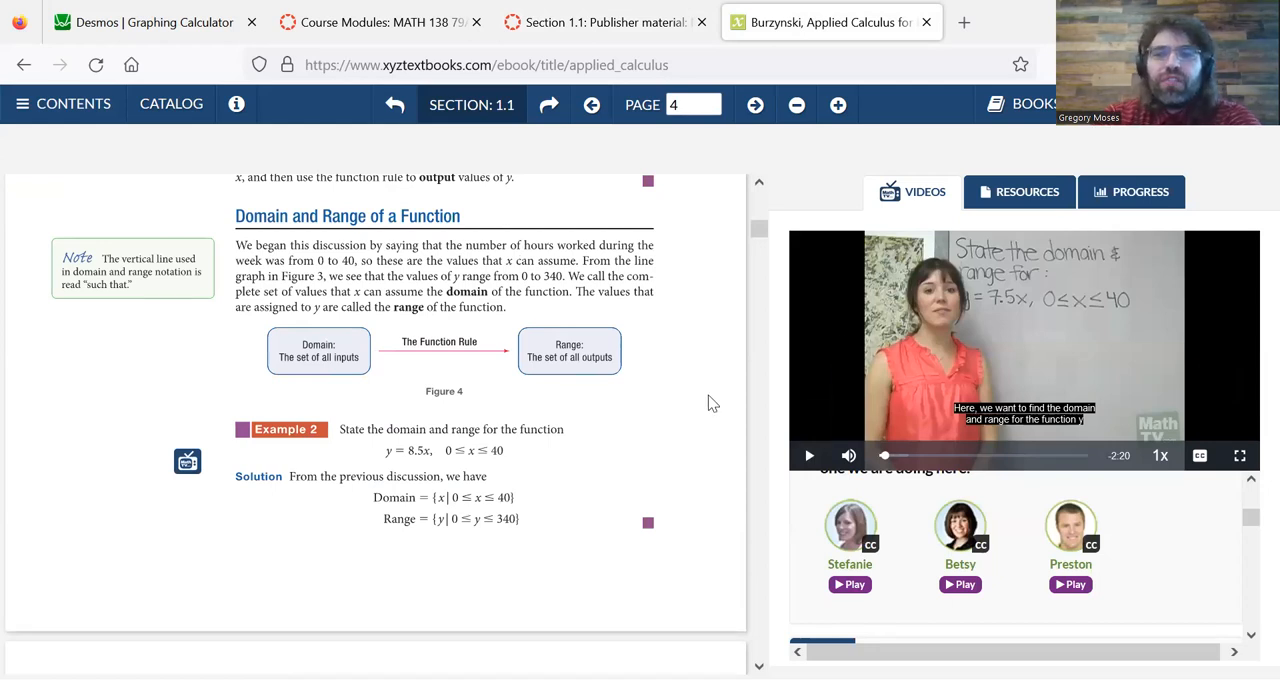
click(604, 22)
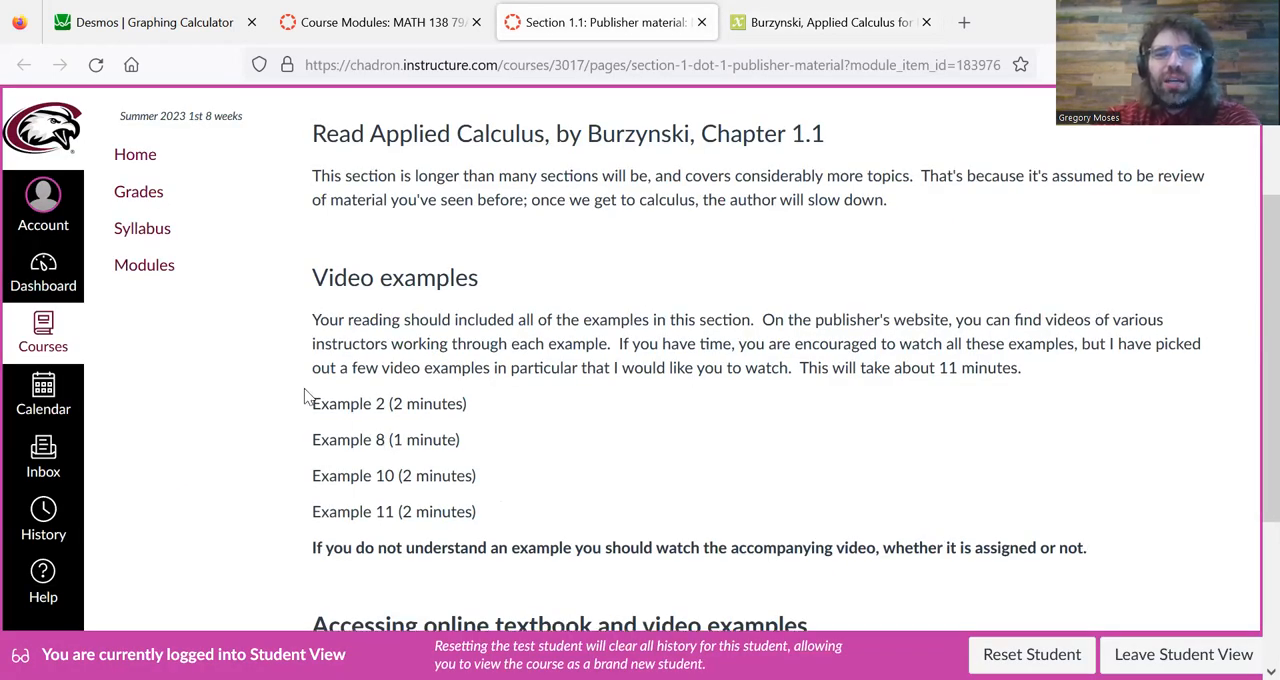
- Highlight assigned Examples 2, 8, 10 and 11, then close the publisher material tab
drag(312, 403, 538, 547)
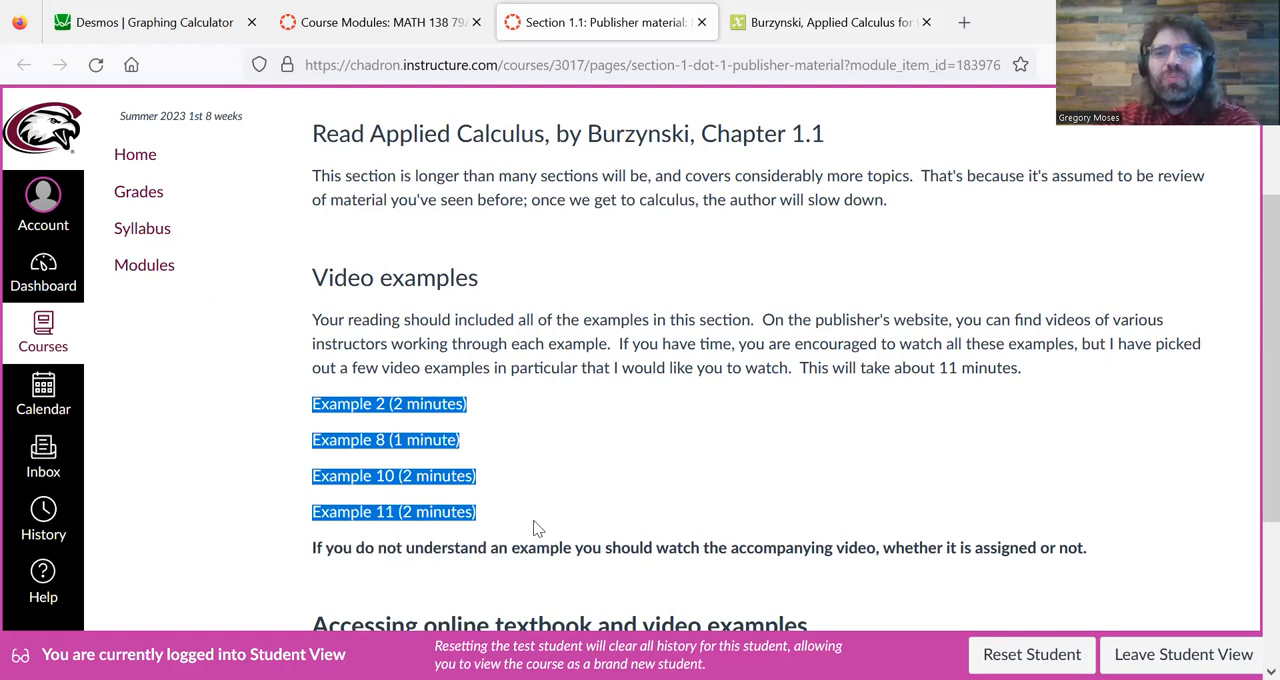
mouse_move(1253, 435)
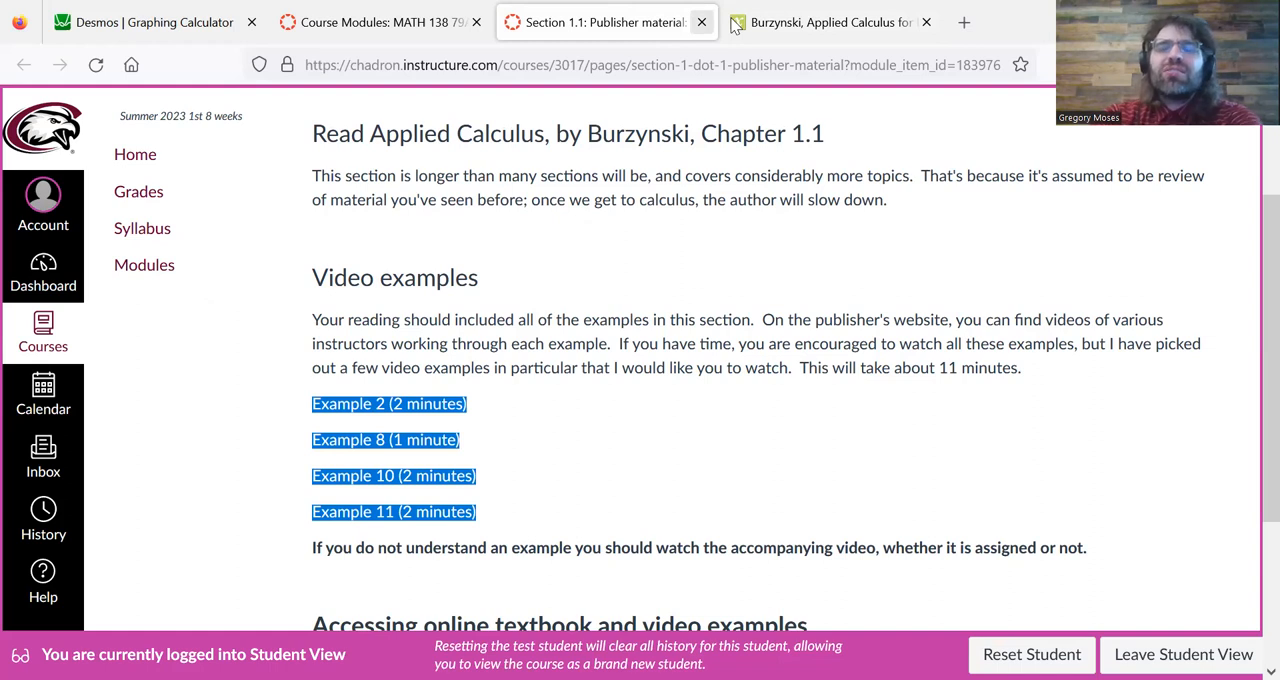
mouse_move(701, 22)
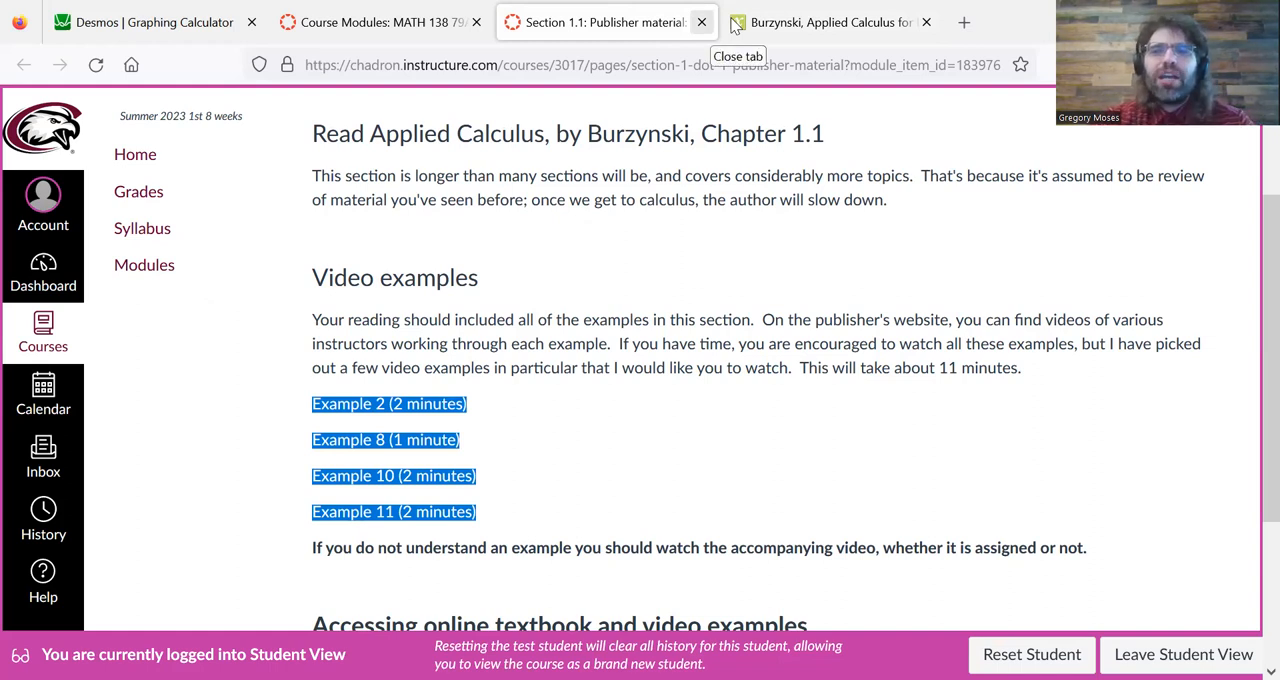
click(701, 22)
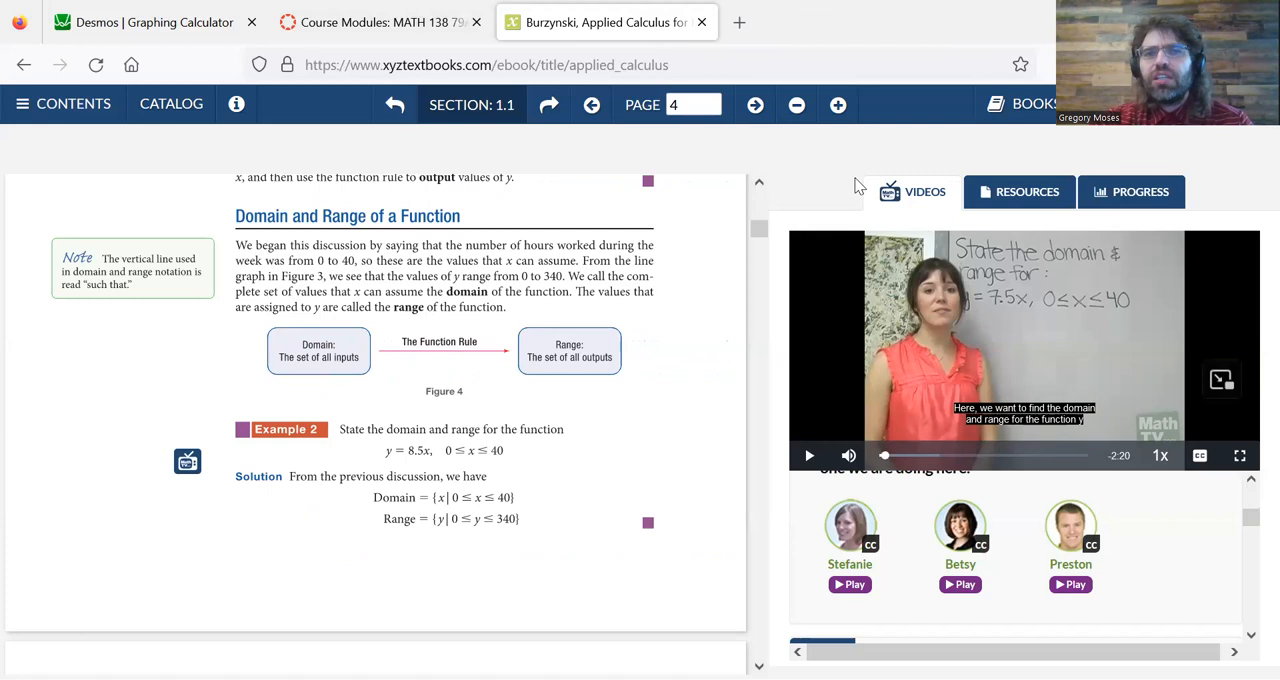
- Return to the modules list and preview the Section 1.1 Creative Commons videos page
click(380, 22)
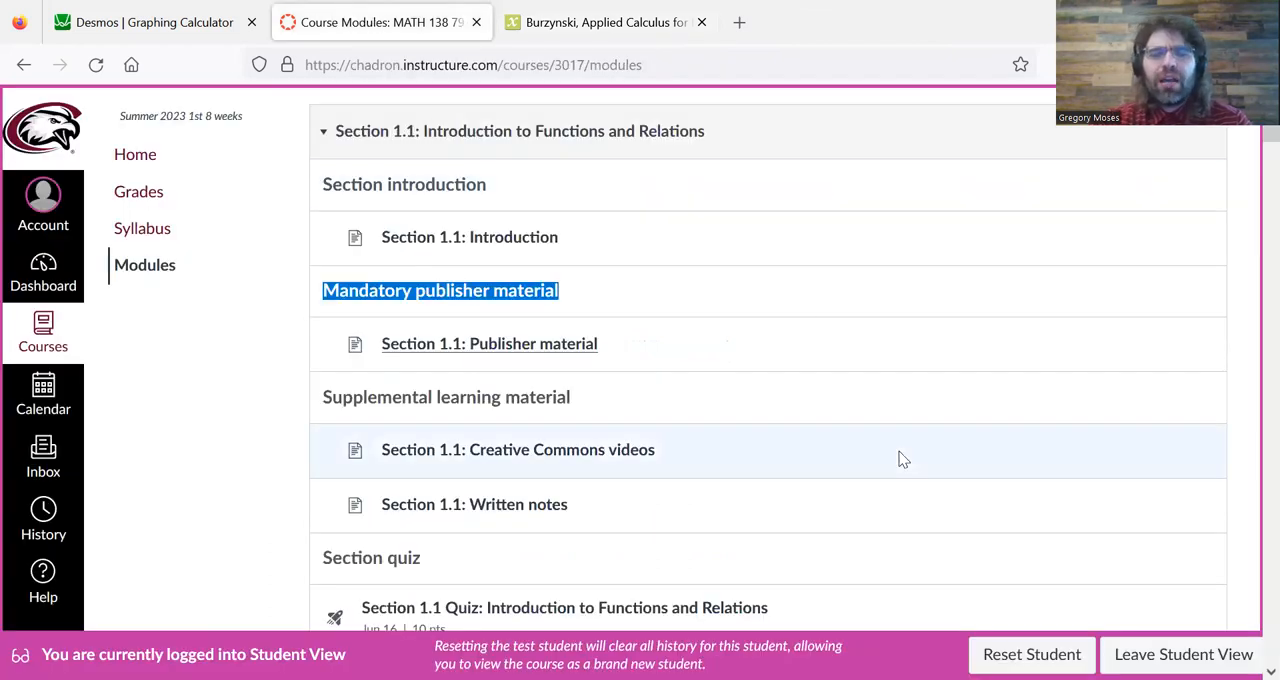
scroll(down, 3)
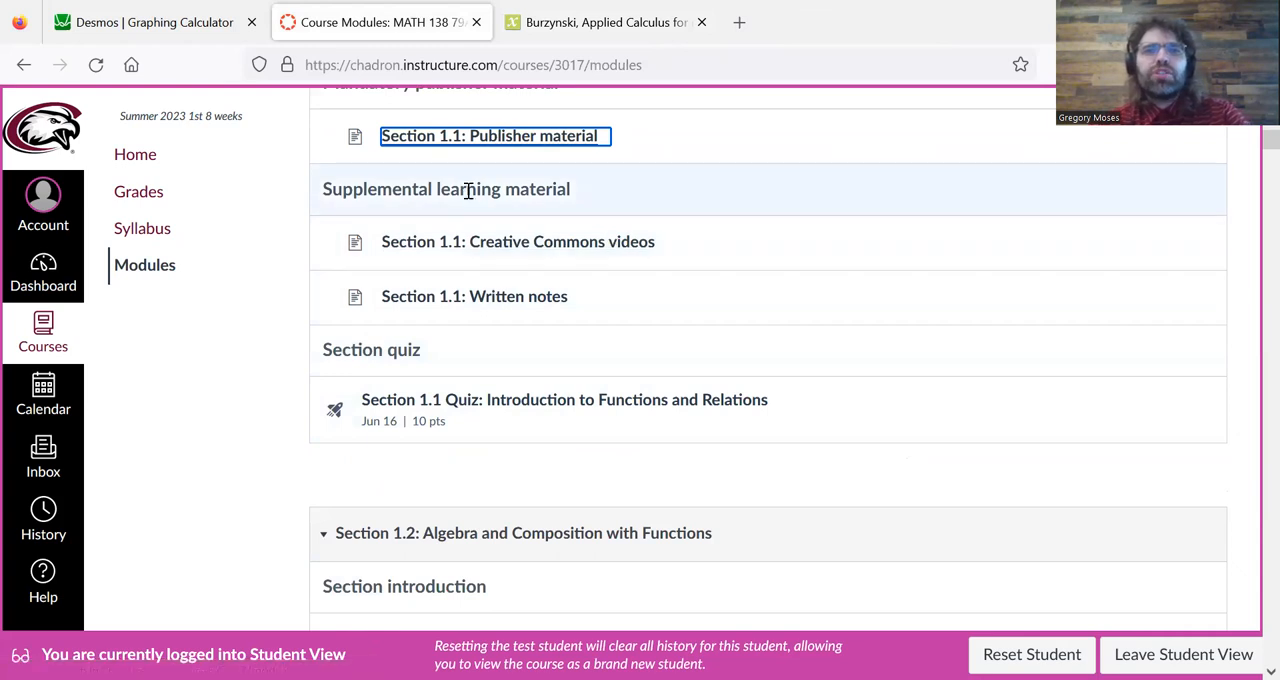
mouse_move(467, 189)
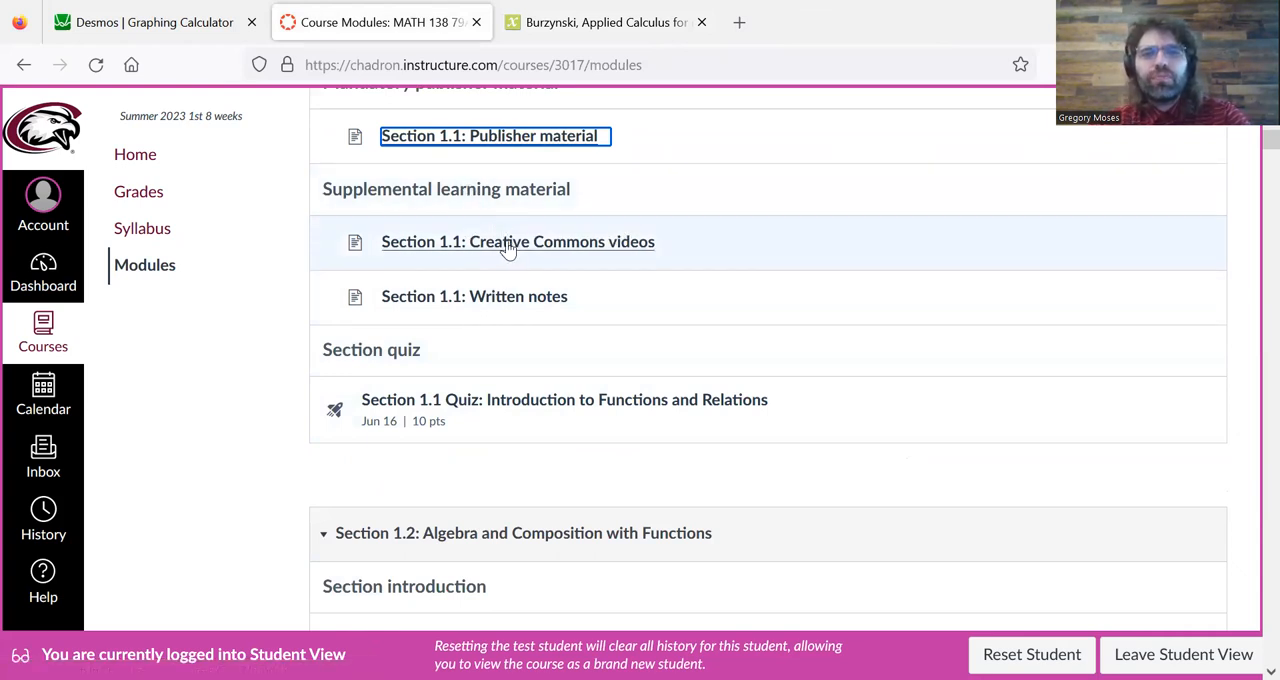
click(518, 241)
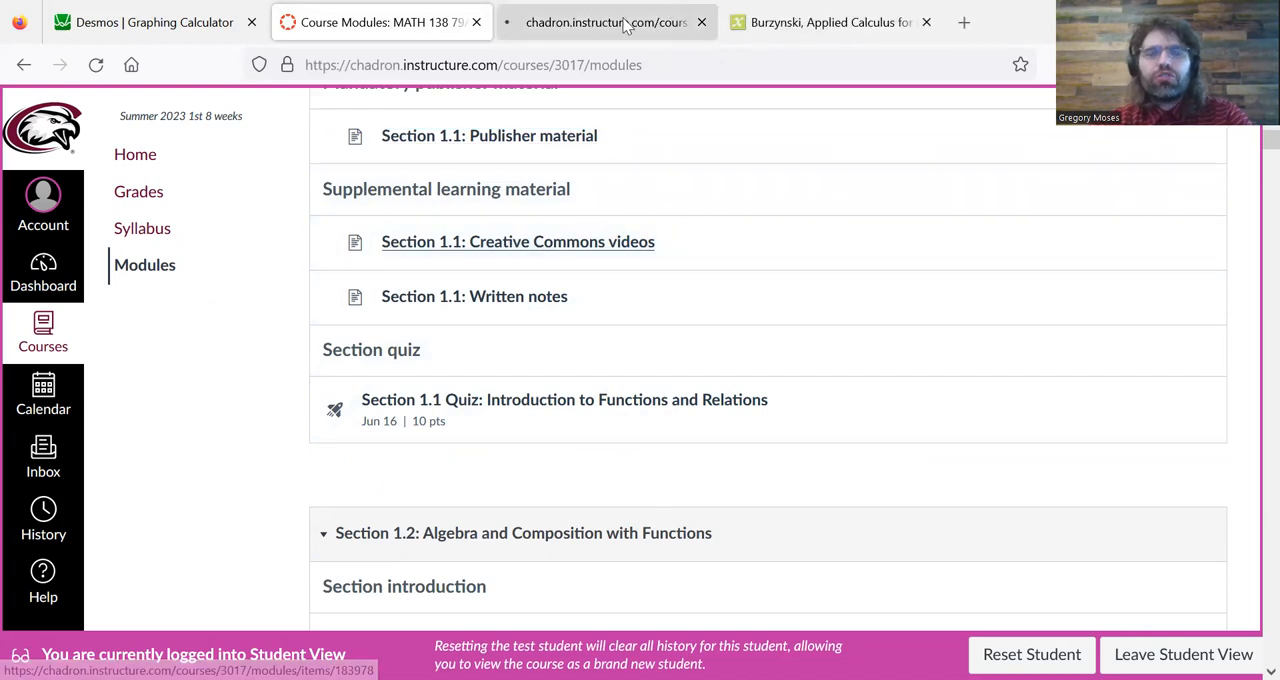
click(517, 241)
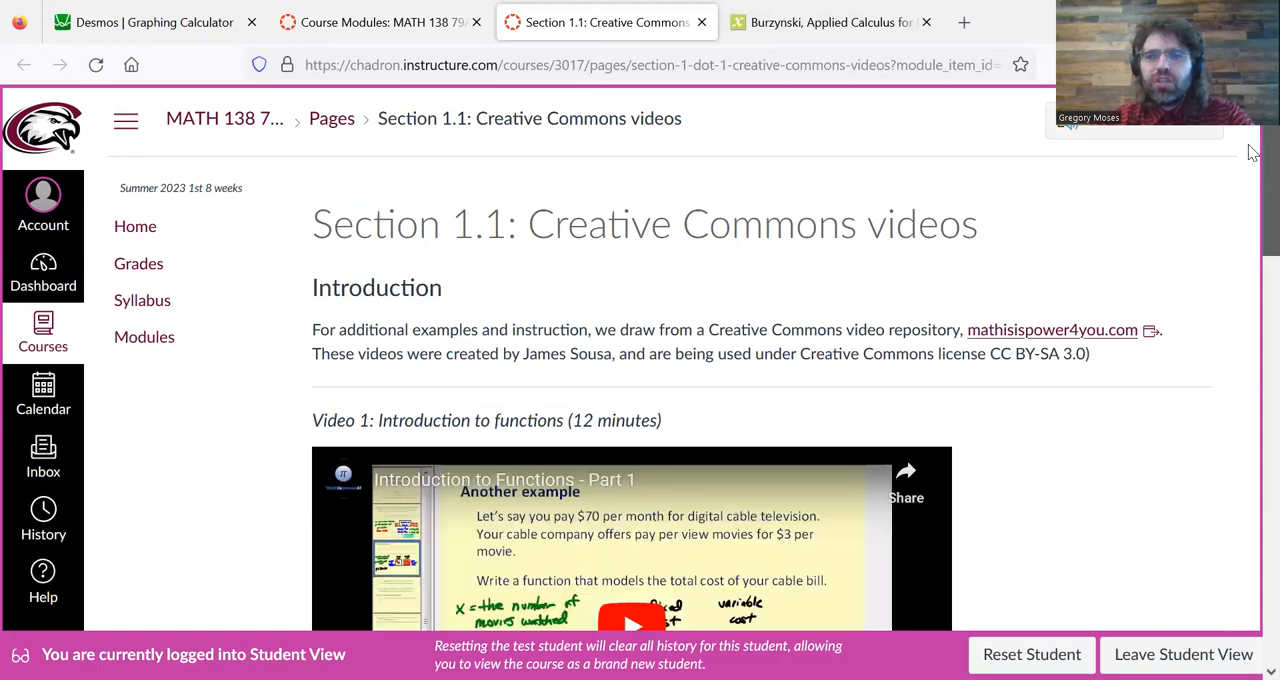
scroll(down, 3)
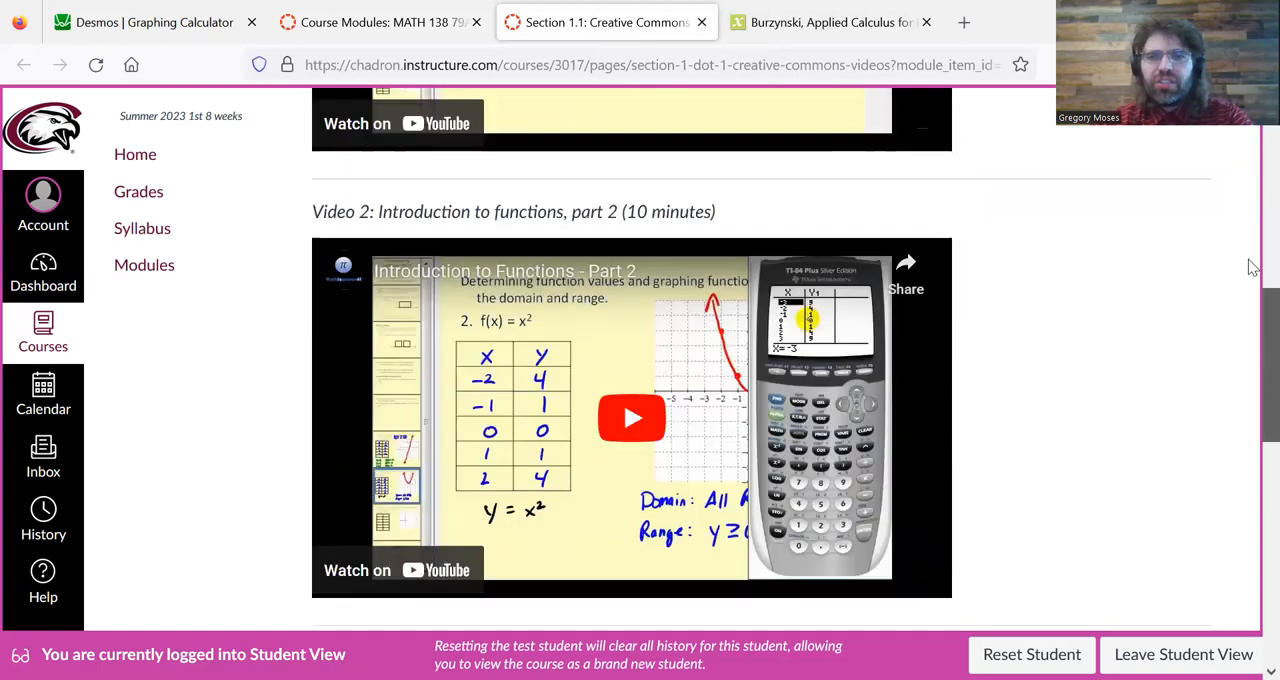
scroll(down, 3)
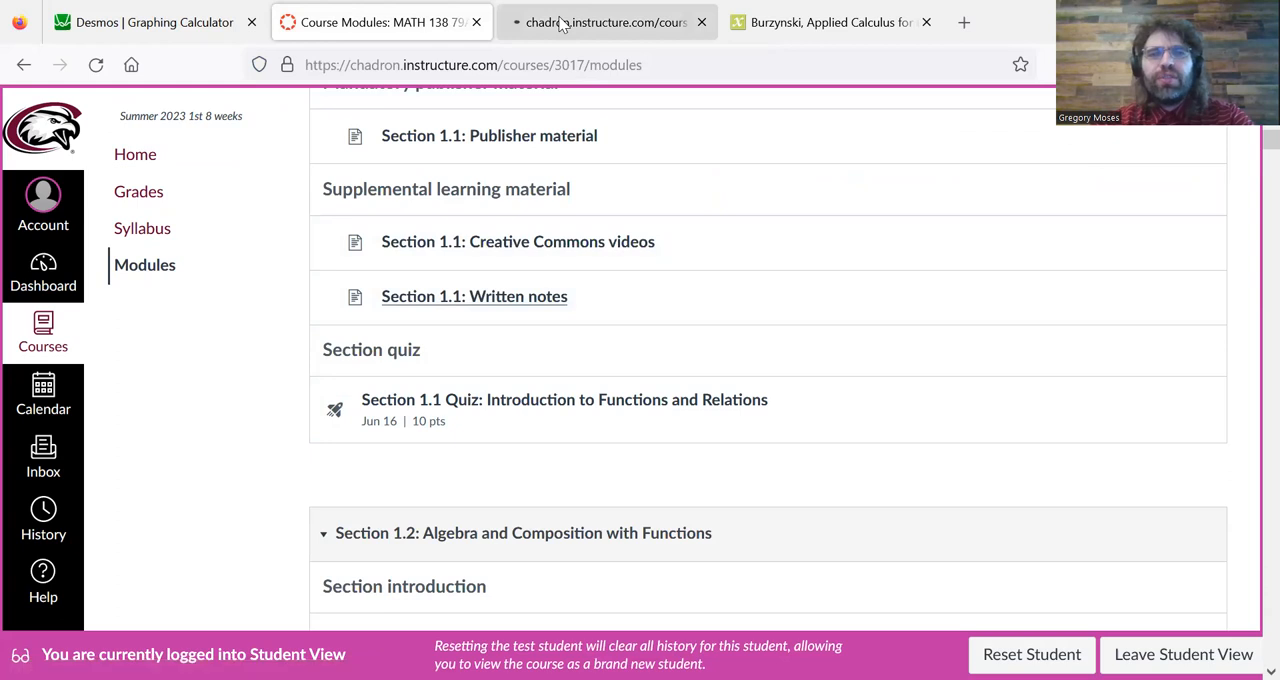
- Open Section 1.1 written notes and scroll through the '3 Domain and range.pdf' slide preview
click(474, 296)
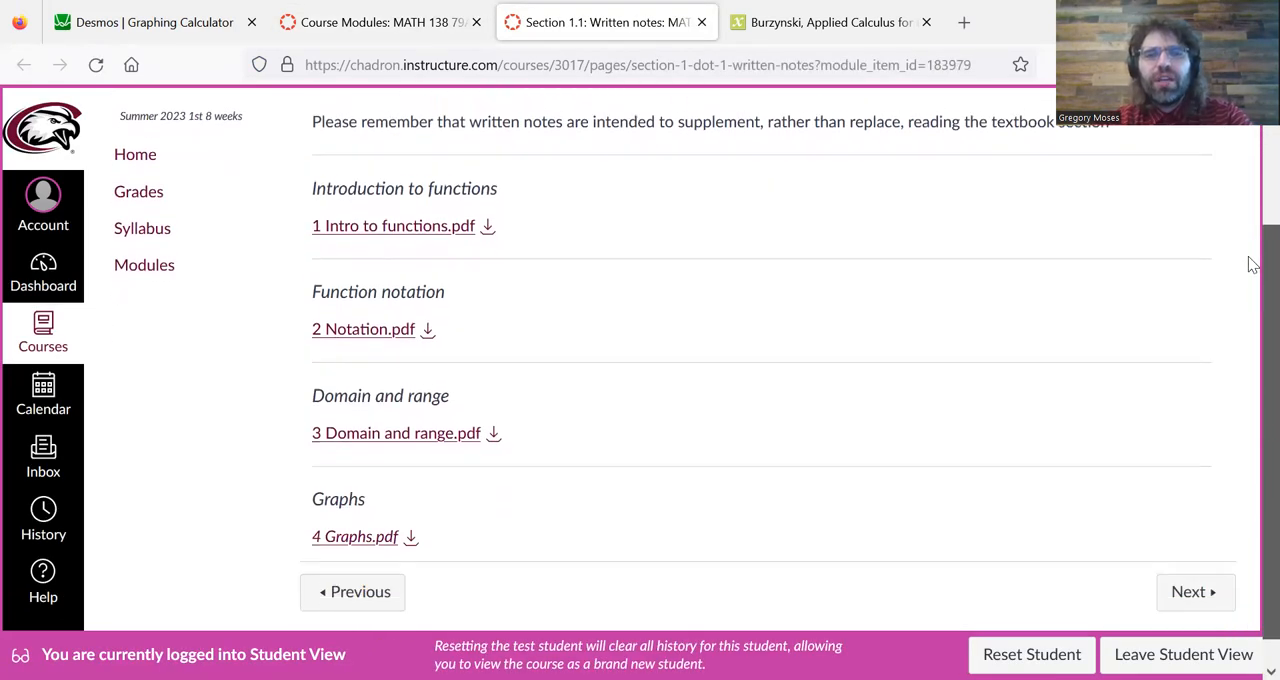
scroll(down, 3)
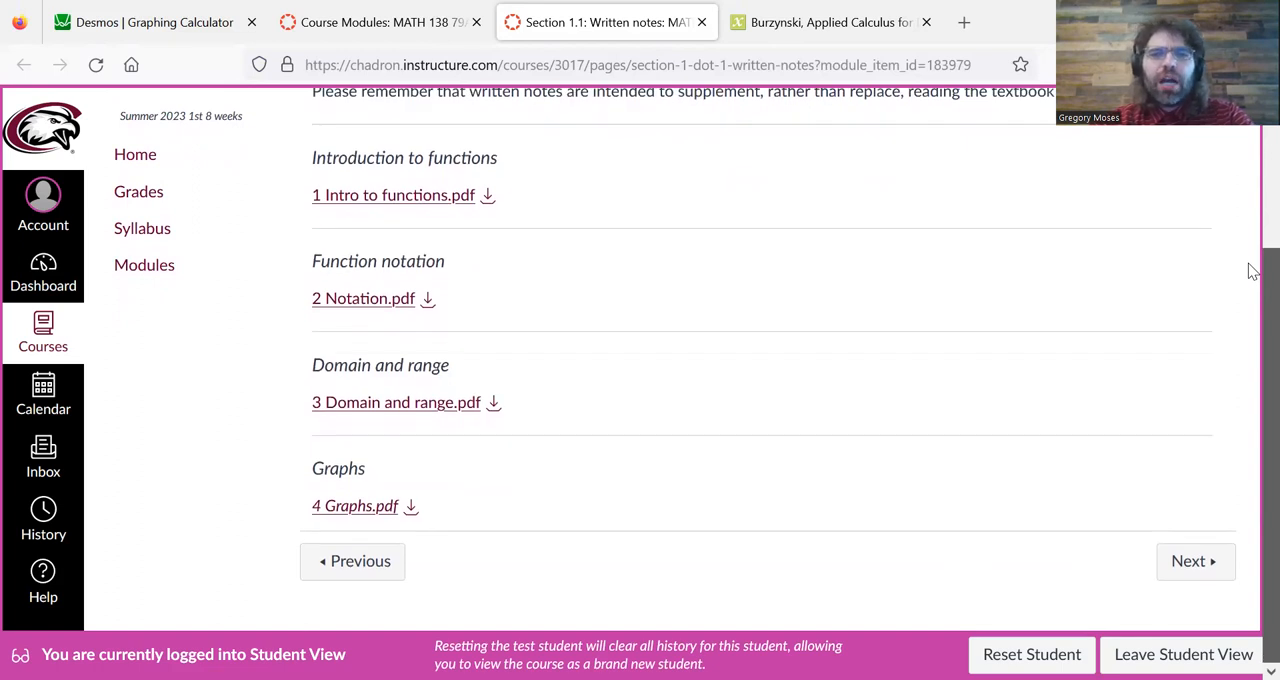
mouse_move(627, 383)
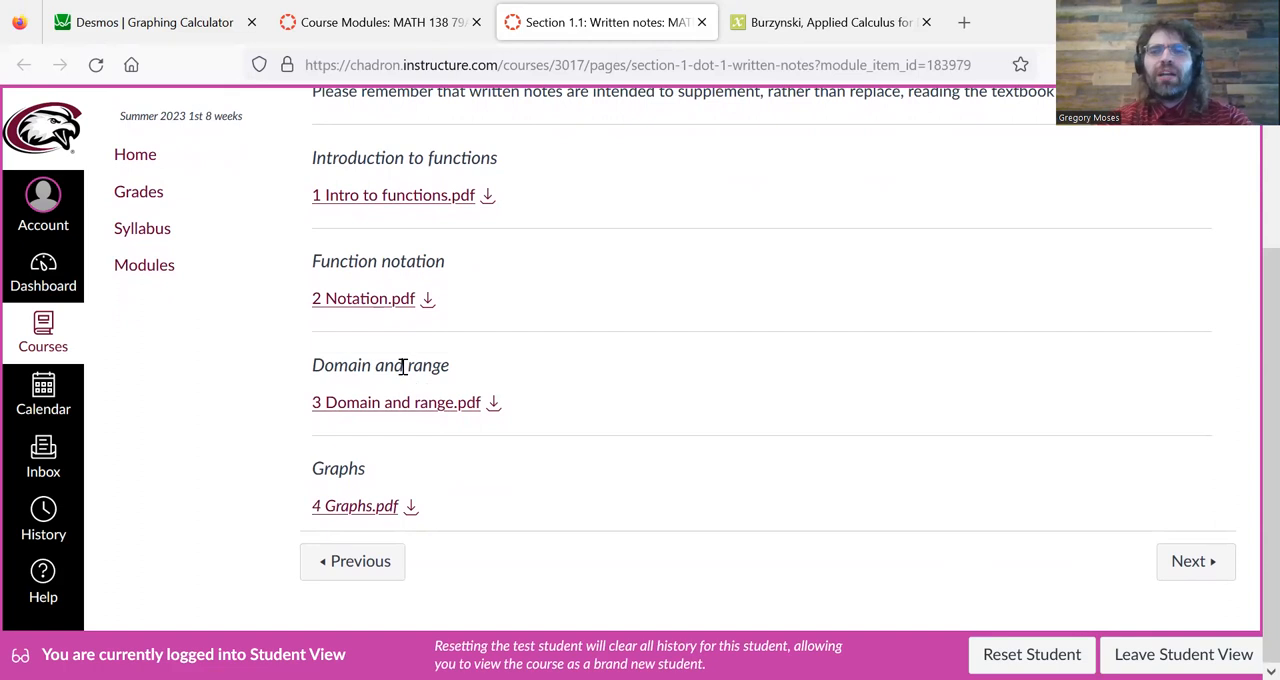
mouse_move(410, 383)
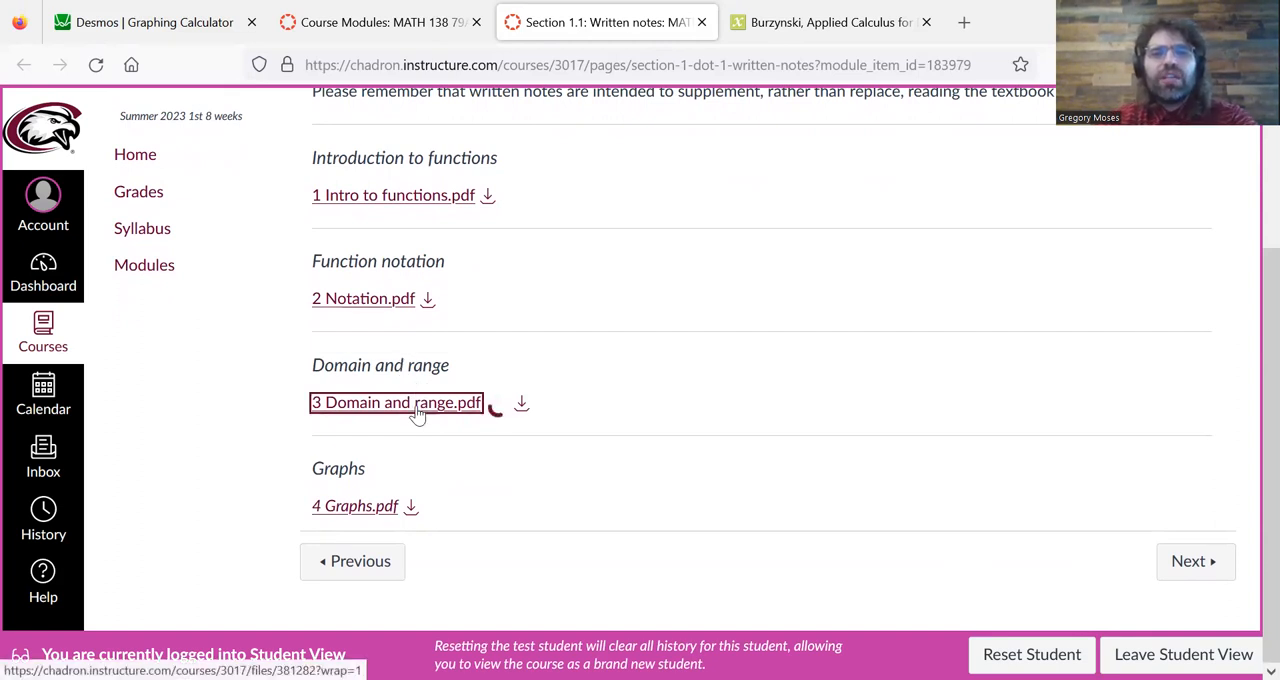
click(396, 402)
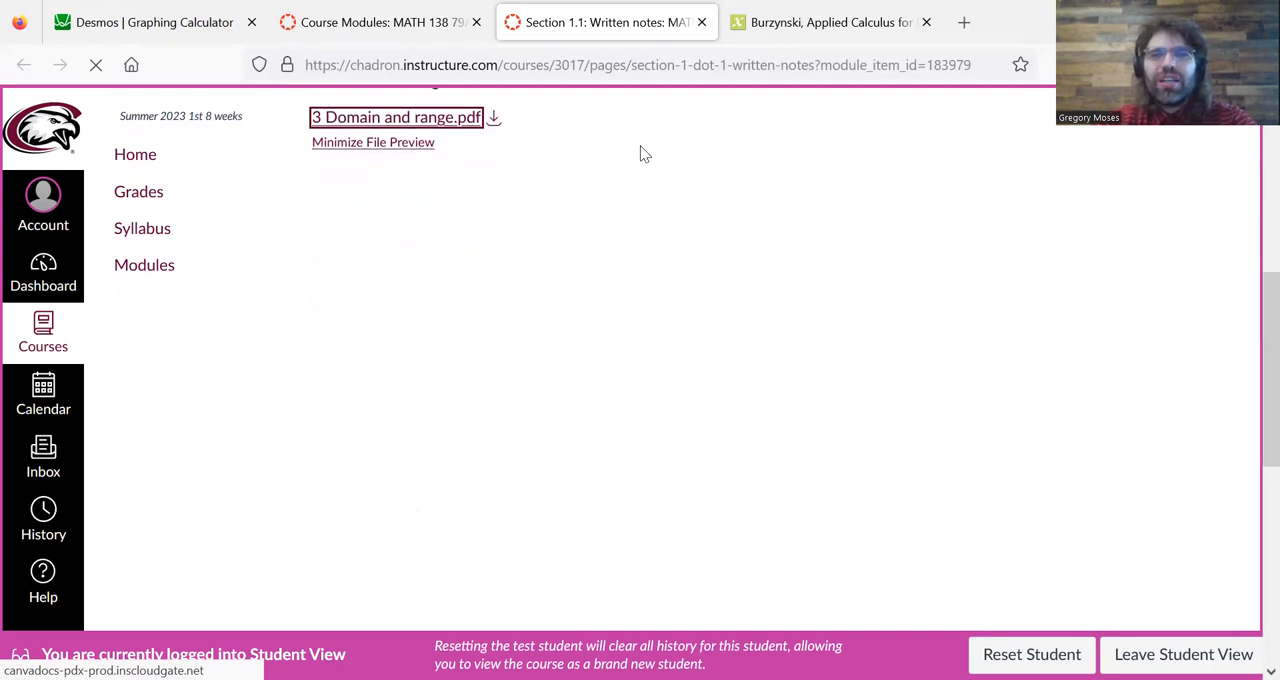
click(394, 117)
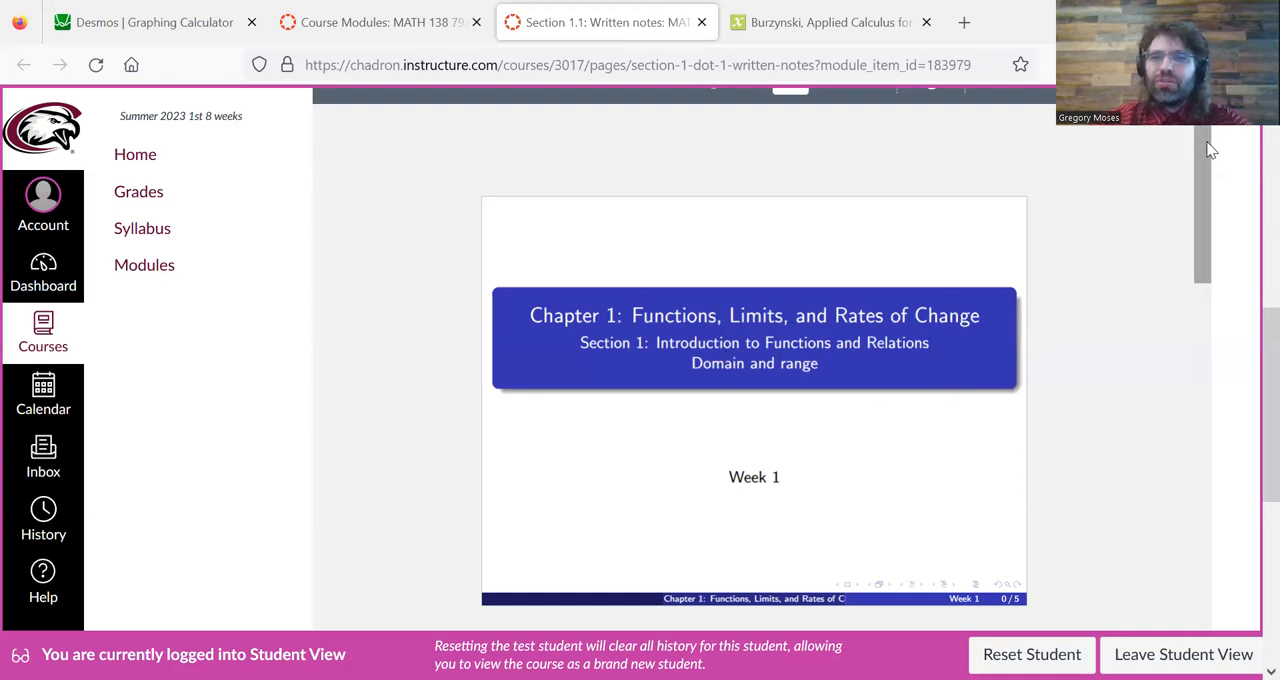
scroll(down, 3)
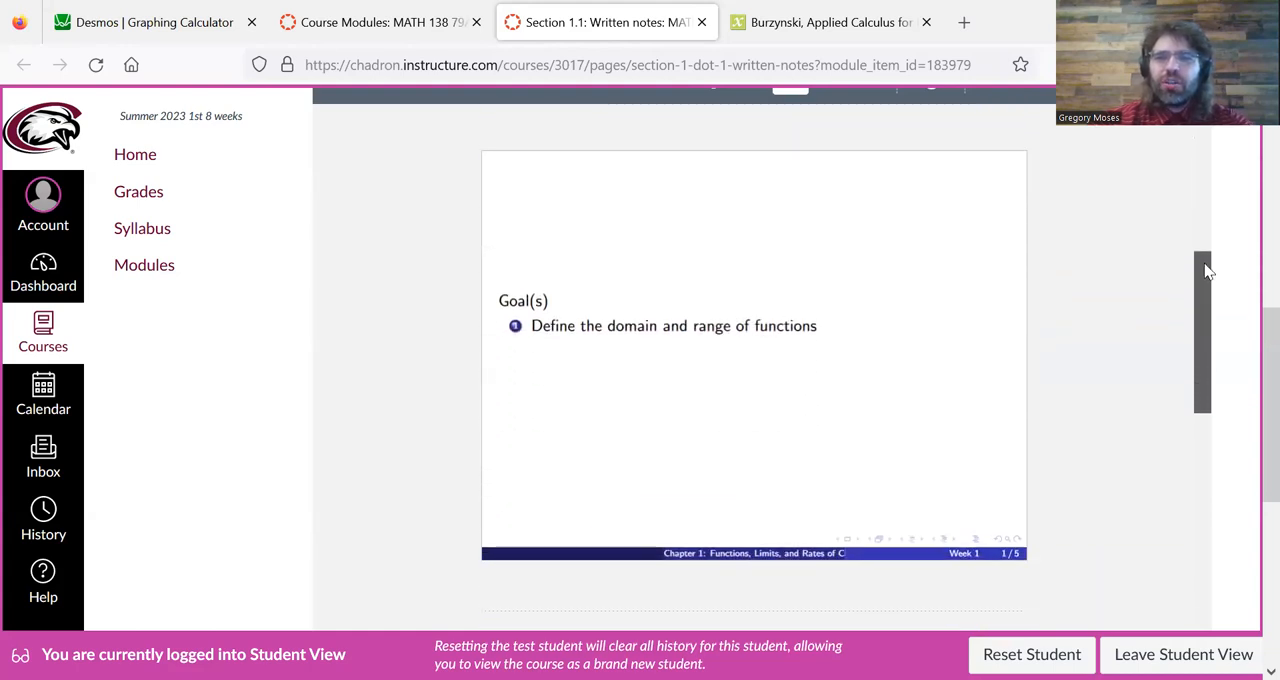
scroll(down, 3)
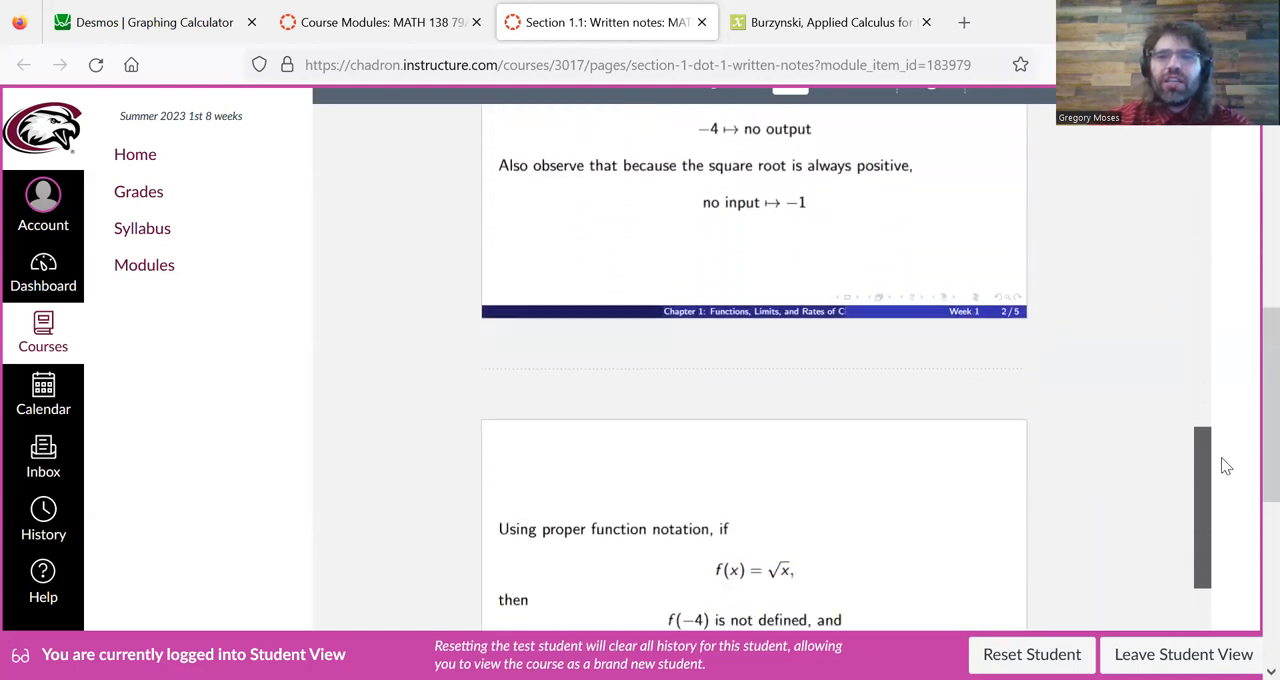
scroll(down, 3)
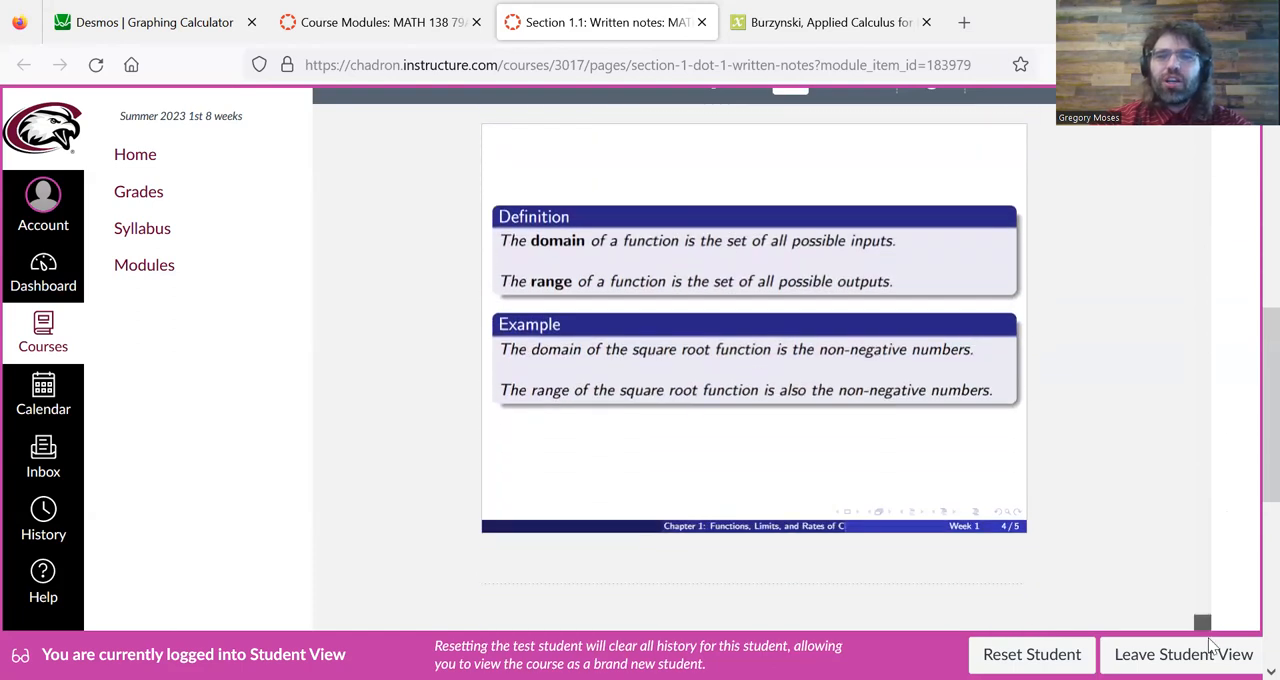
scroll(down, 3)
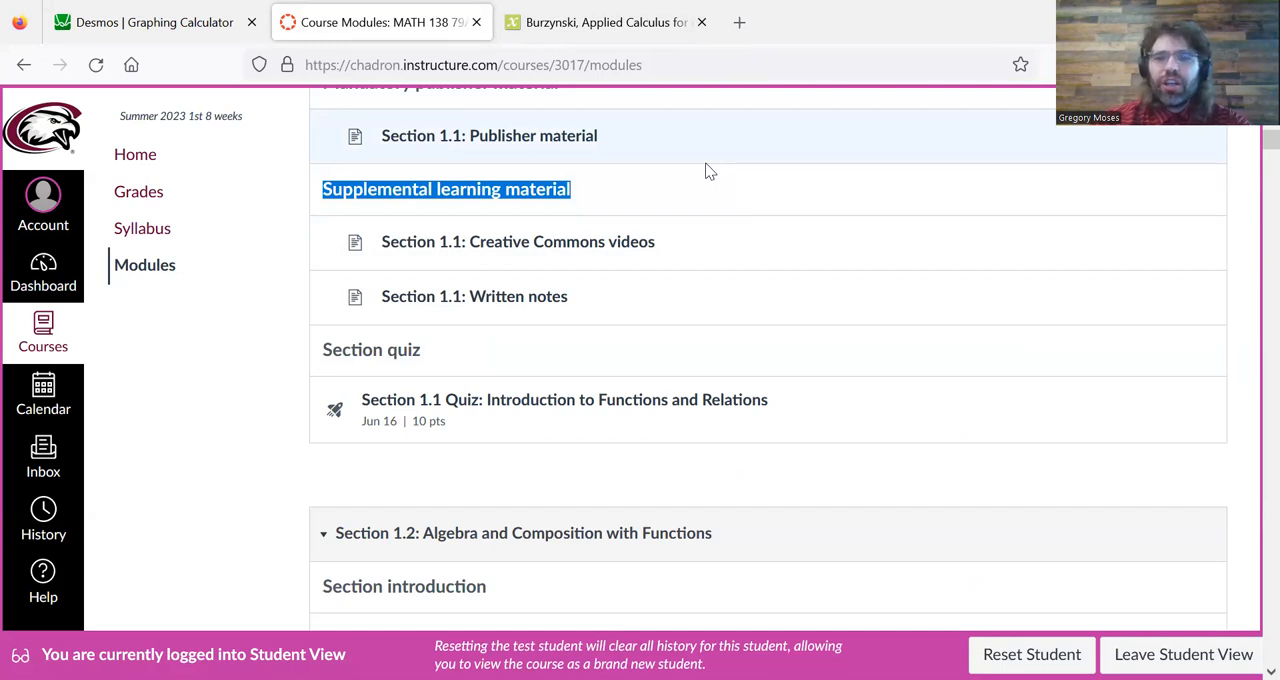
mouse_move(728, 184)
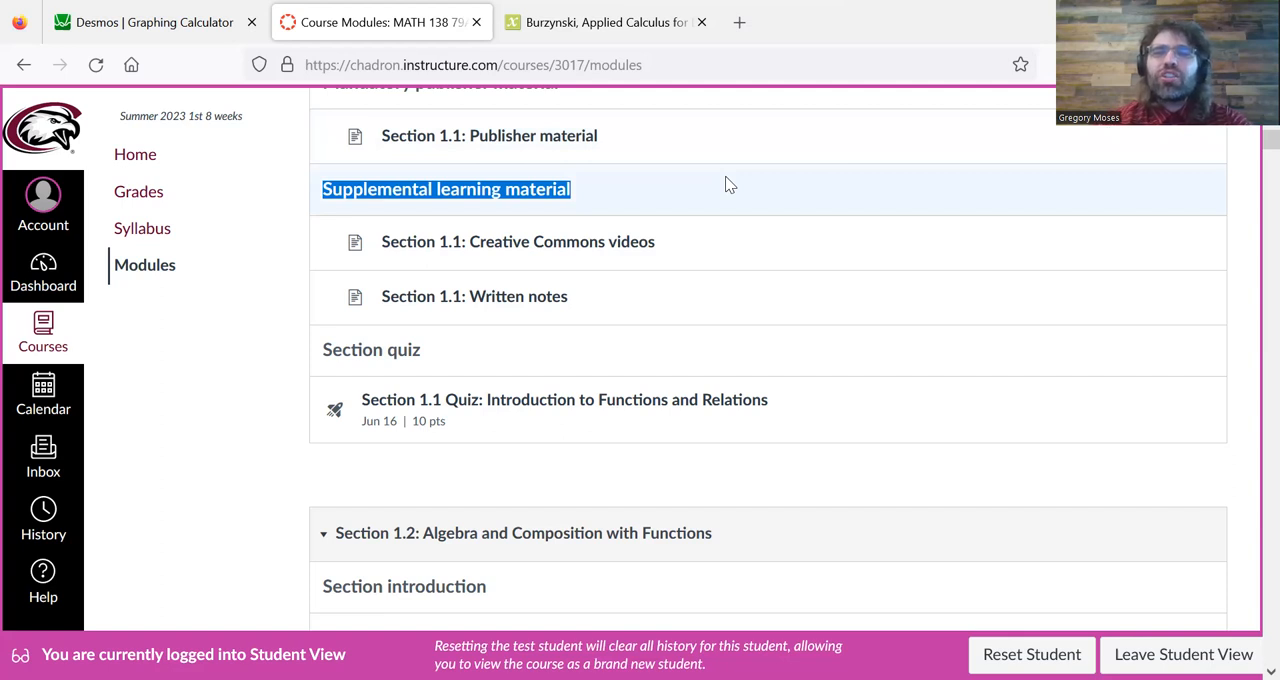
mouse_move(1253, 148)
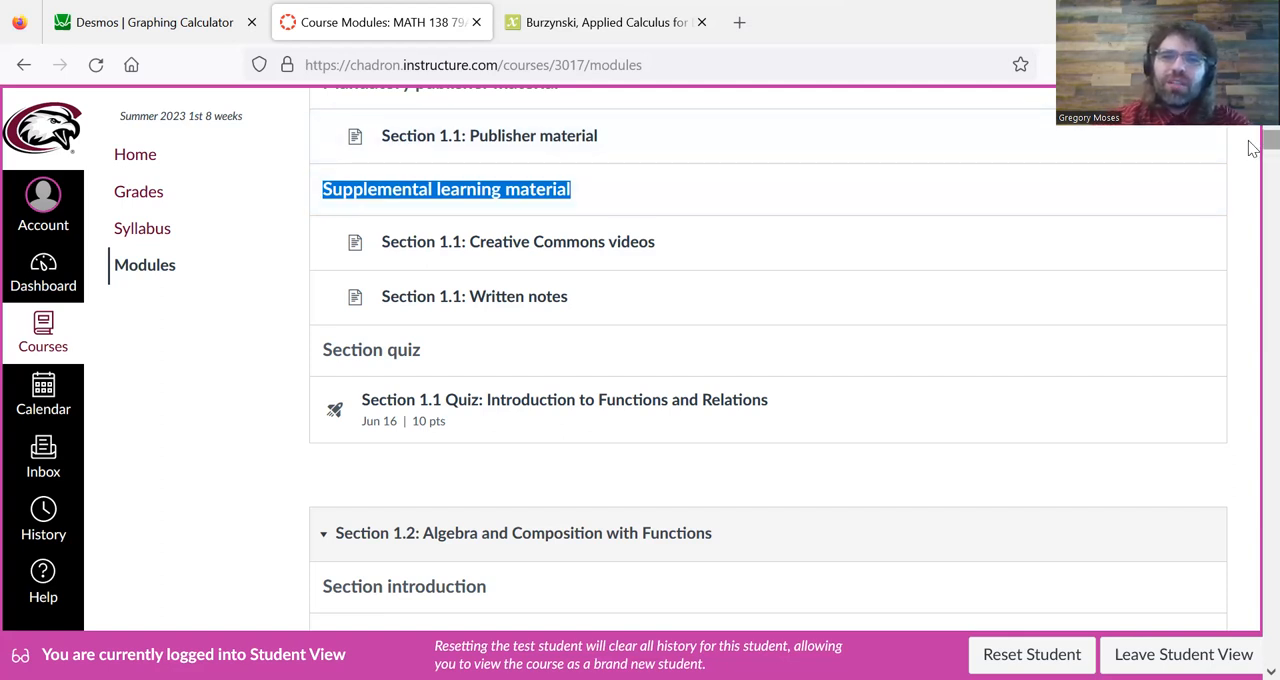
- Scroll the modules list to show Section 1.1's supplemental material and quiz
scroll(down, 3)
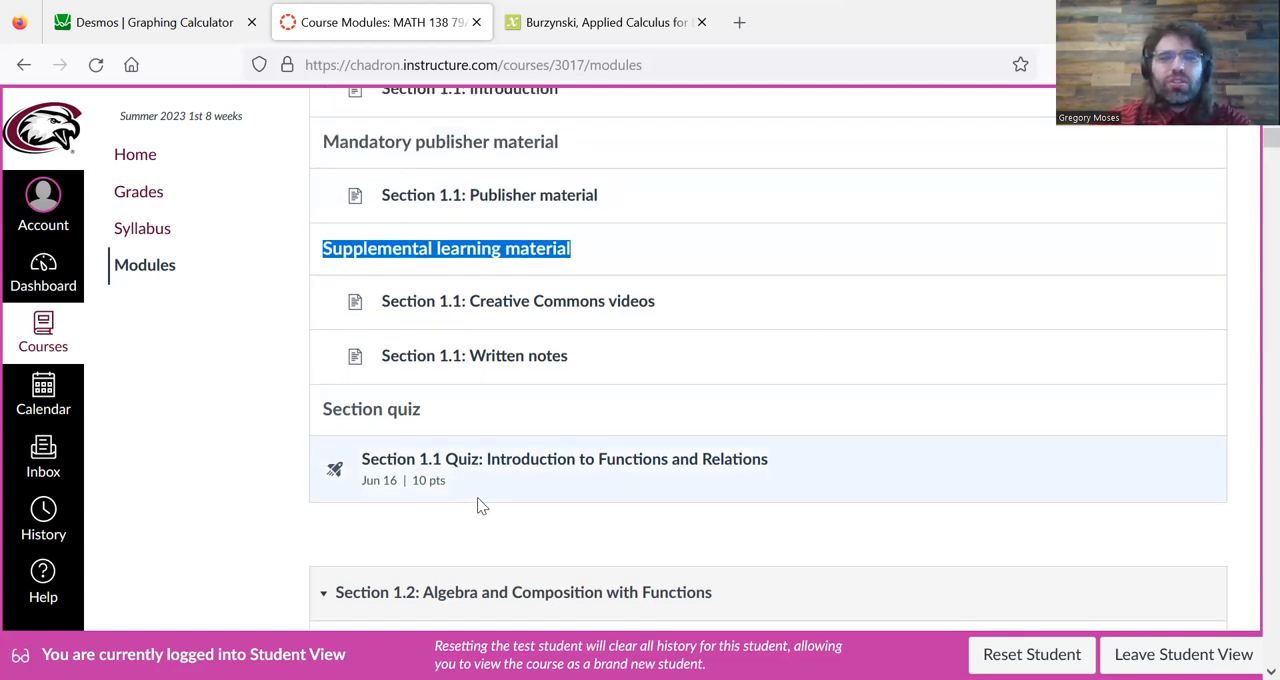
mouse_move(517, 300)
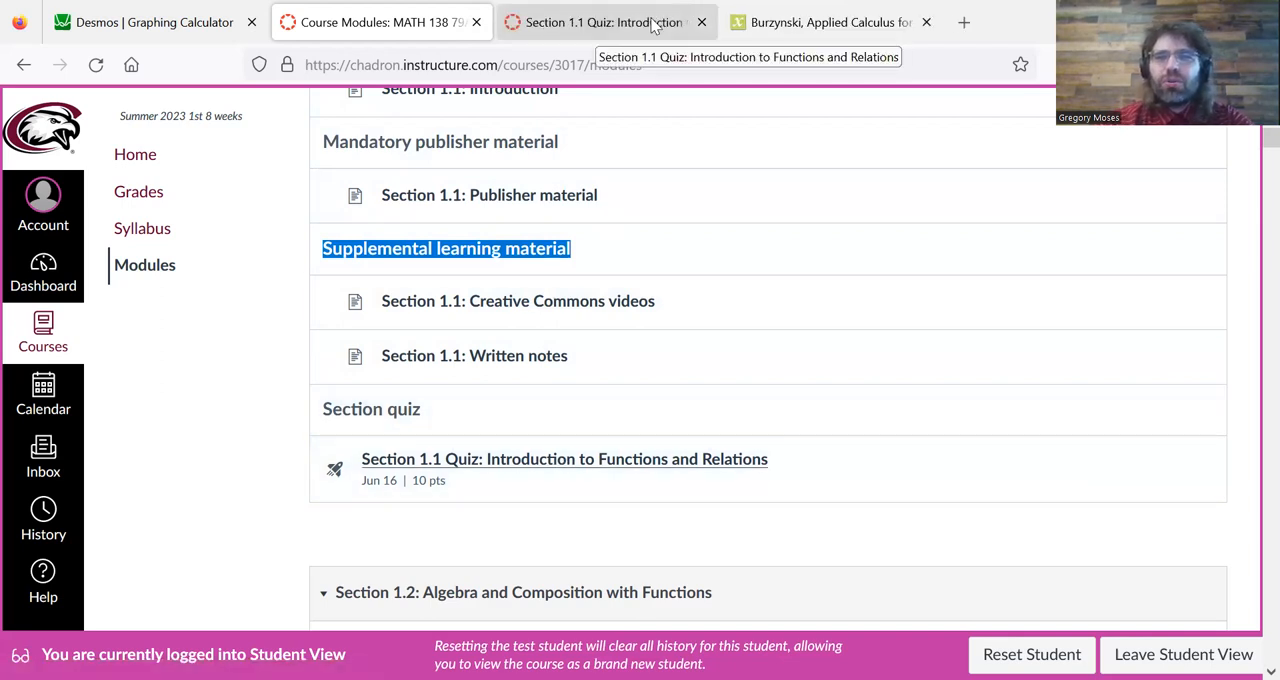
- View the Section 1.1 quiz page and highlight its description sentence
click(564, 459)
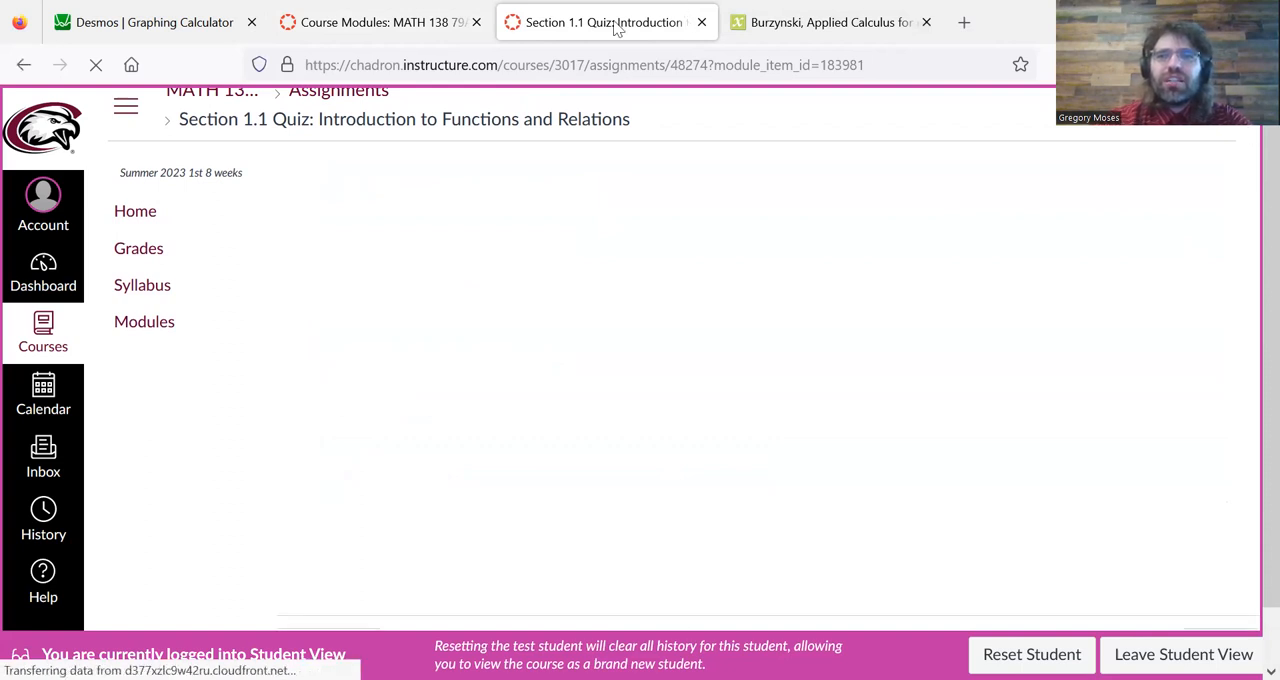
mouse_move(650, 9)
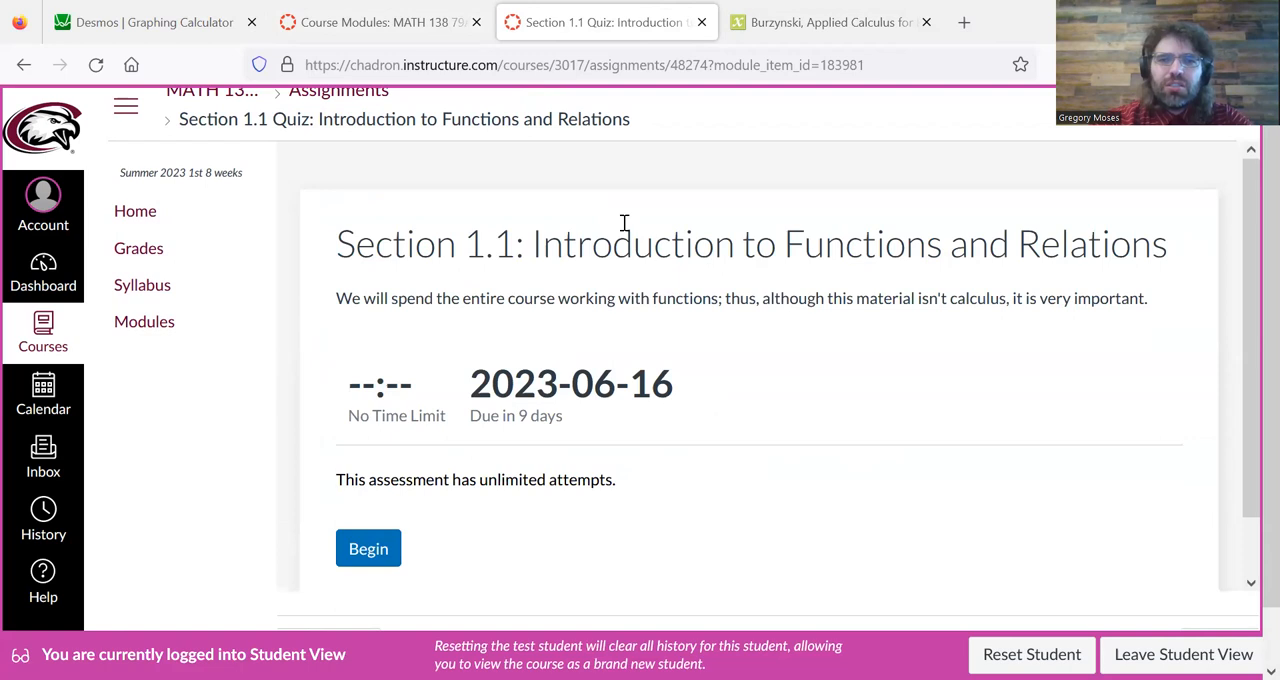
drag(364, 298, 1148, 298)
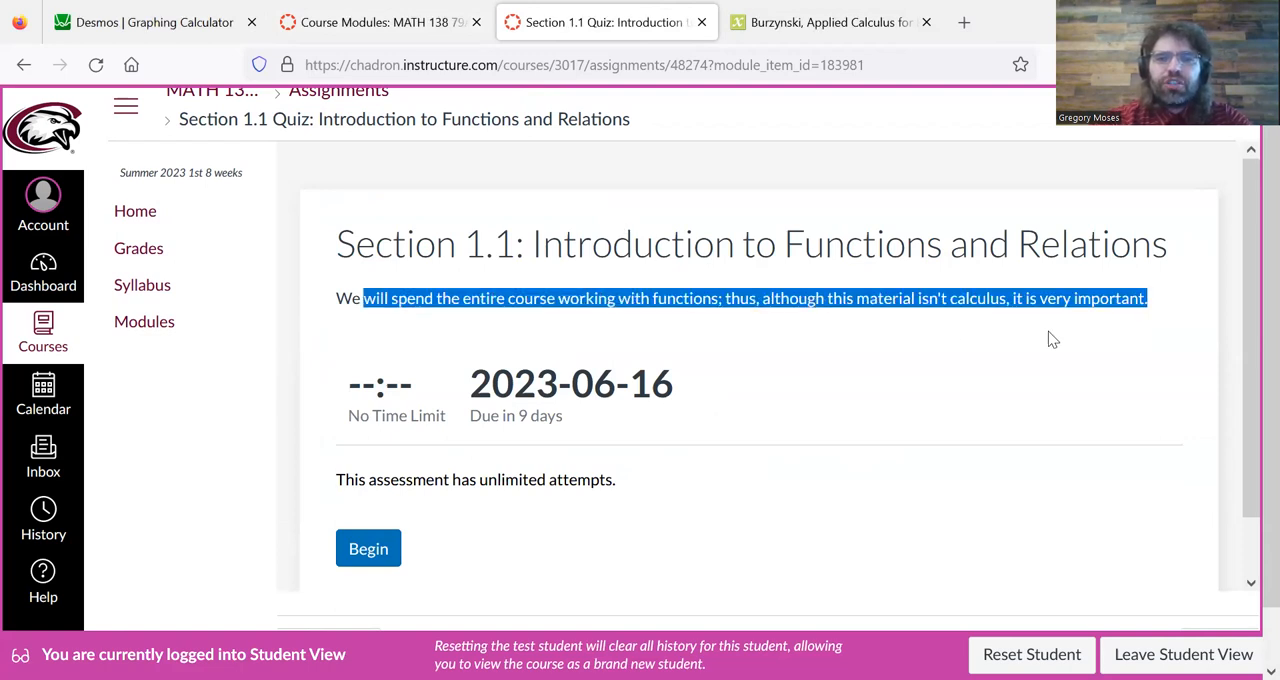
mouse_move(434, 413)
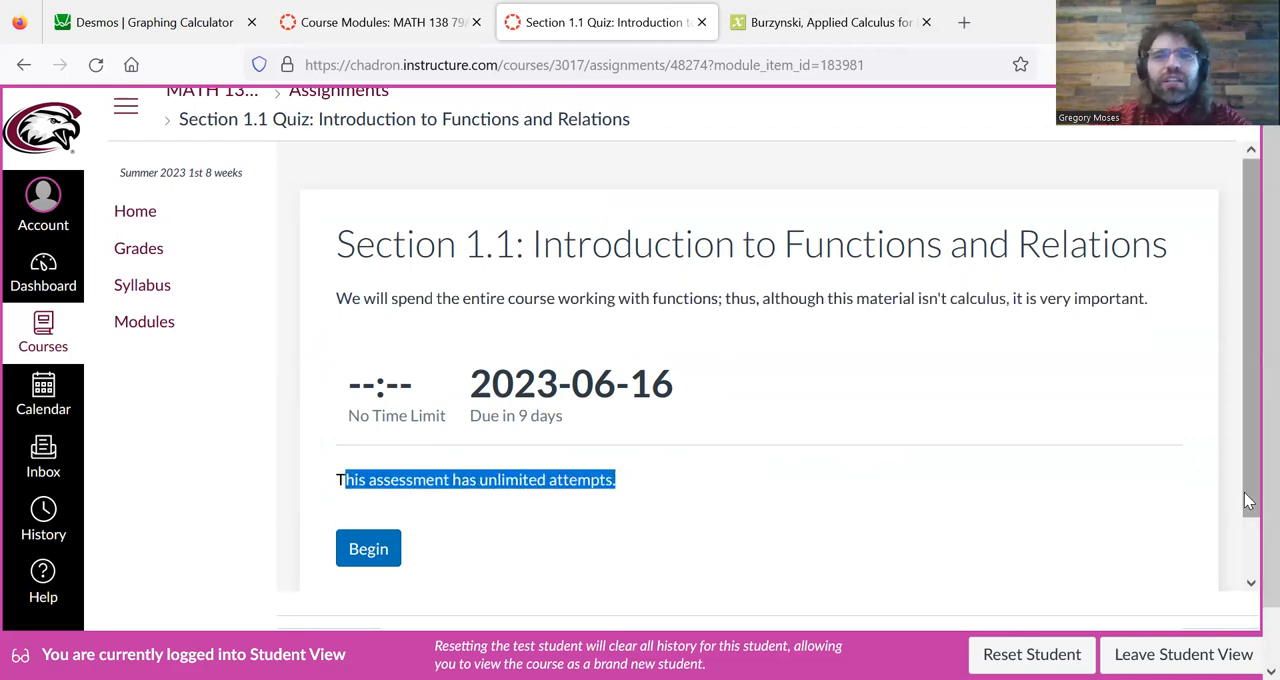
mouse_move(1205, 440)
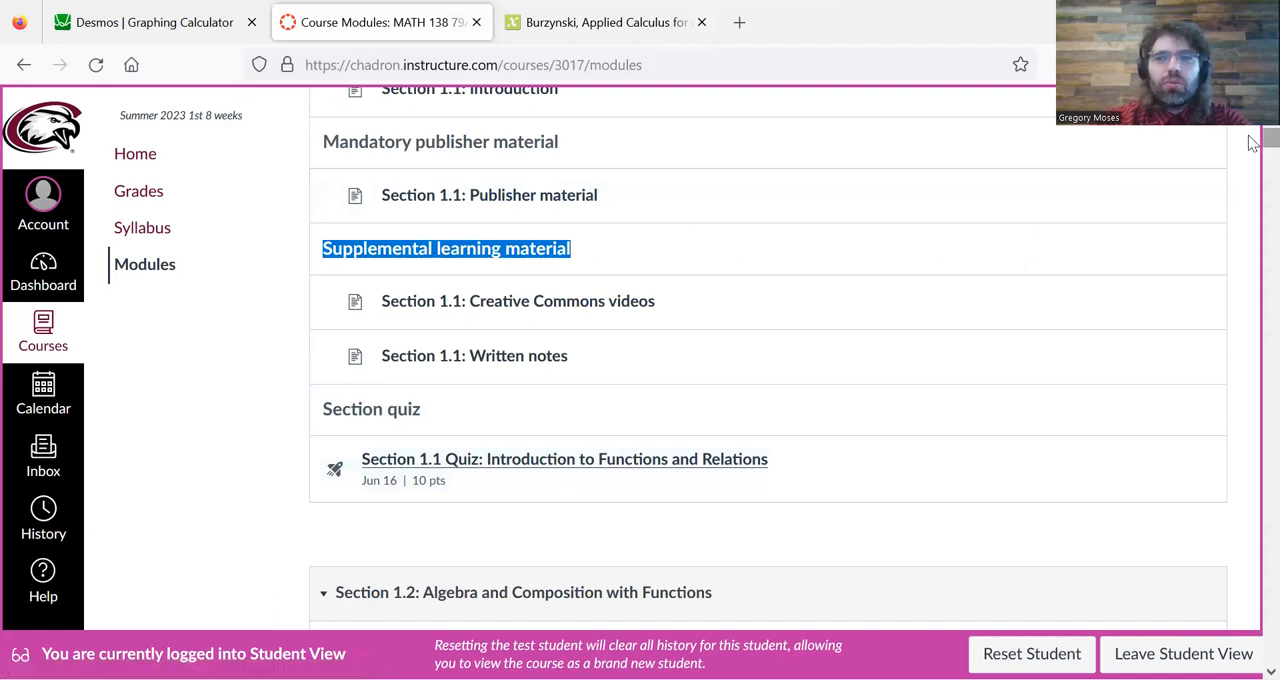
- Scroll the course modules past Section 1.6 down to the Chapter 1 Test
scroll(up, 3)
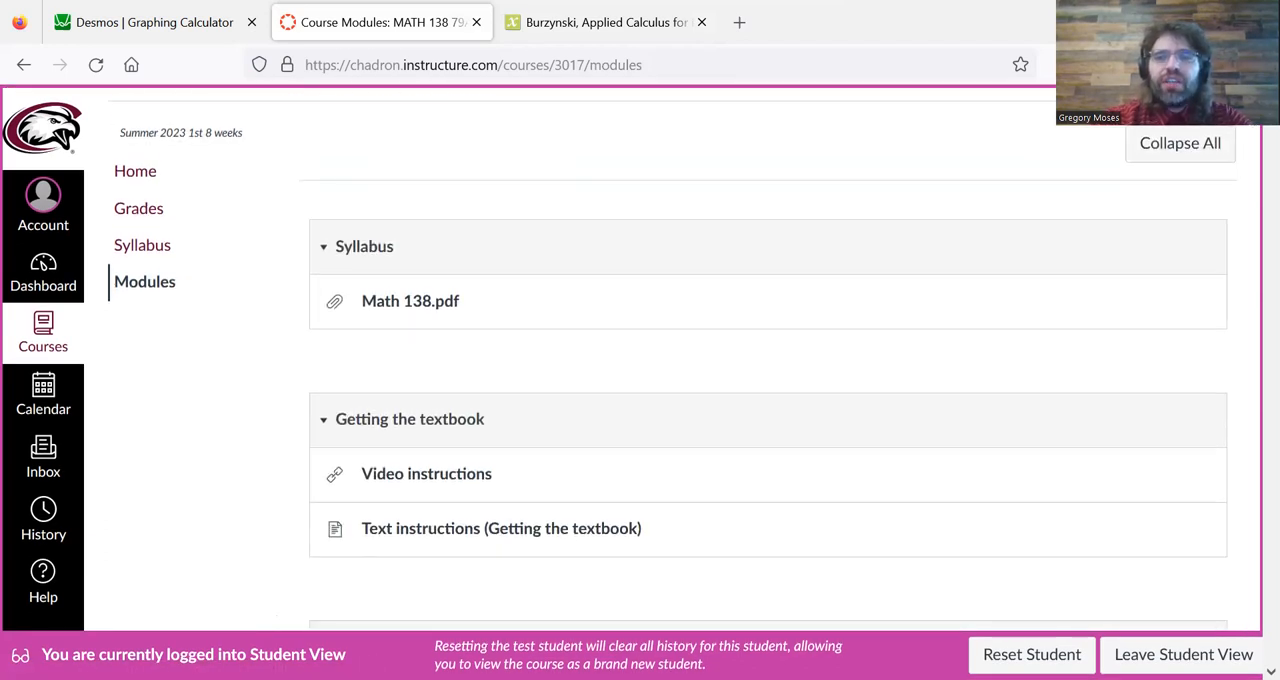
scroll(down, 3)
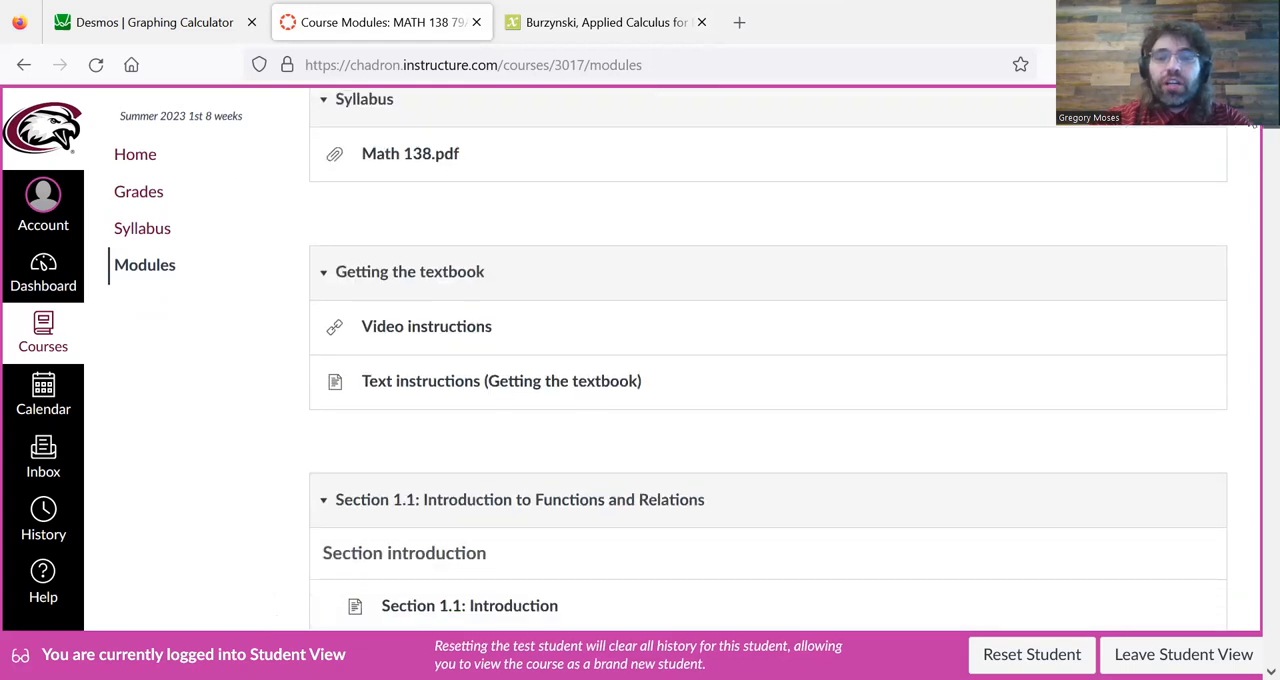
scroll(down, 3)
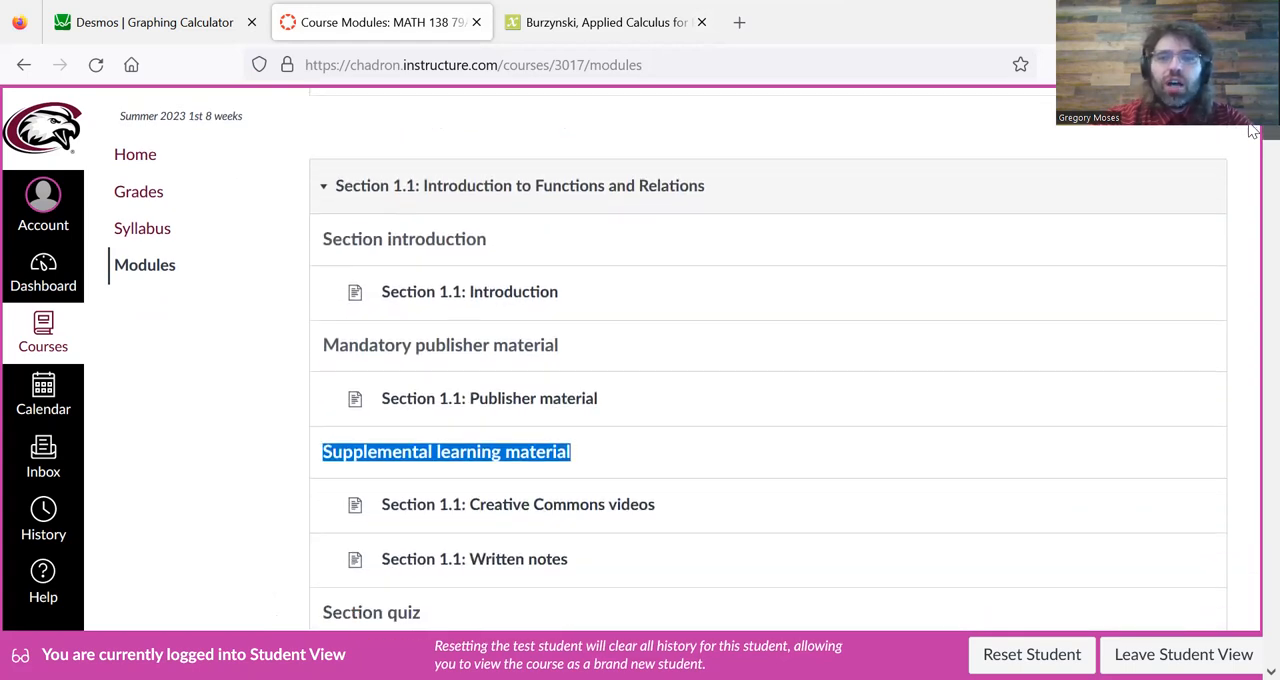
scroll(down, 3)
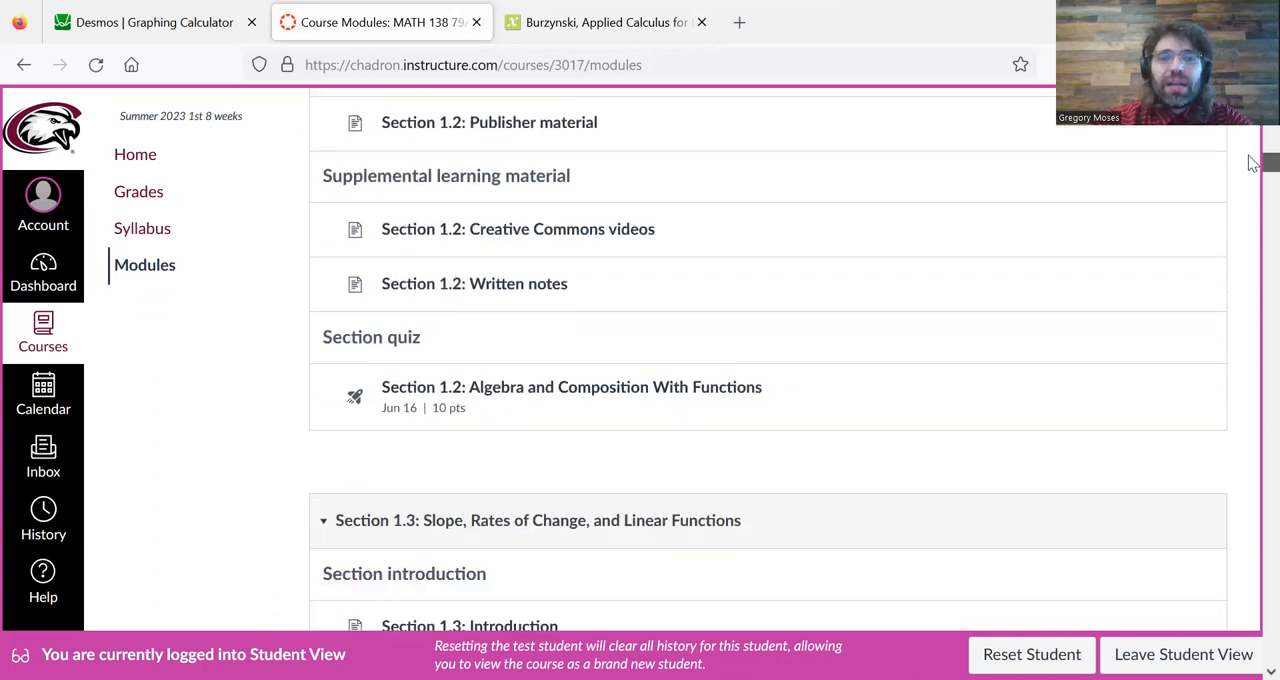
scroll(down, 3)
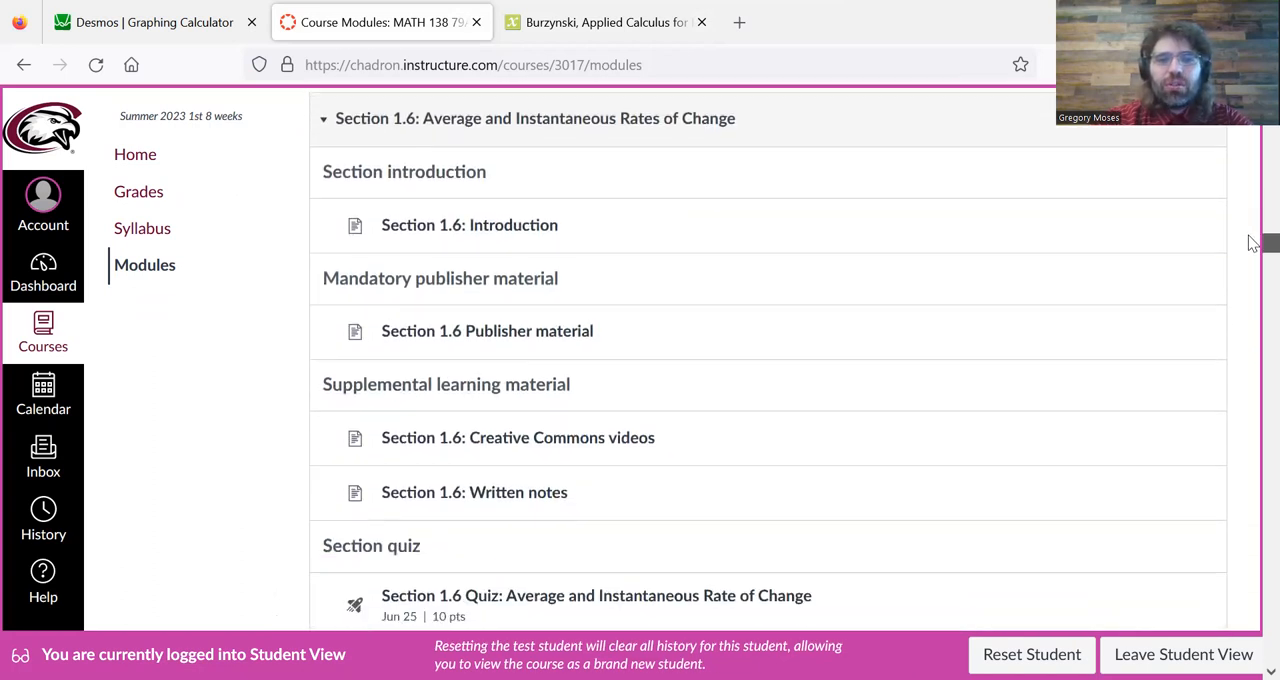
scroll(down, 3)
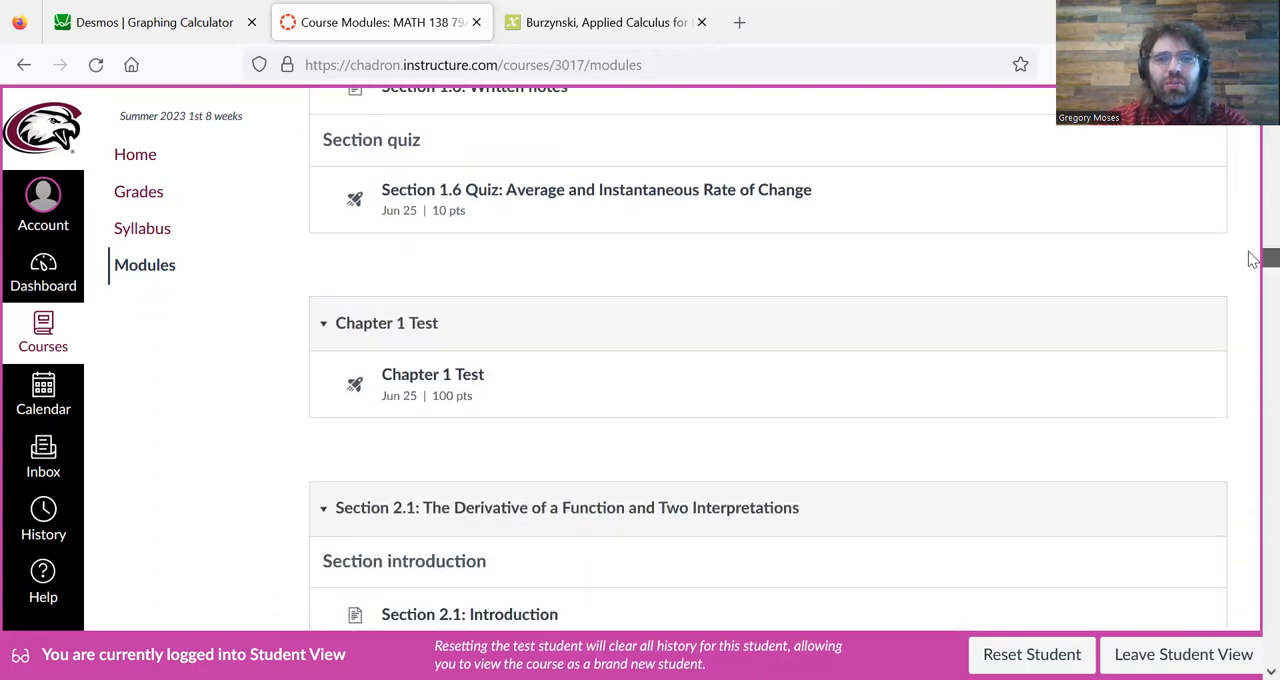
scroll(down, 3)
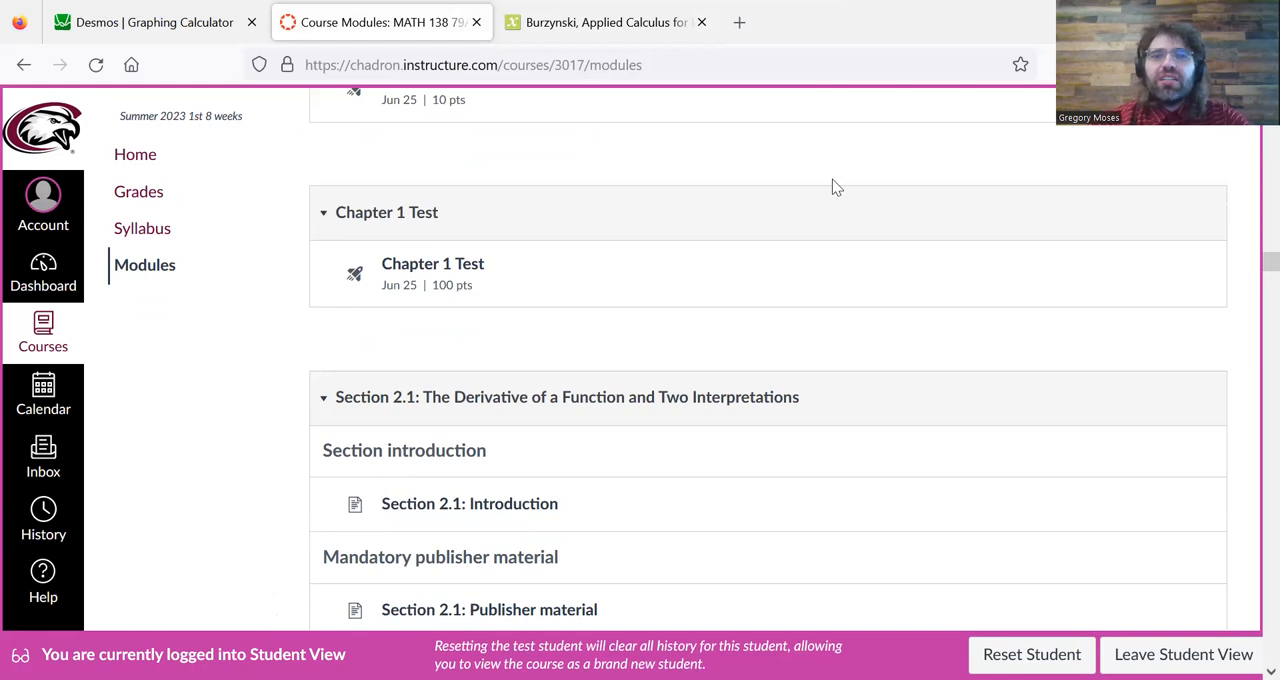
mouse_move(1253, 263)
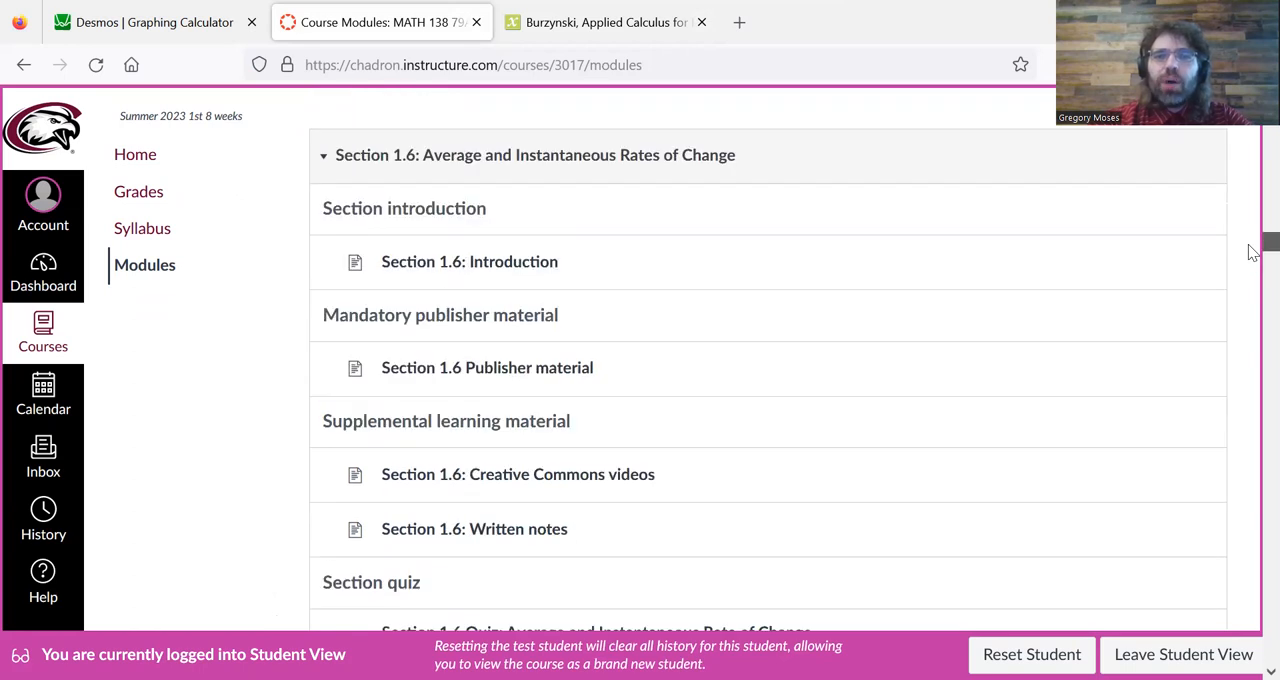
scroll(down, 3)
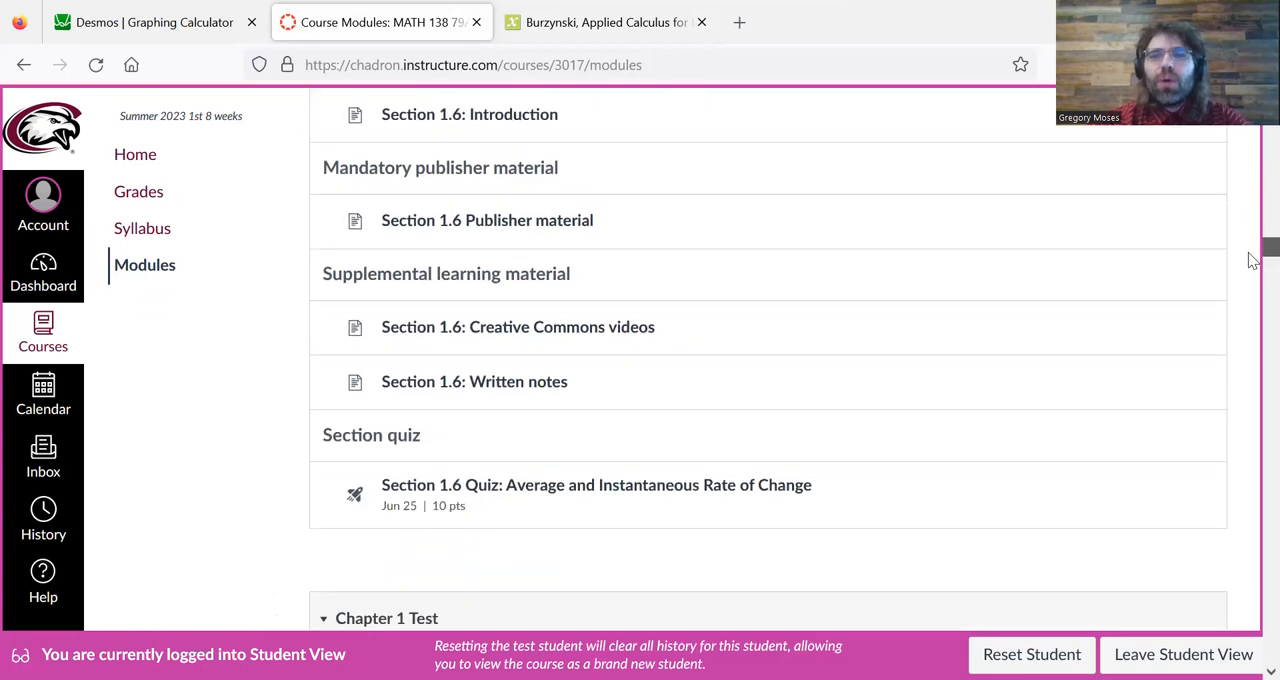
scroll(down, 3)
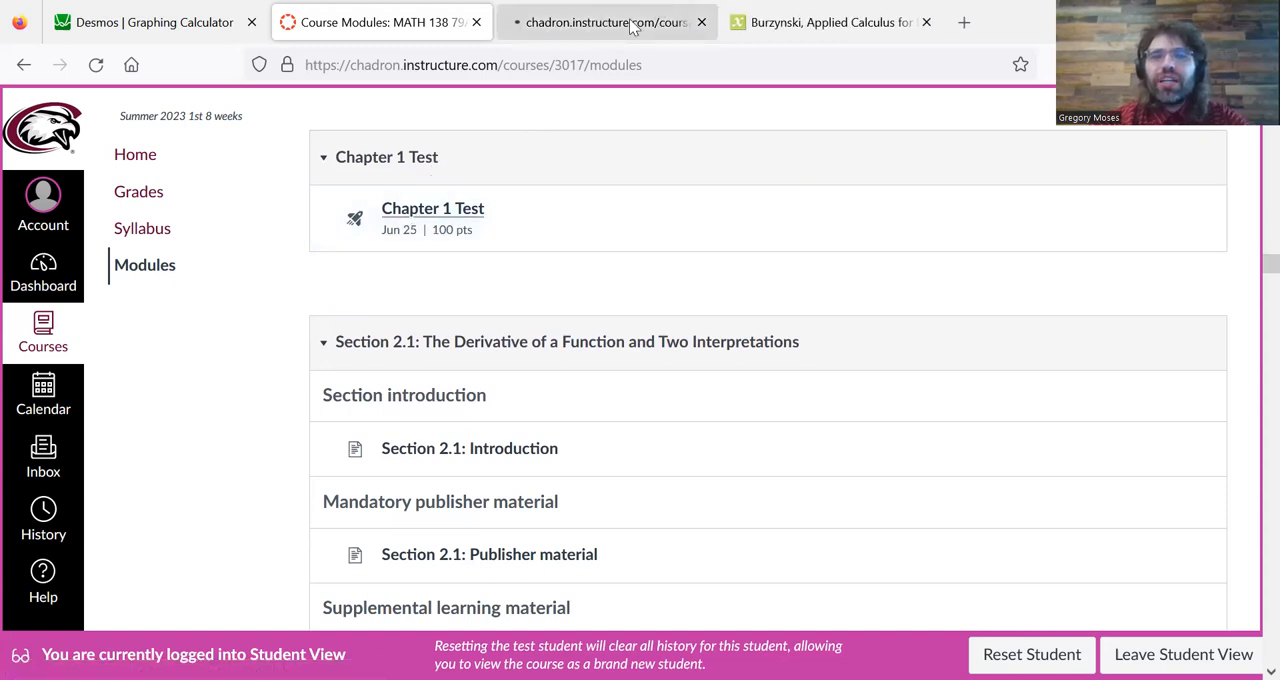
- Close the Chapter 1 Test and scroll the modules through Chapter 5 Test to the Final Exam
click(432, 208)
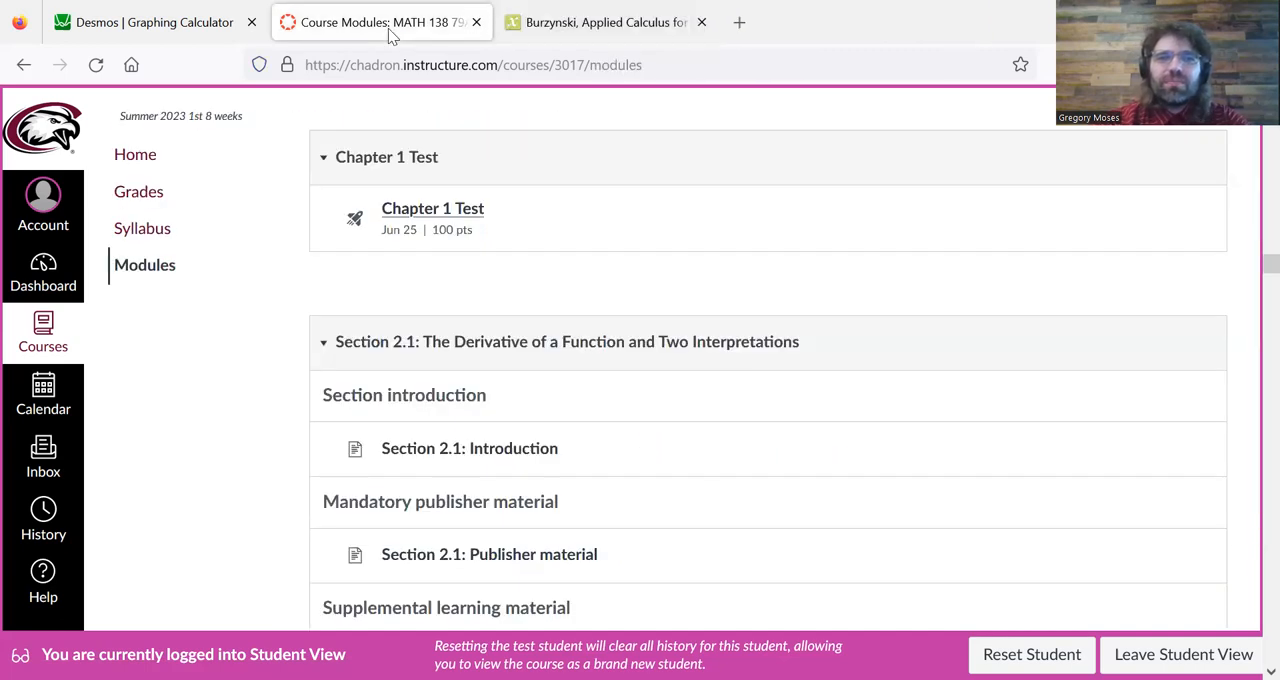
scroll(down, 3)
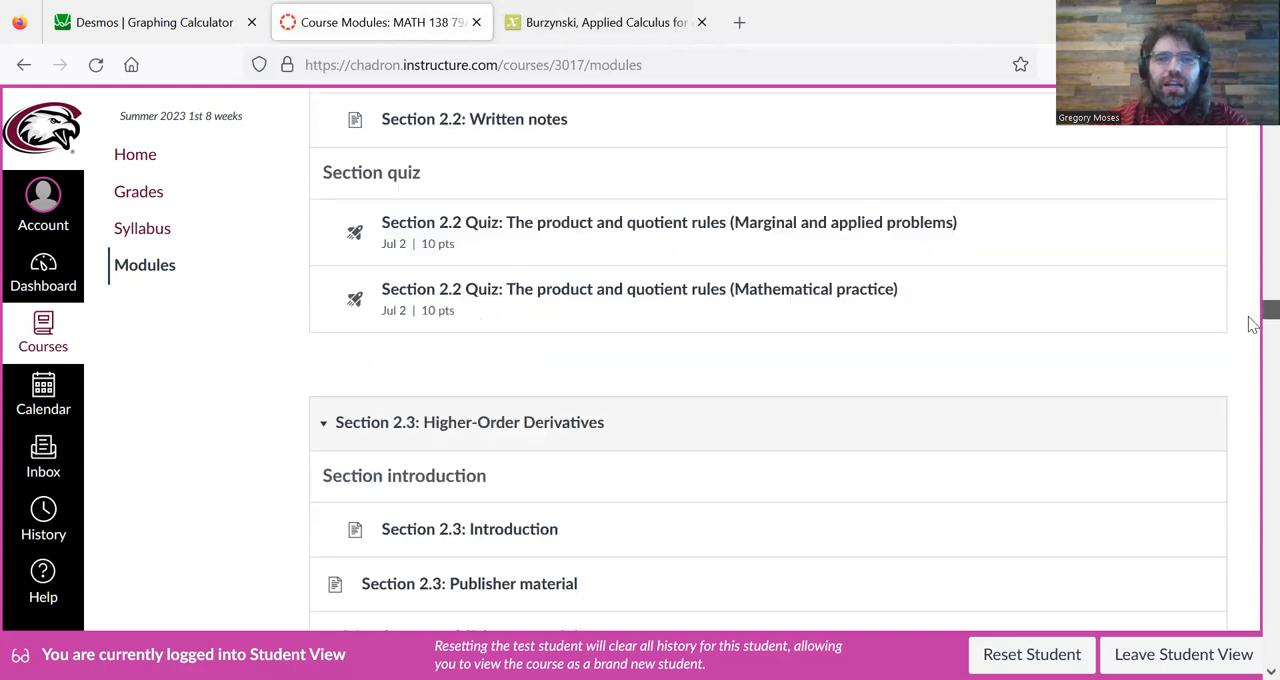
scroll(down, 3)
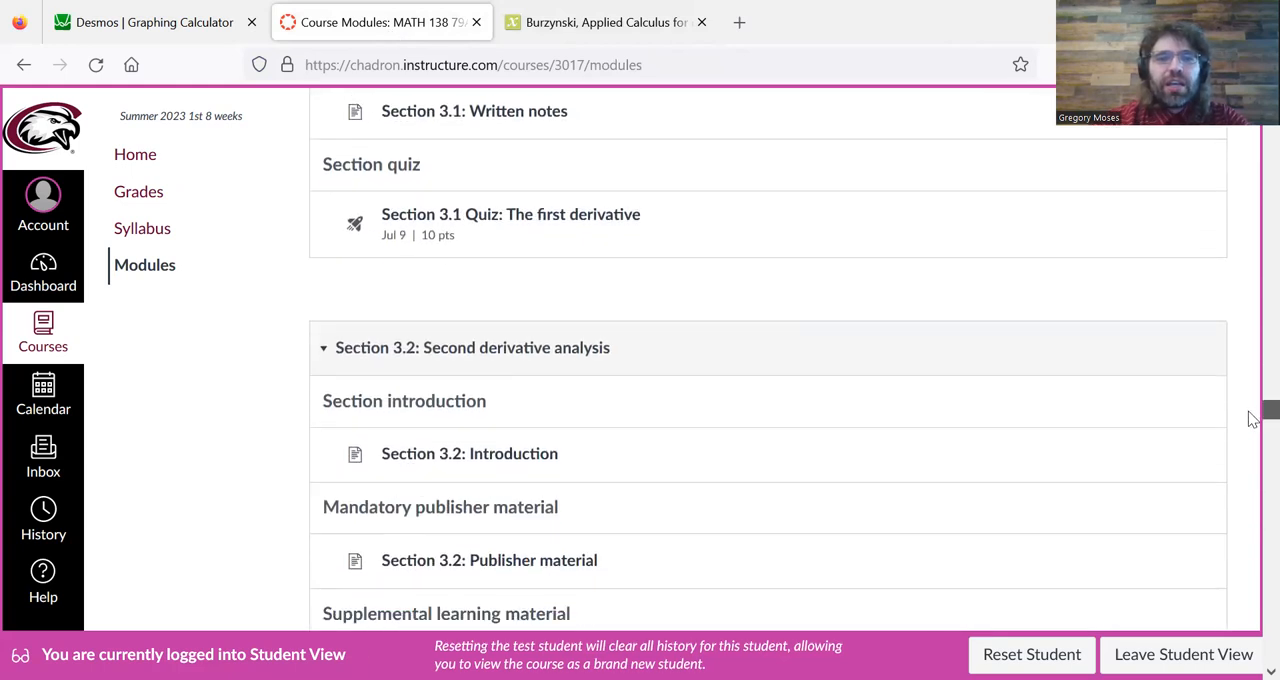
scroll(down, 3)
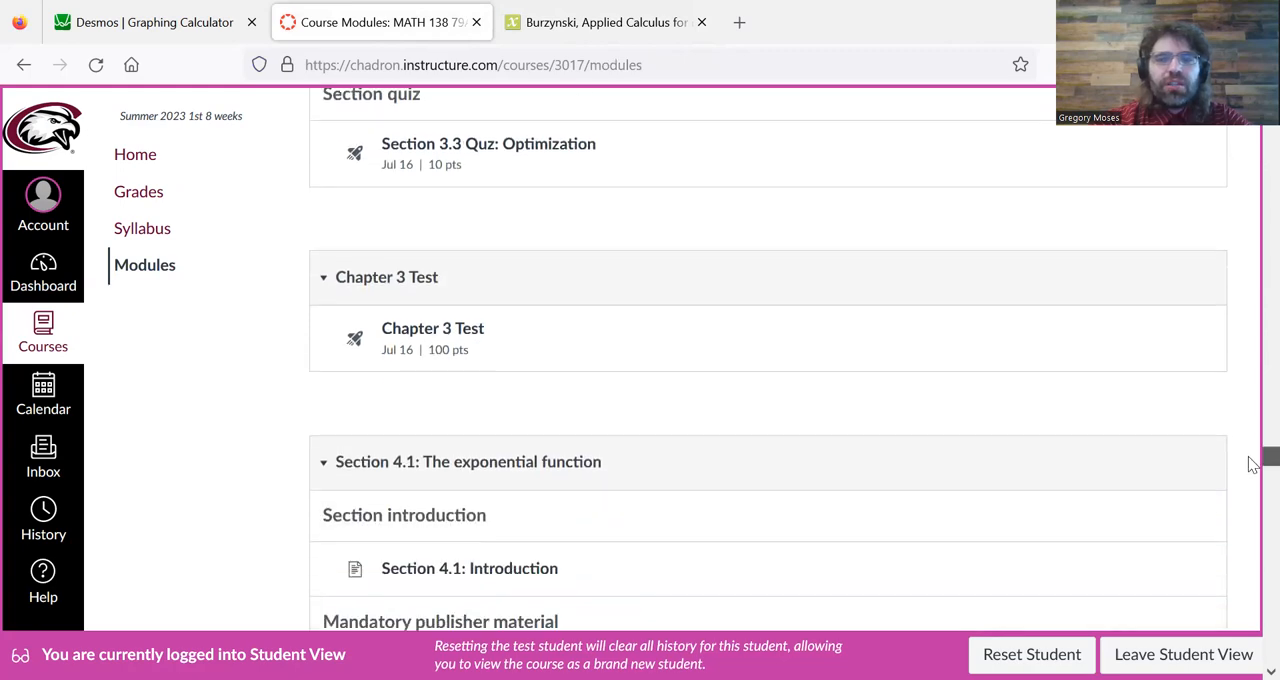
scroll(down, 3)
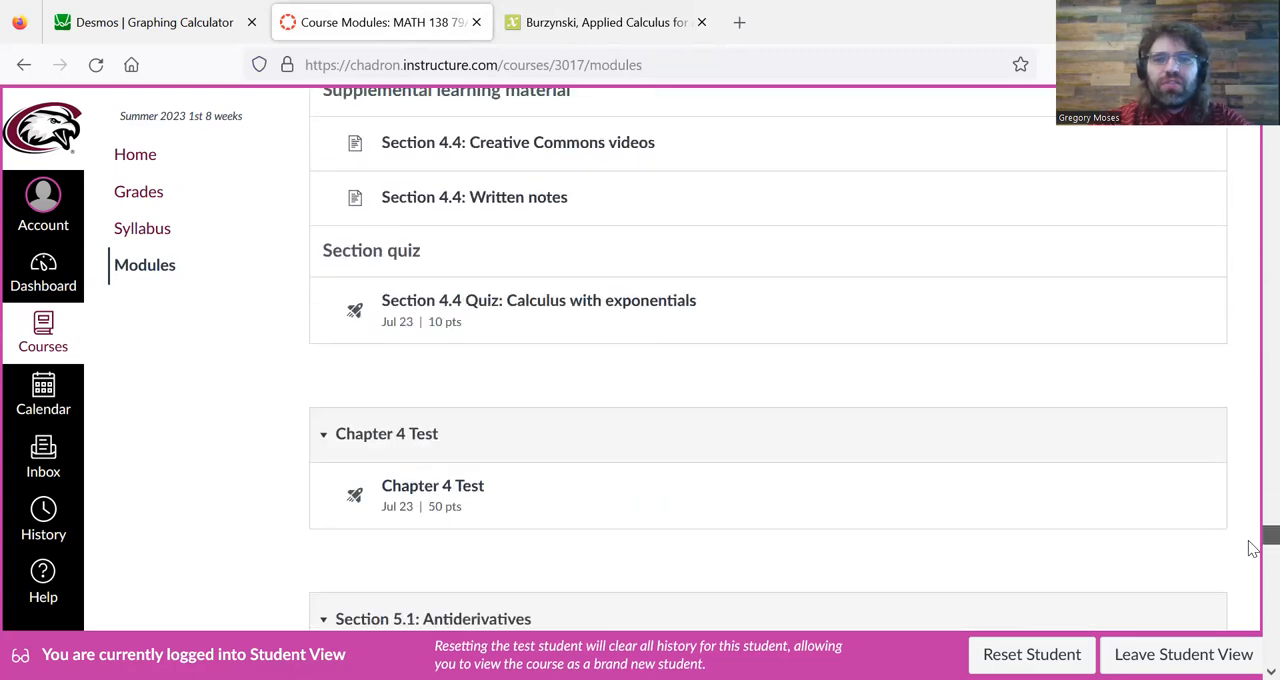
scroll(down, 3)
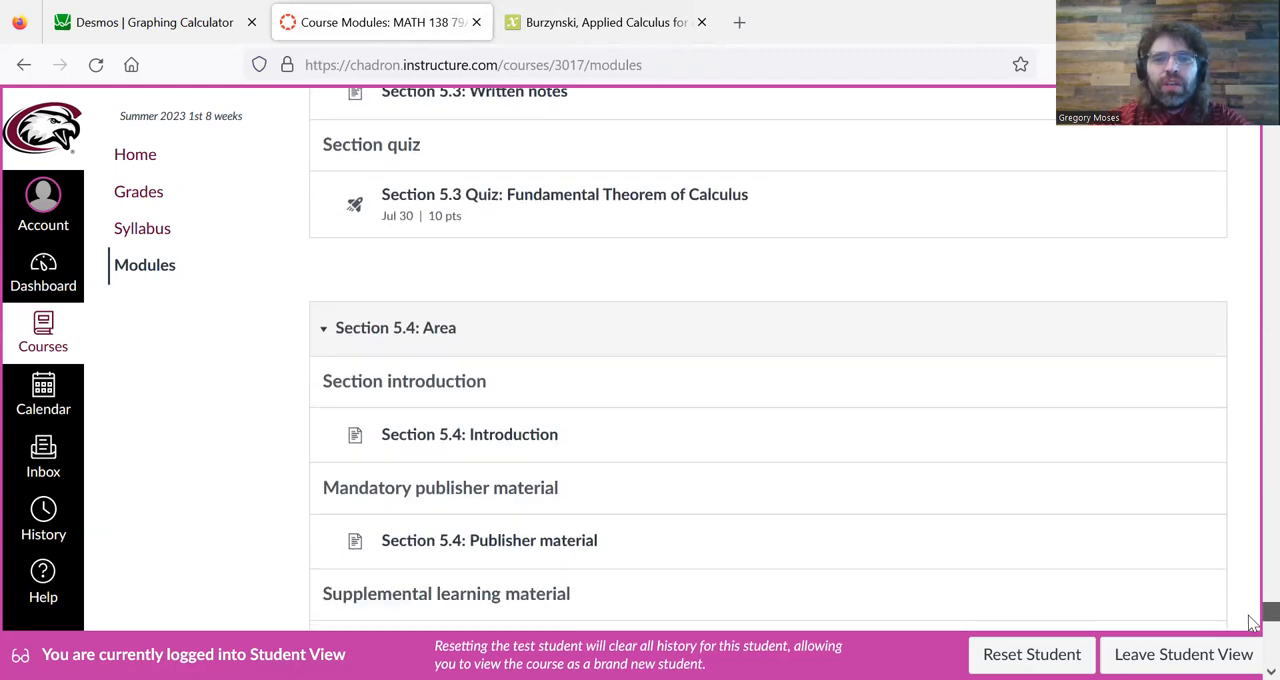
scroll(down, 3)
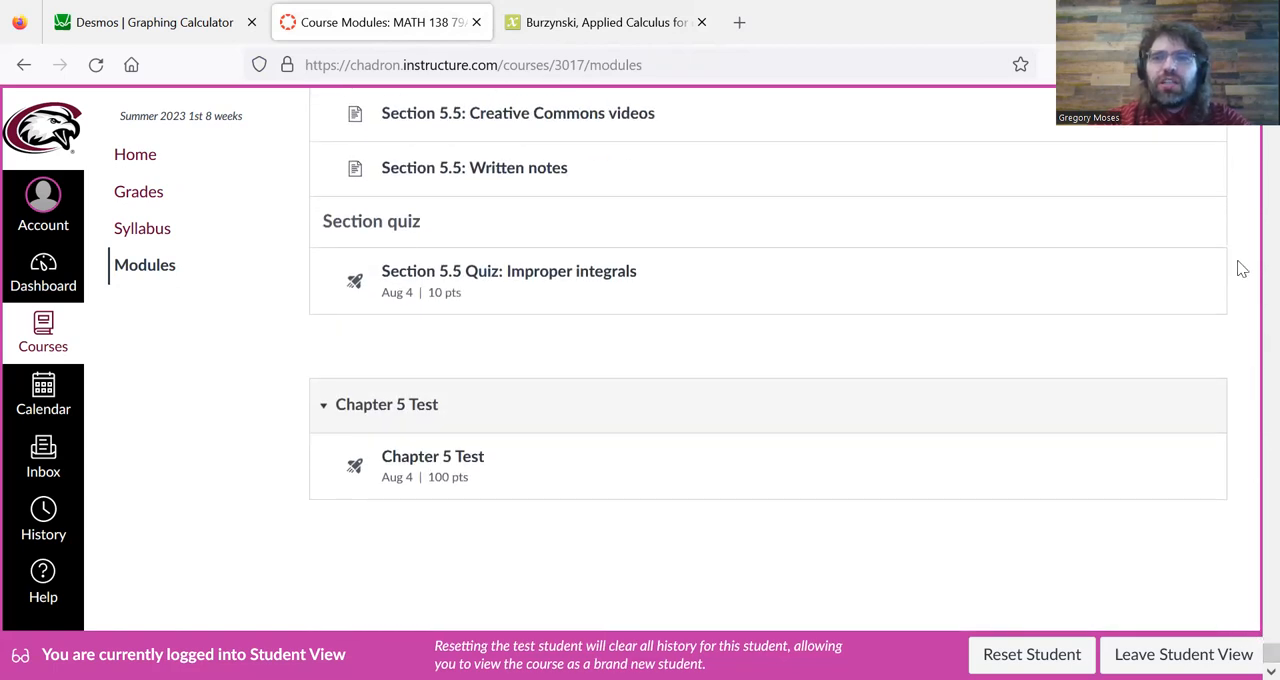
scroll(down, 3)
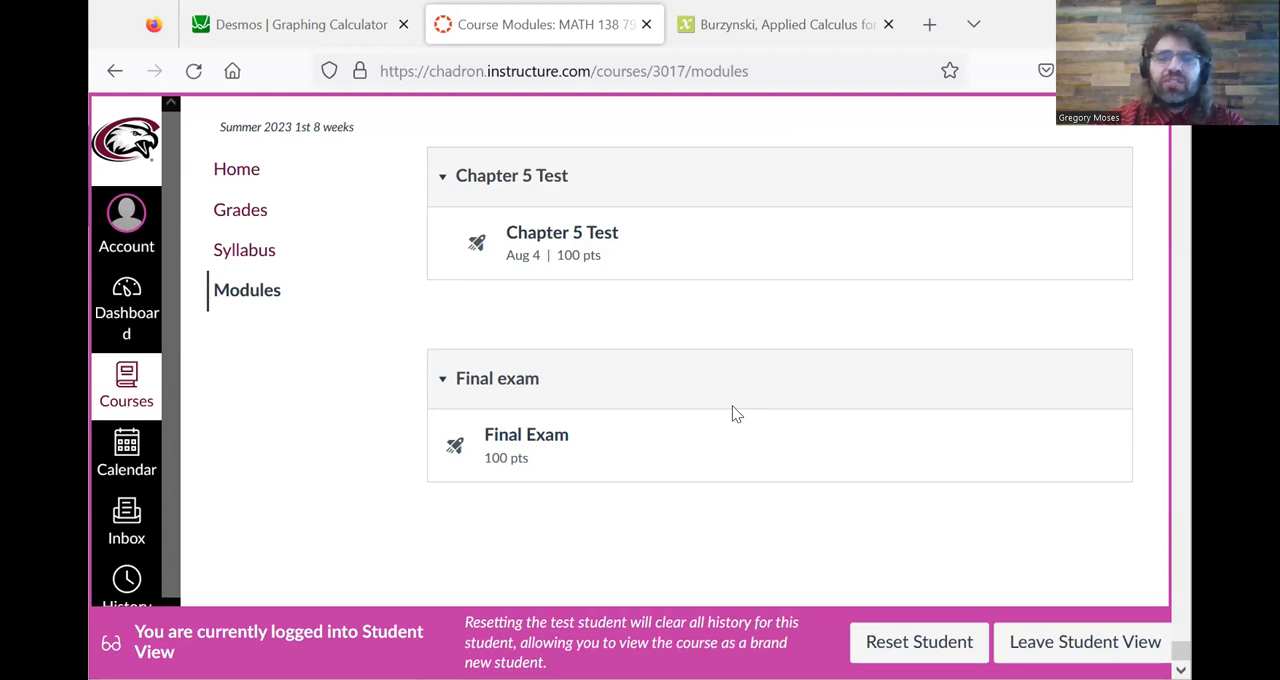
mouse_move(526, 434)
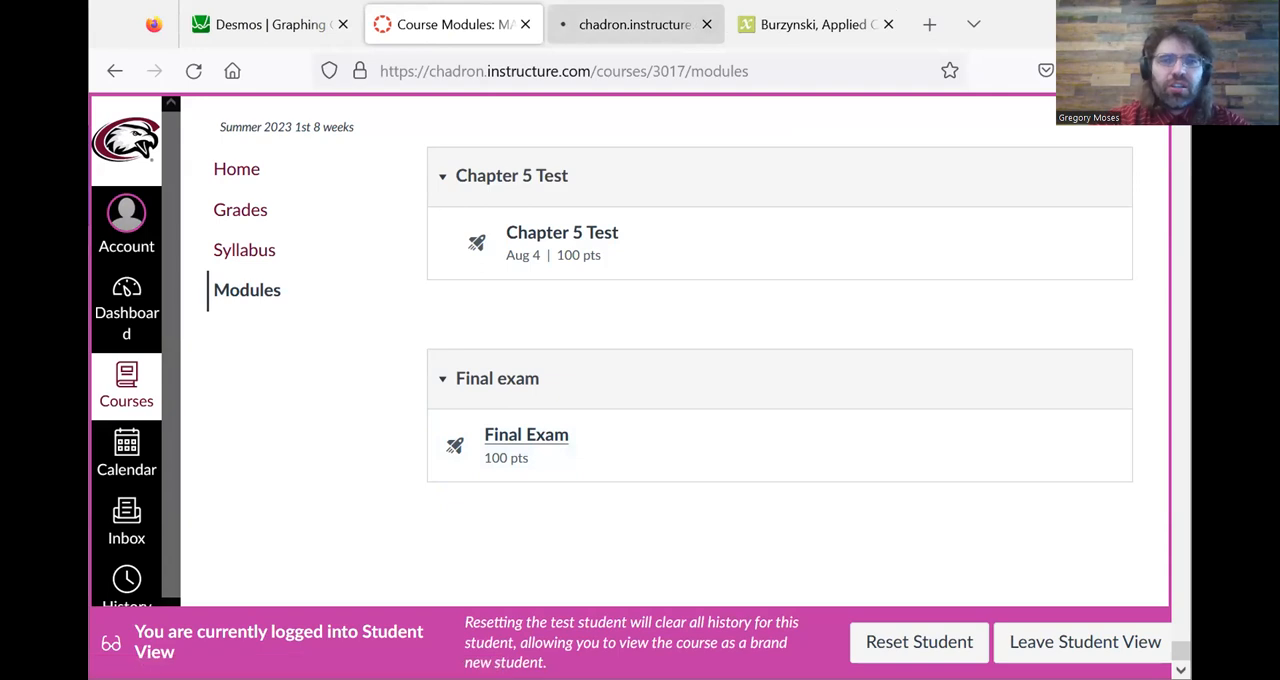
- Close the Final Exam tab and review the modules list down to the Final Exam
click(526, 434)
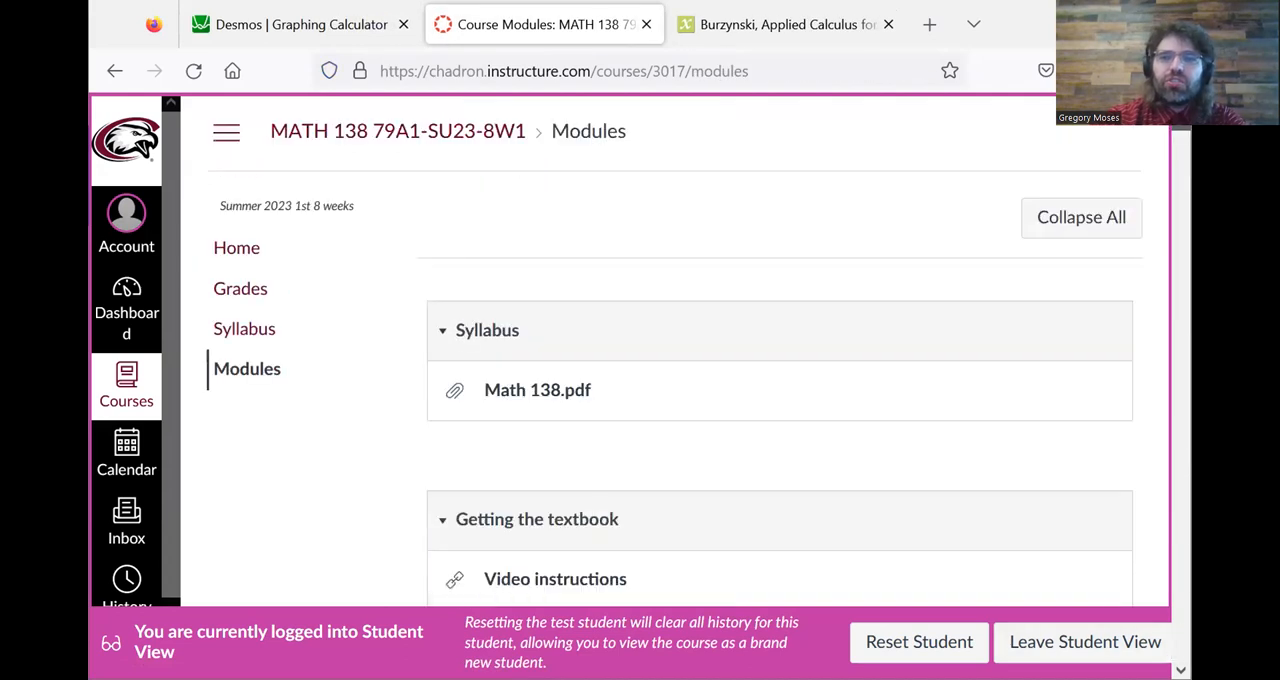
scroll(down, 3)
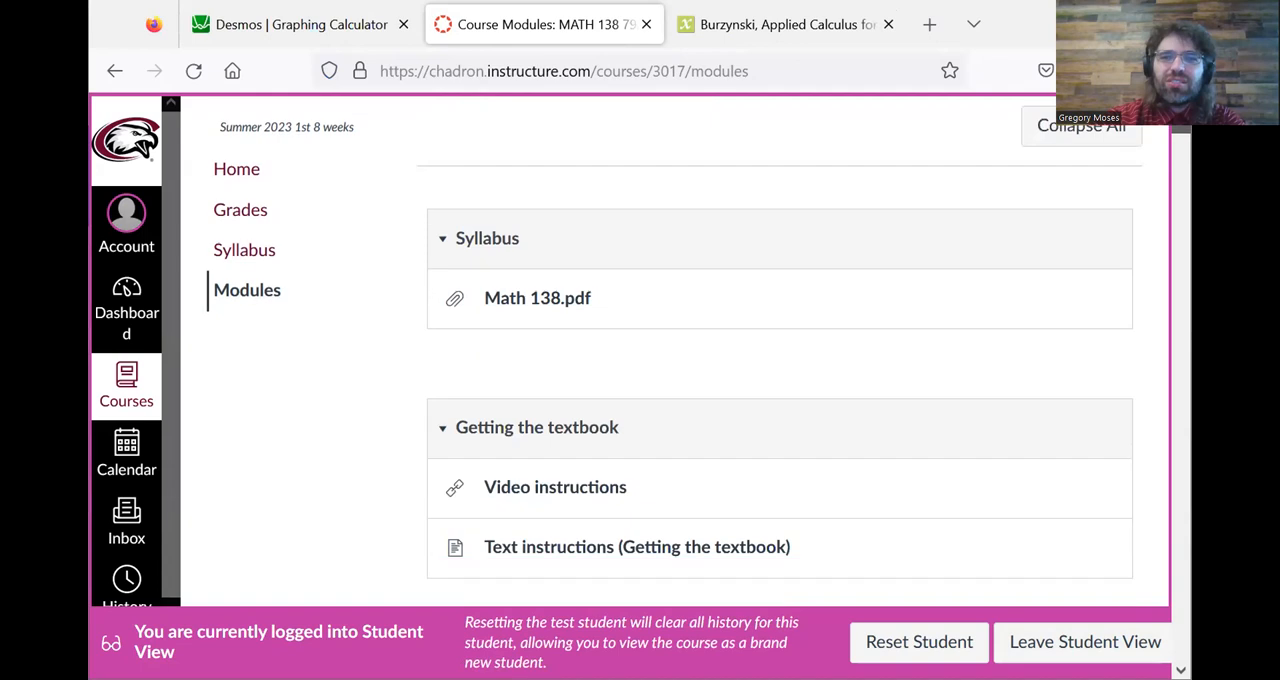
scroll(down, 3)
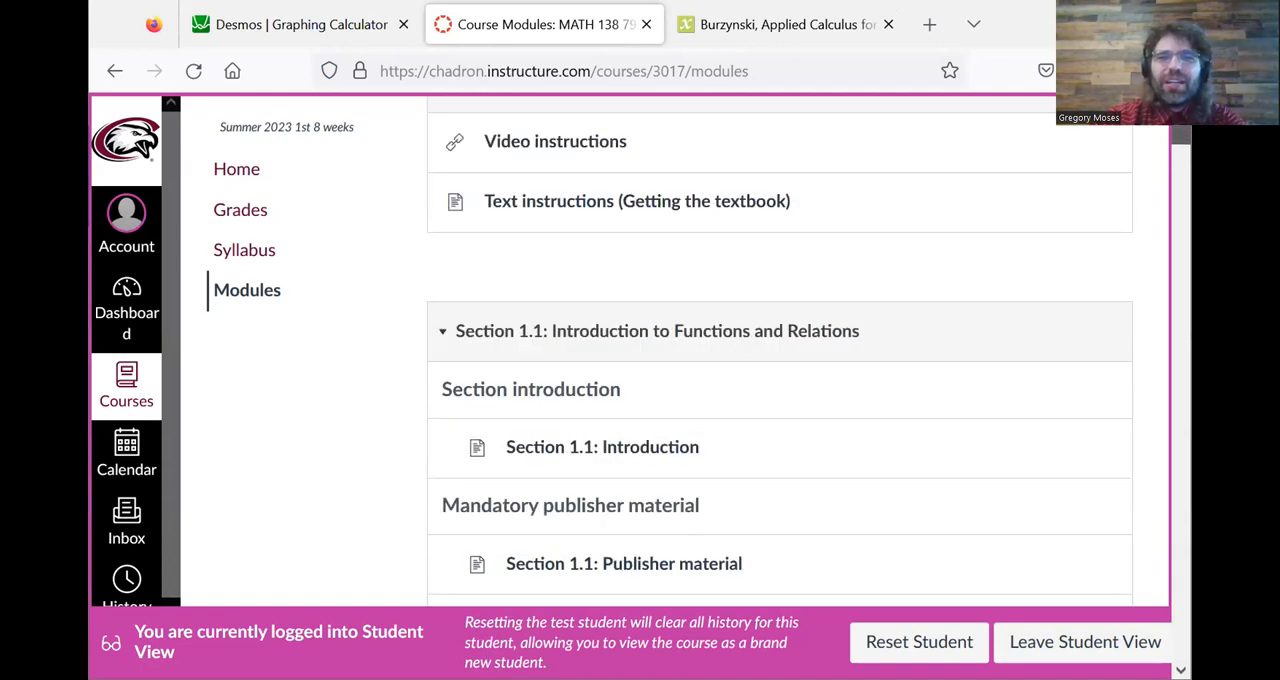
scroll(down, 3)
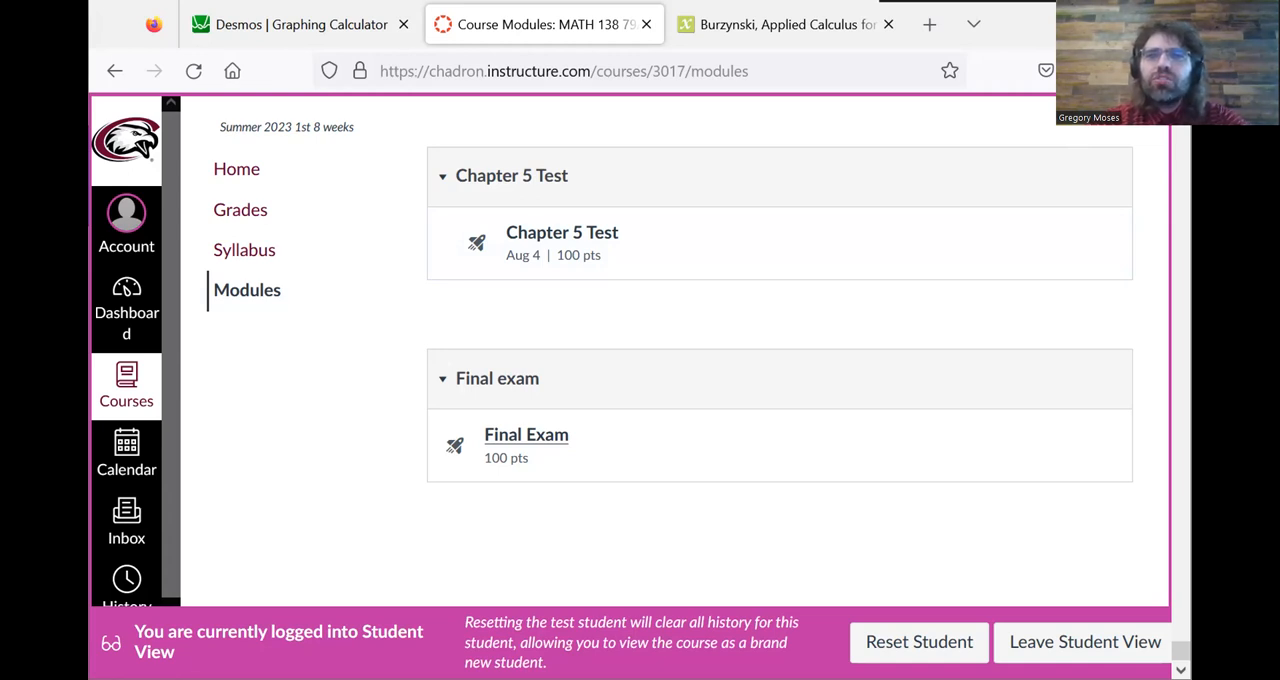
mouse_move(950, 247)
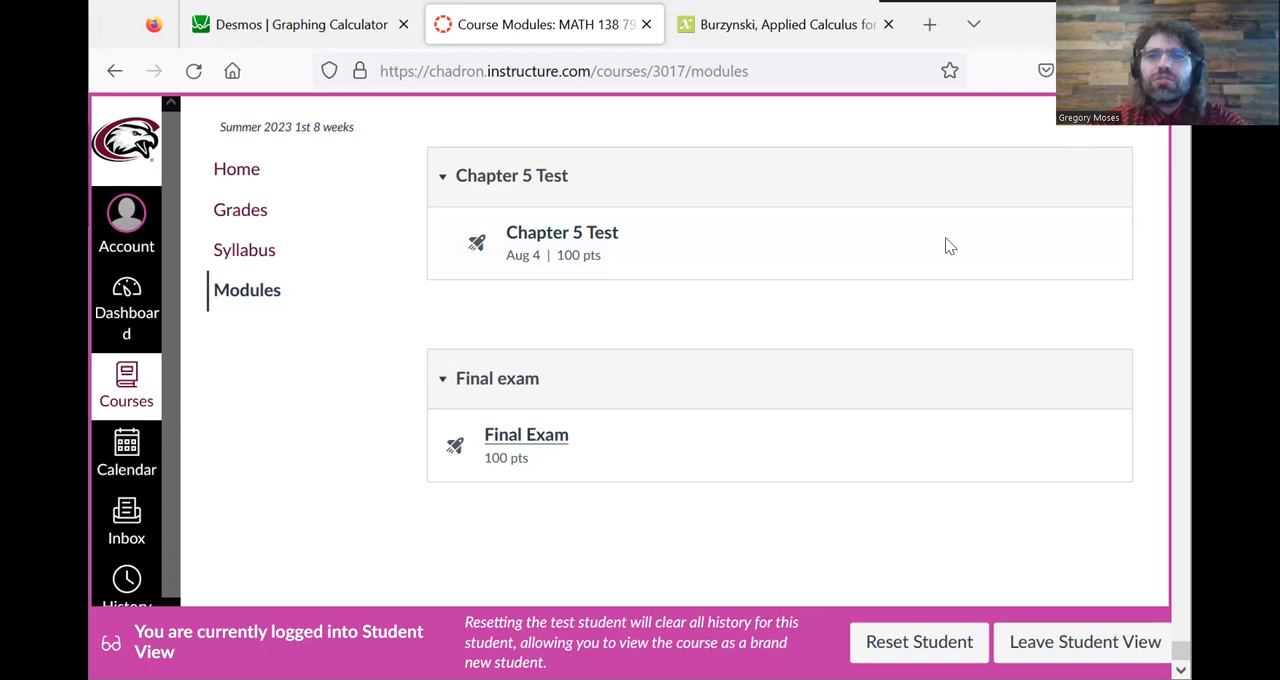